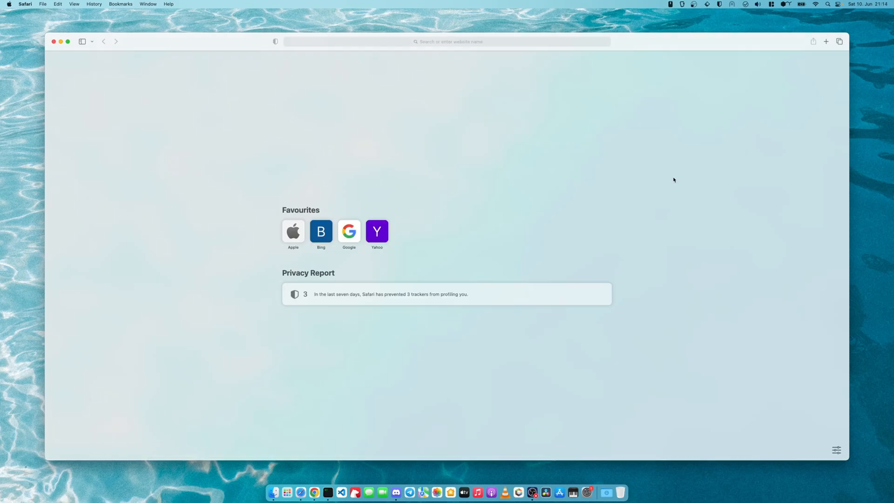
{"action": "mouse_move", "coordinate": [479, 81]}
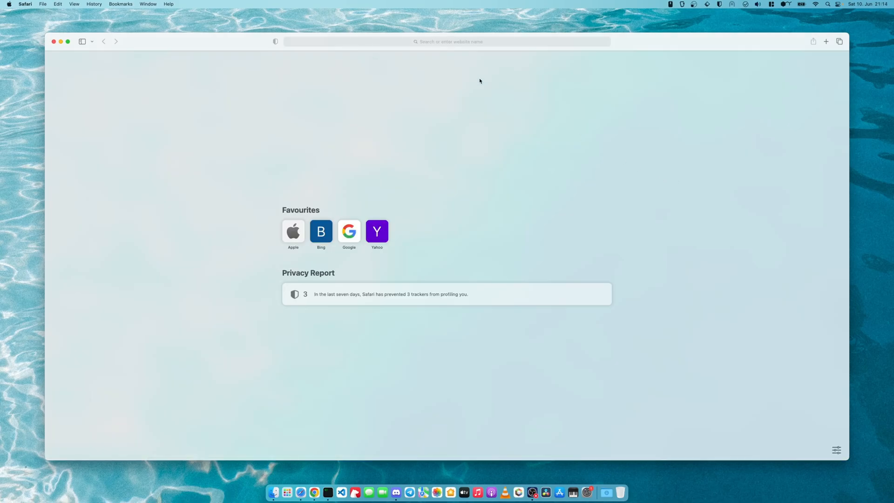
- Search Google for 'homebrew' and open the official brew.sh website
{"action": "type", "text": "homebe"}
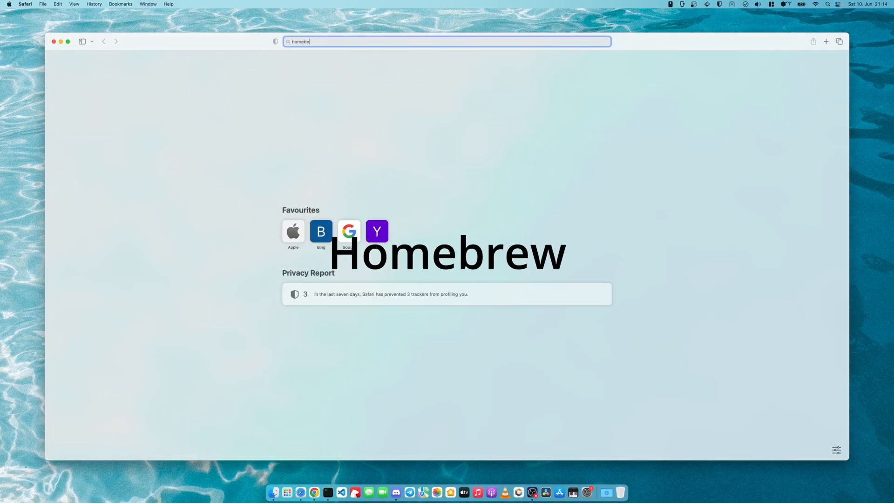
{"action": "key", "text": "Return"}
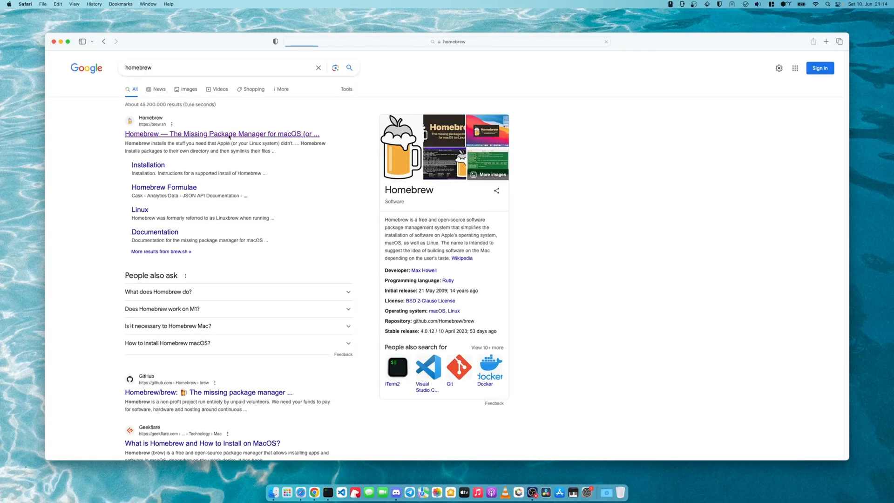
{"action": "left_click", "coordinate": [221, 134]}
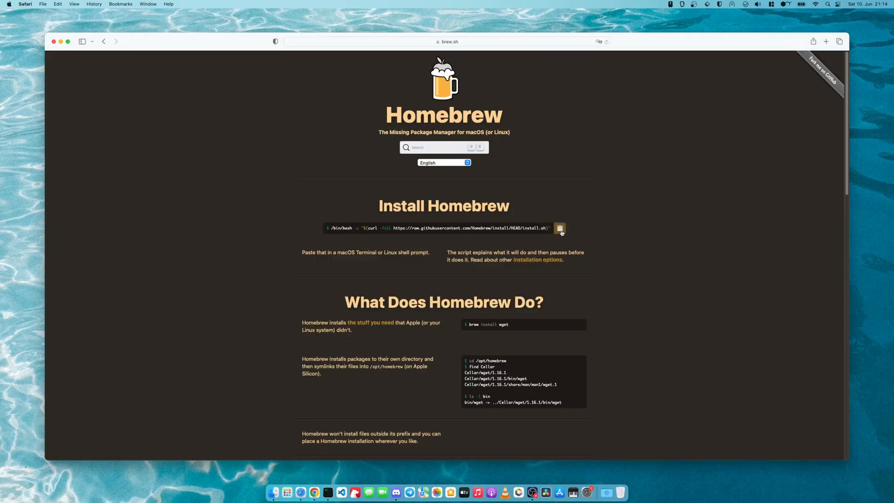
{"action": "mouse_move", "coordinate": [439, 313]}
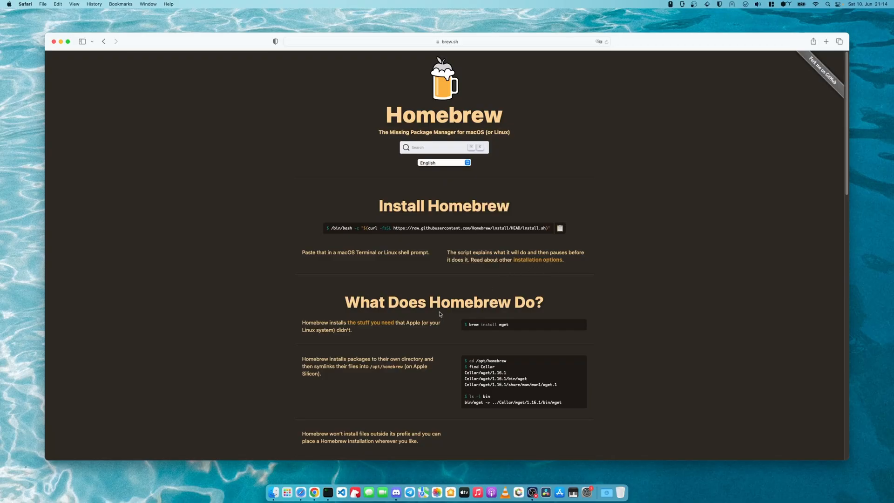
{"action": "mouse_move", "coordinate": [338, 457]}
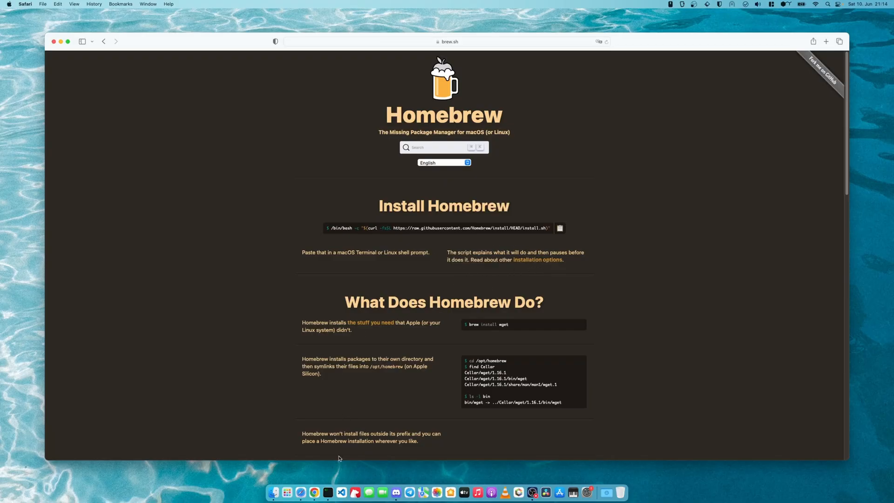
{"action": "mouse_move", "coordinate": [328, 492]}
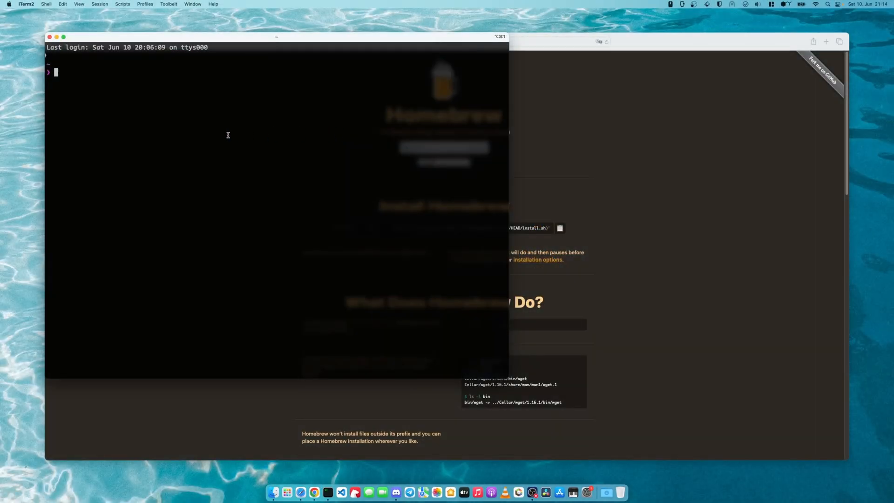
- Run the Homebrew curl install script in iTerm2, then enter 'brew'
{"action": "type", "text": "/bin/bash -c \"$(curl -fsSL https://raw.githubusercontent.com/Homebrew/install/HEAD/install.sh)\""}
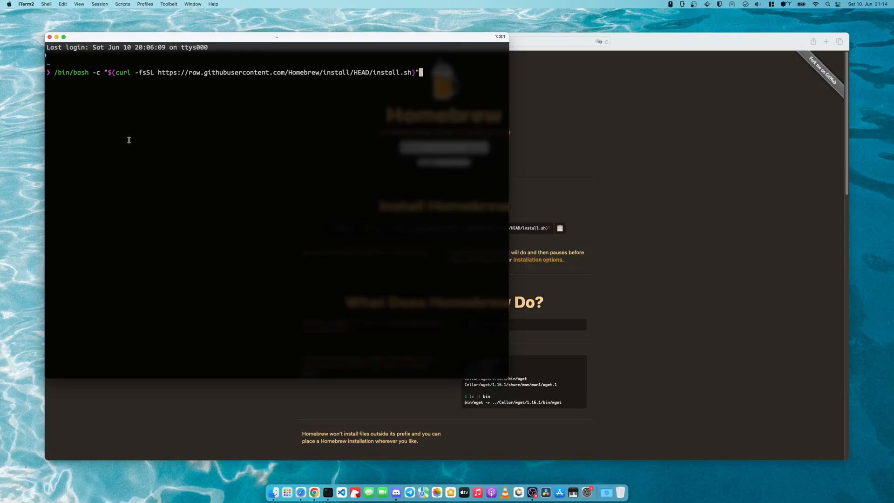
{"action": "mouse_move", "coordinate": [230, 130]}
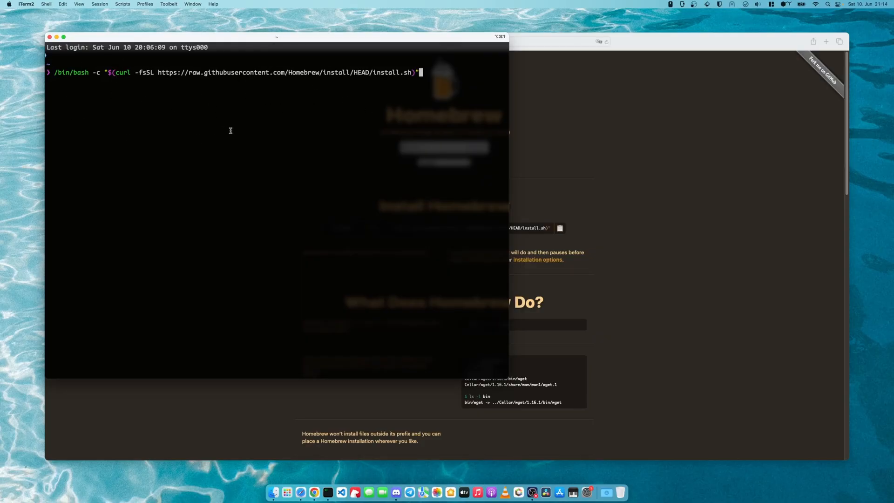
{"action": "mouse_move", "coordinate": [224, 152]}
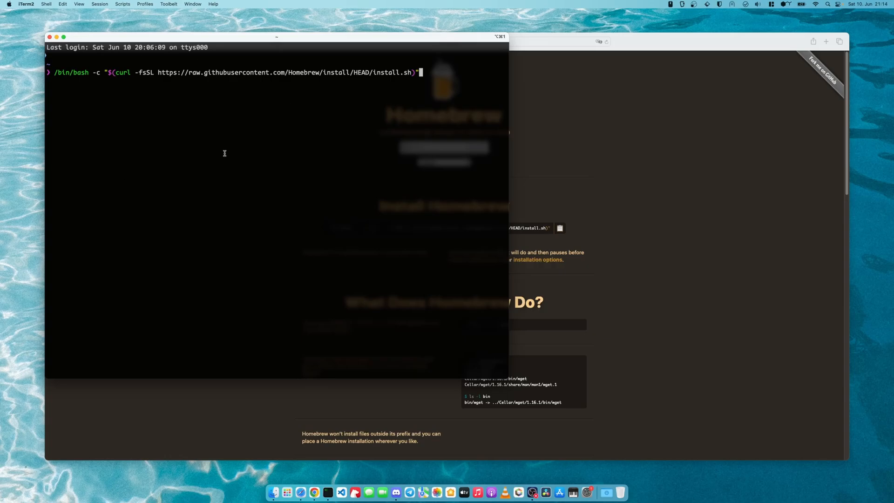
{"action": "key", "text": "Return"}
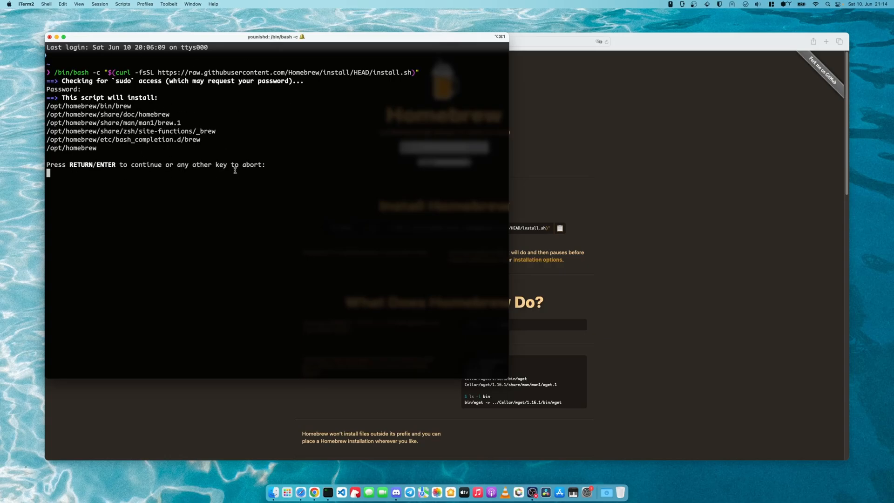
{"action": "mouse_move", "coordinate": [84, 199]}
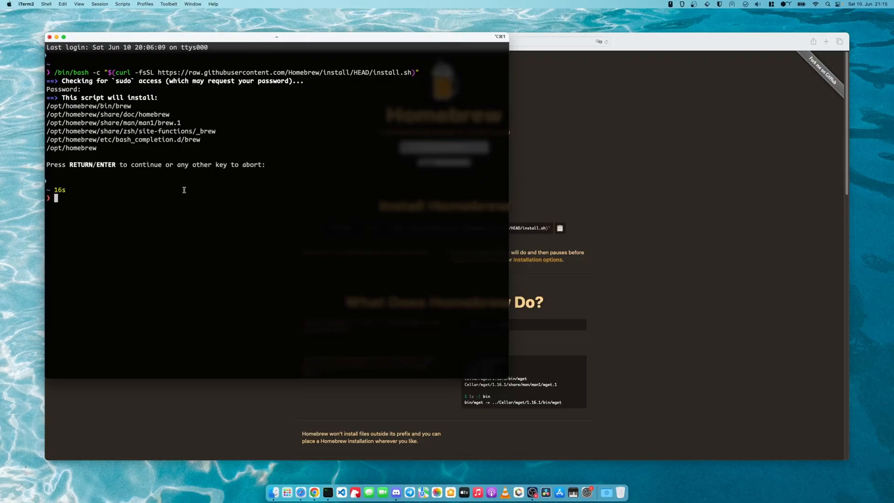
{"action": "type", "text": "brew"}
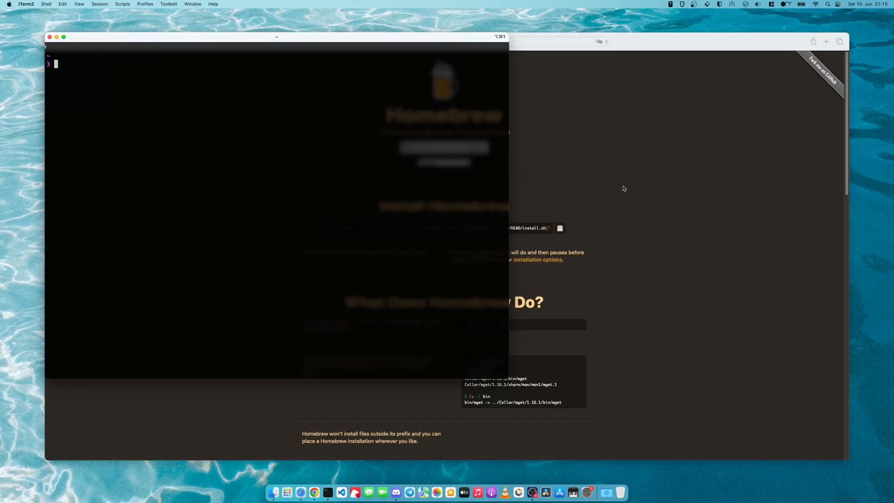
{"action": "mouse_move", "coordinate": [627, 188]}
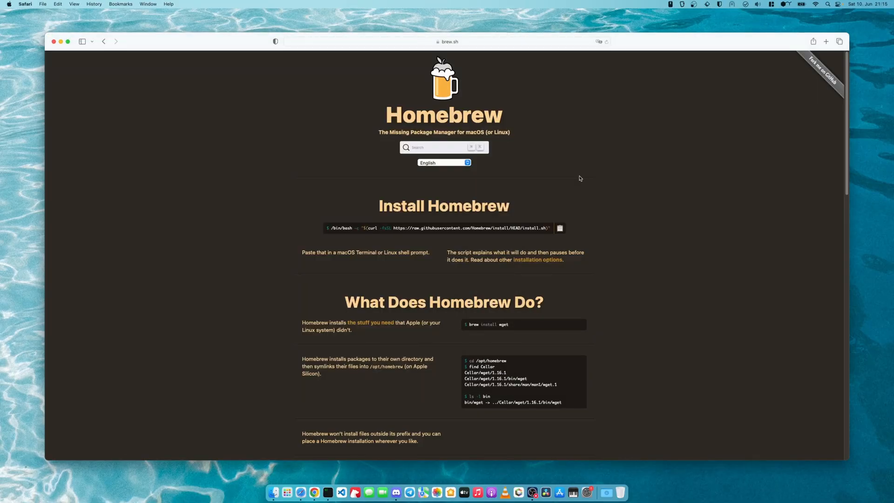
- Find the zulu cask on Homebrew Formulae and run 'brew install --cask zulu' in iTerm2
{"action": "left_click", "coordinate": [444, 147]}
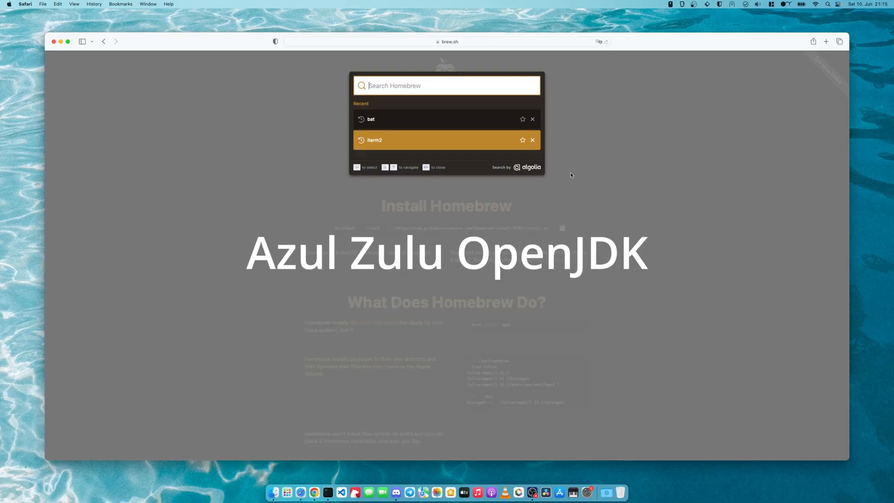
{"action": "type", "text": "zul"}
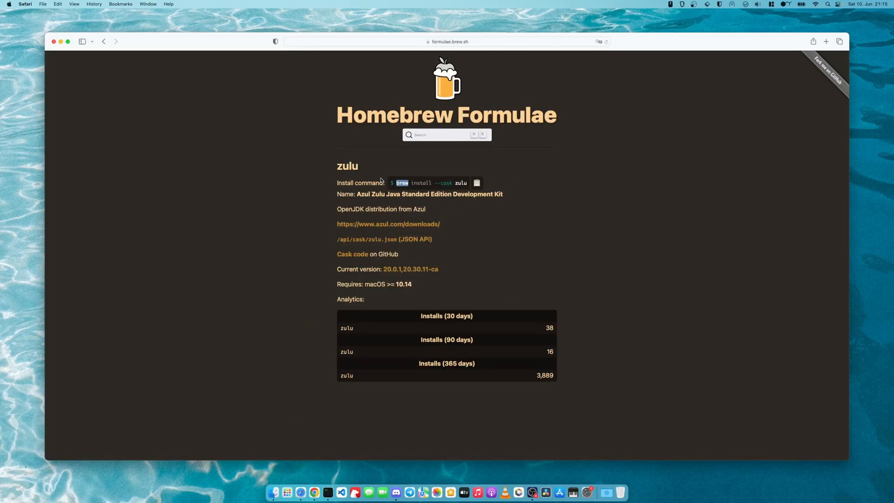
{"action": "mouse_move", "coordinate": [327, 489]}
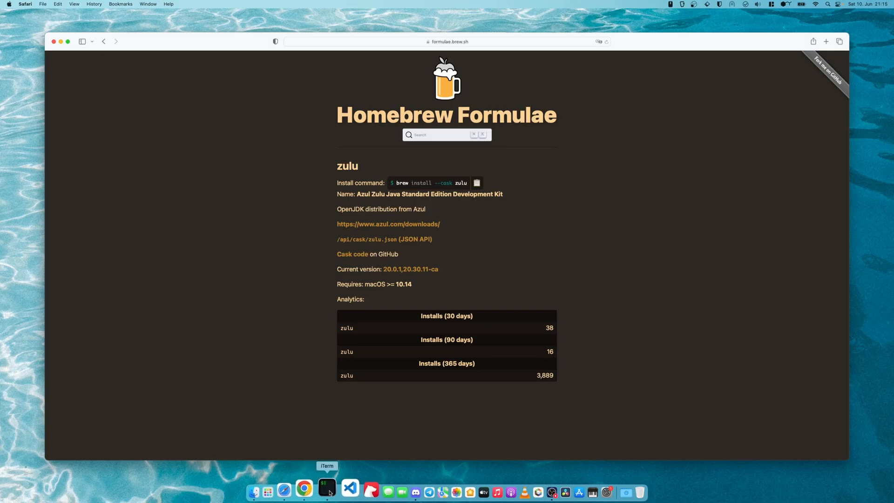
{"action": "left_click", "coordinate": [327, 492]}
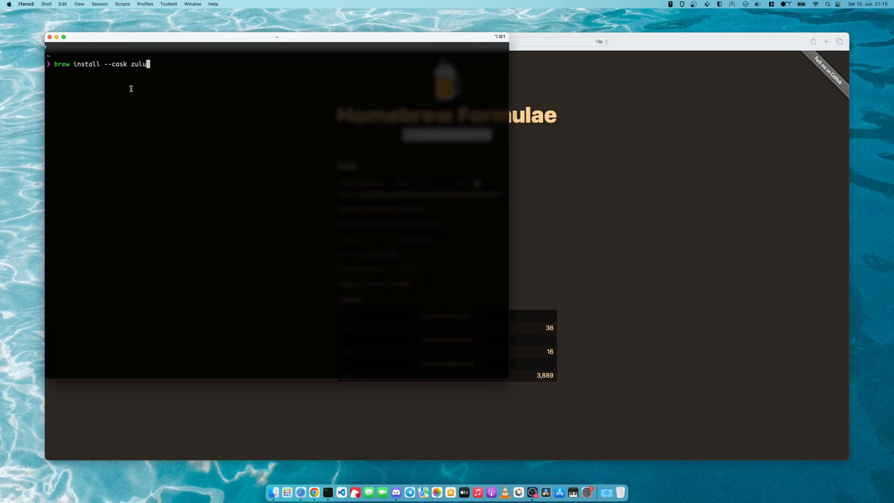
{"action": "key", "text": "Return"}
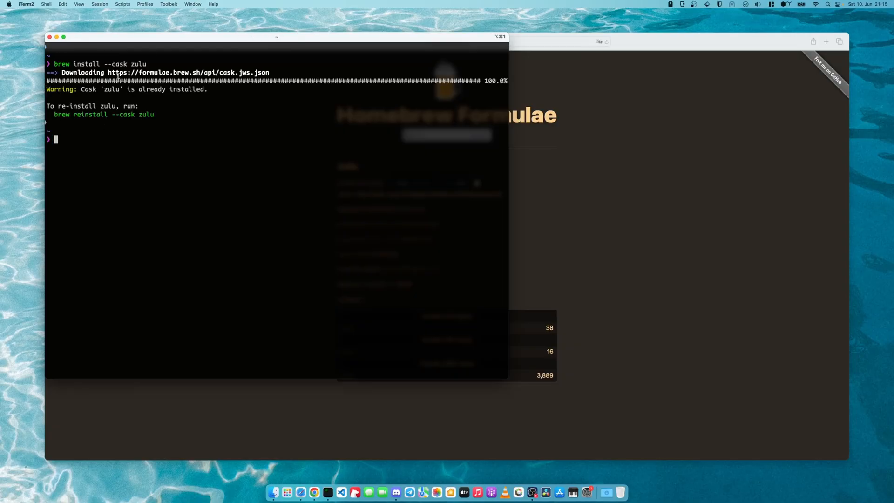
{"action": "mouse_move", "coordinate": [188, 137]}
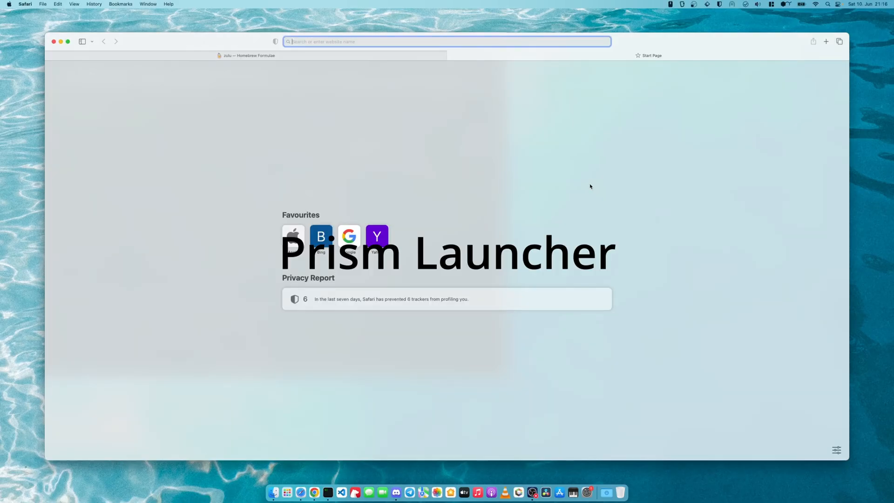
- Search 'prism launcher' and go to the prismlauncher.org download page
{"action": "type", "text": "prism launcher"}
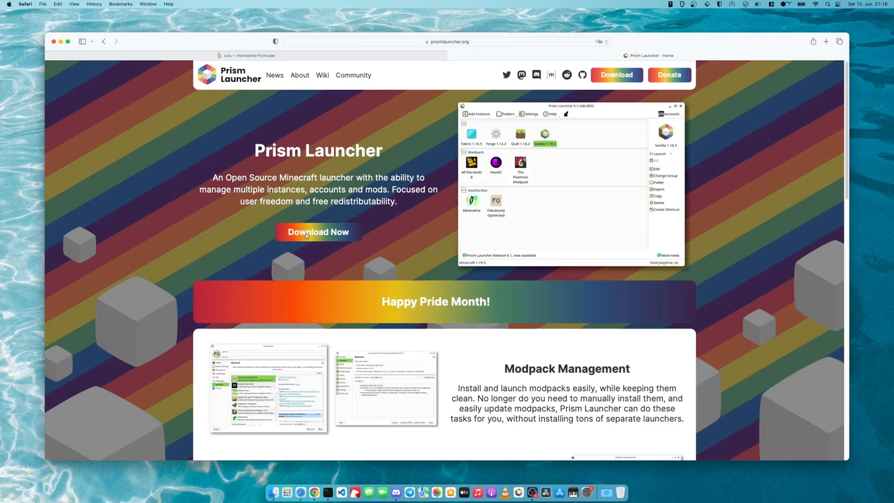
{"action": "left_click", "coordinate": [246, 56]}
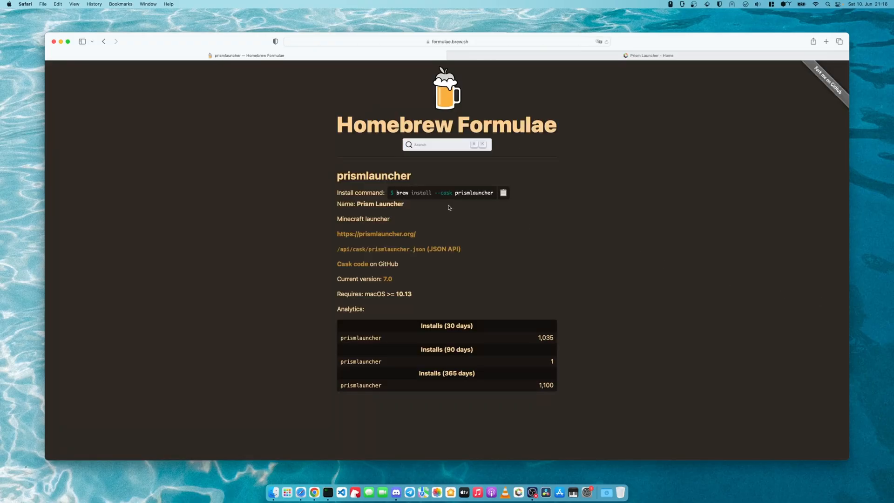
{"action": "mouse_move", "coordinate": [610, 234]}
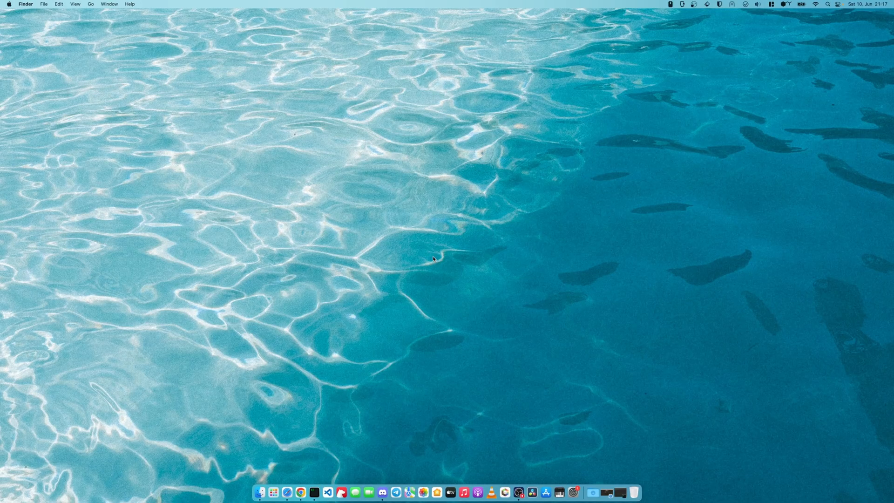
{"action": "mouse_move", "coordinate": [490, 492]}
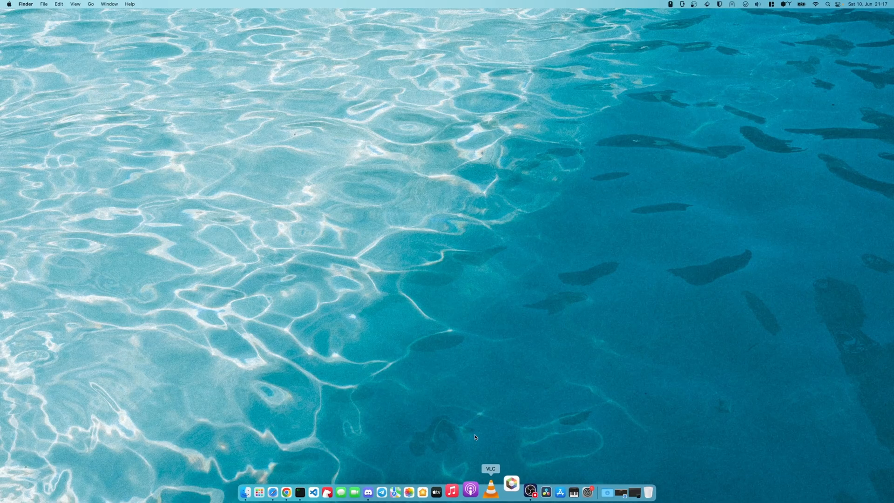
- Launch Prism Launcher and add instance 'anything' on Minecraft 1.16.1 with Fabric
{"action": "left_click", "coordinate": [504, 492]}
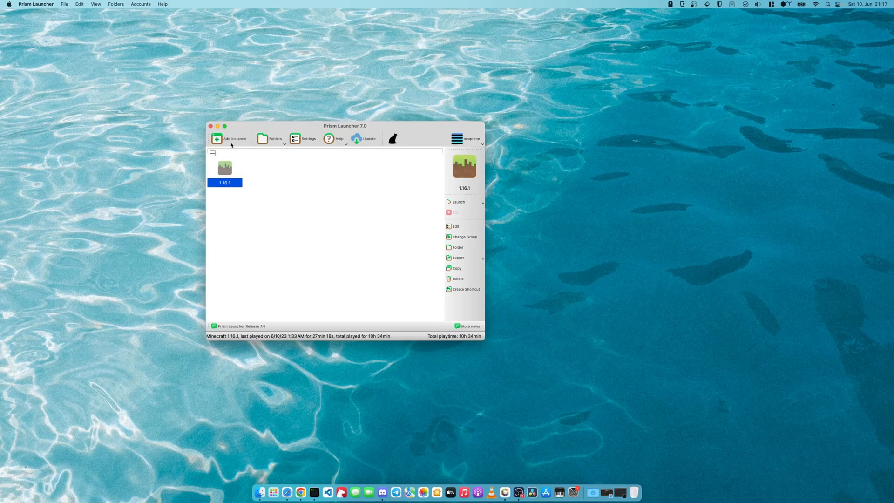
{"action": "left_click", "coordinate": [231, 139]}
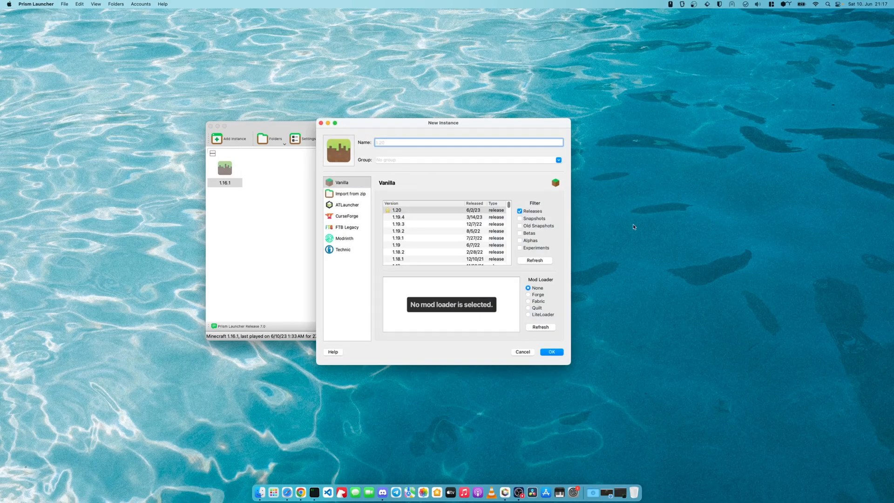
{"action": "type", "text": "anything"}
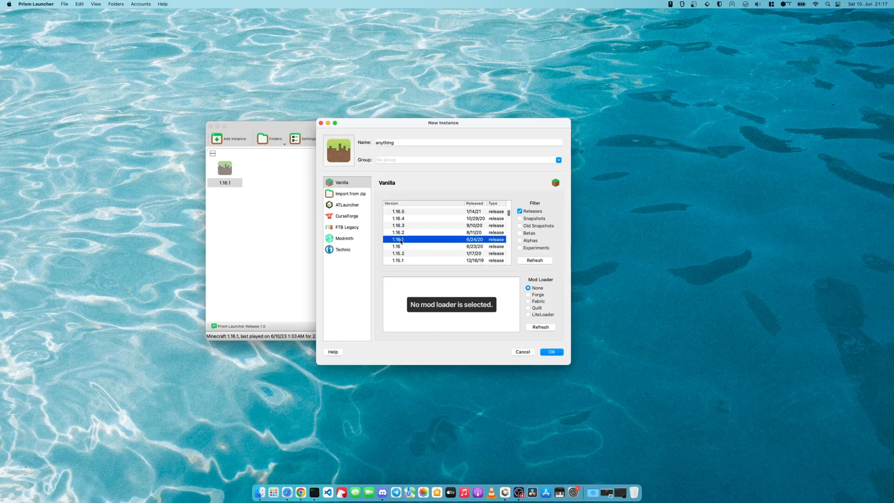
{"action": "mouse_move", "coordinate": [407, 240]}
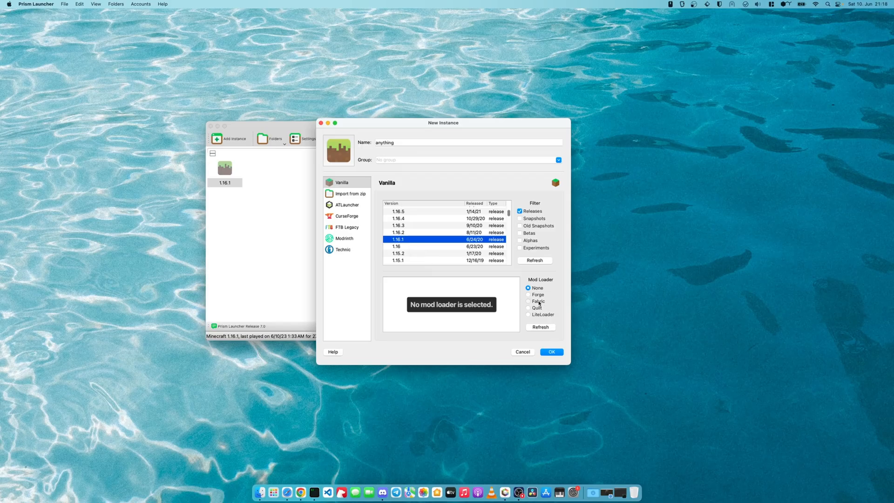
{"action": "left_click", "coordinate": [528, 301]}
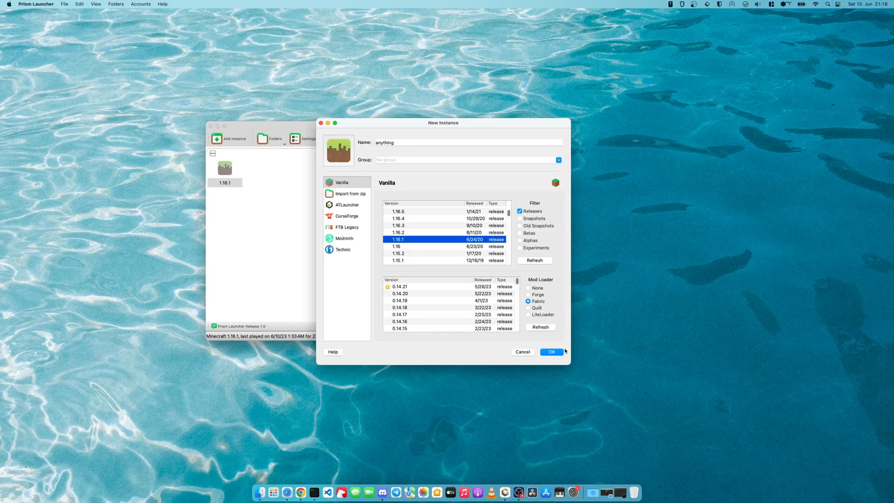
{"action": "left_click", "coordinate": [550, 352]}
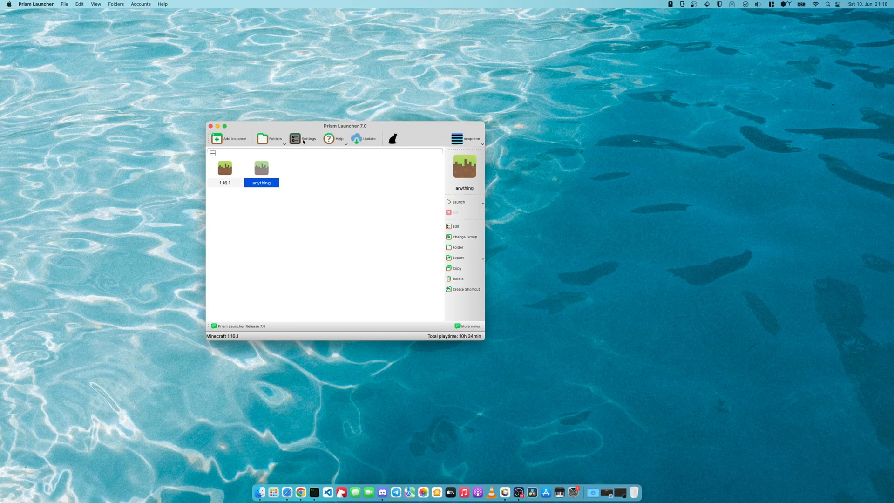
- Choose the zulu-20 Java installation and add the -XX:+UseZGC JVM argument
{"action": "left_click", "coordinate": [304, 138]}
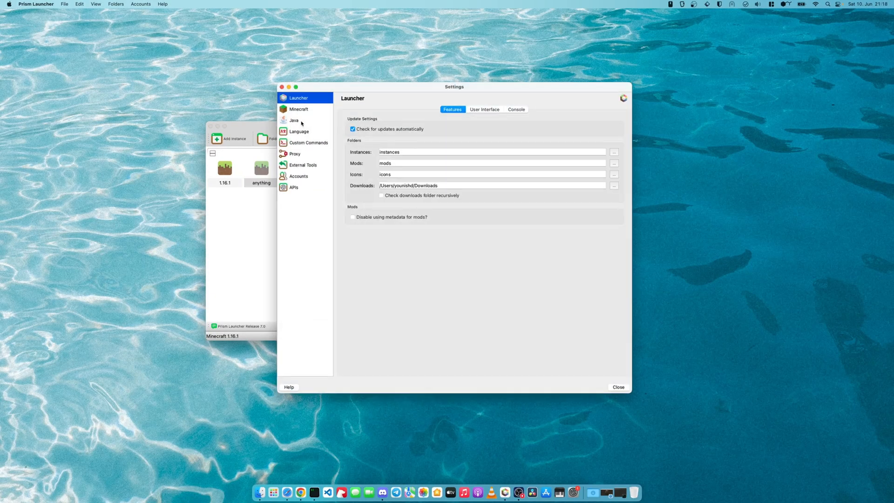
{"action": "left_click", "coordinate": [293, 120]}
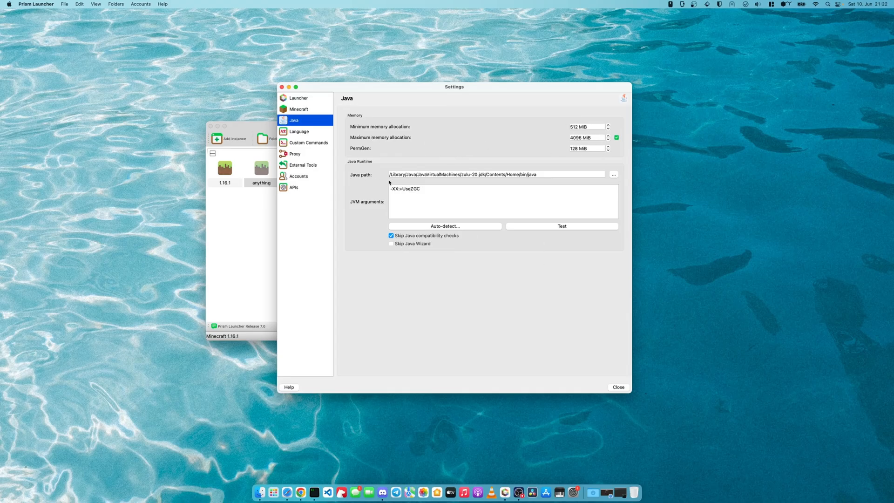
{"action": "mouse_move", "coordinate": [624, 178]}
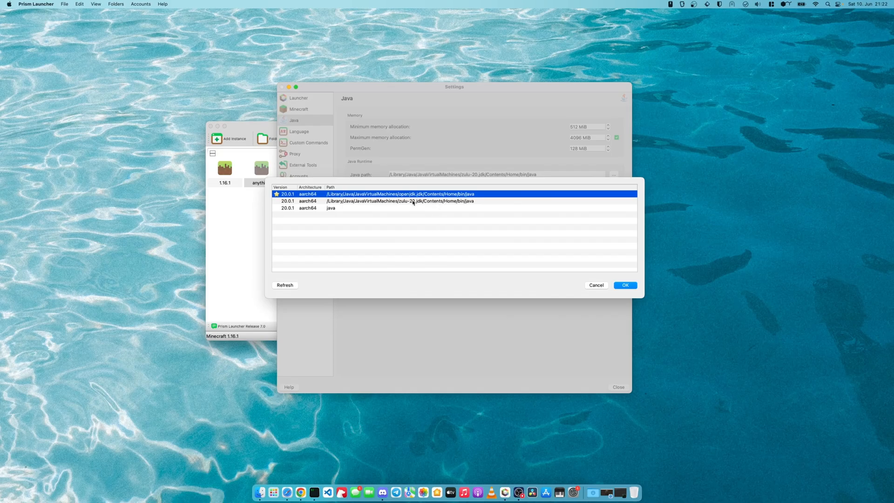
{"action": "mouse_move", "coordinate": [428, 224]}
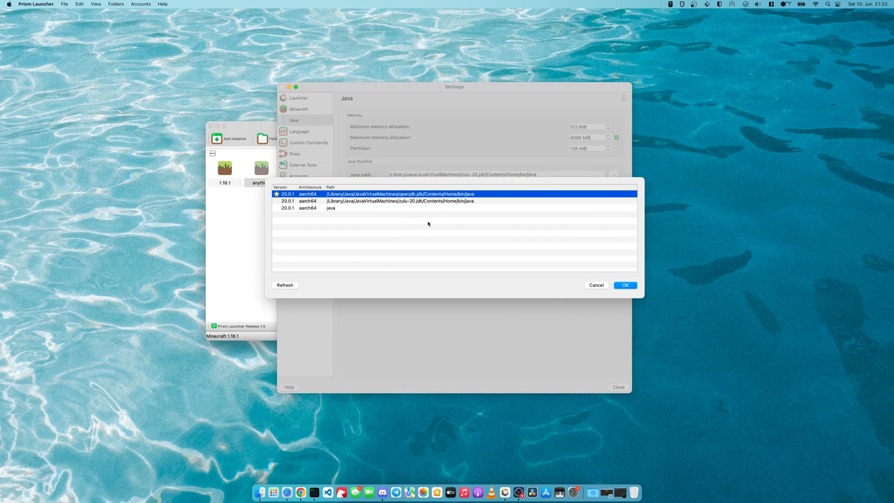
{"action": "left_click", "coordinate": [399, 200]}
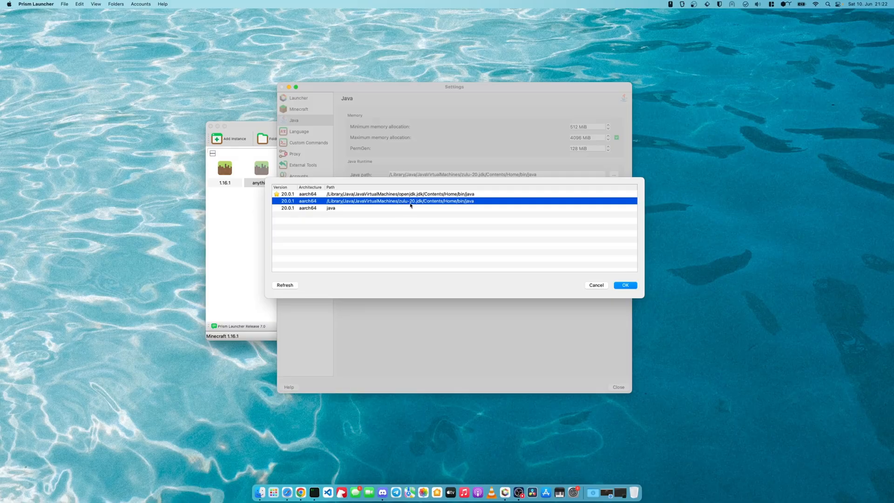
{"action": "left_click", "coordinate": [624, 285]}
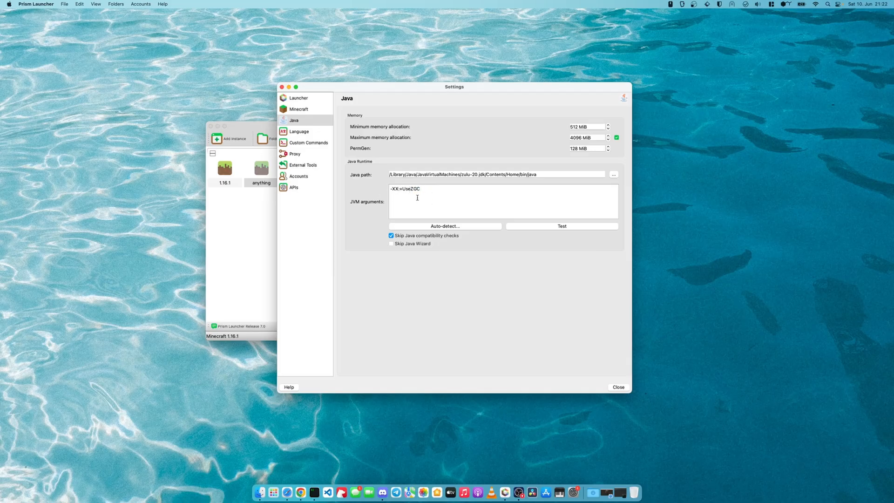
{"action": "mouse_move", "coordinate": [429, 196]}
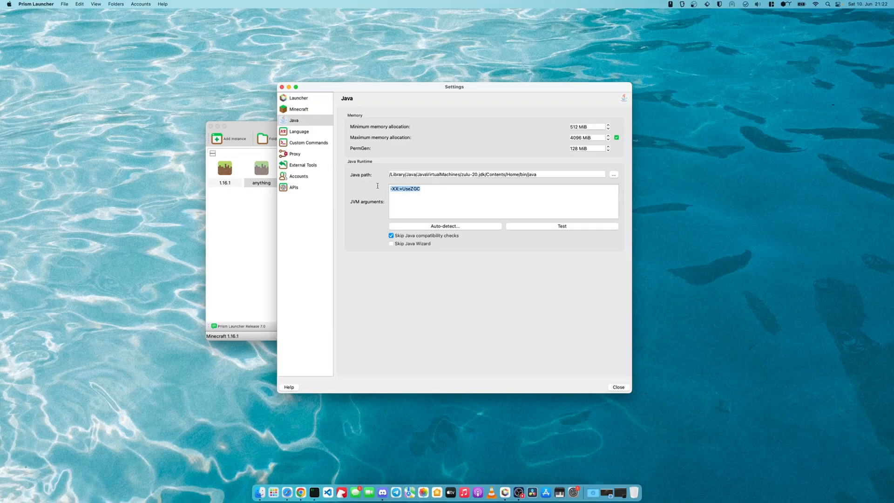
{"action": "left_click", "coordinate": [452, 196]}
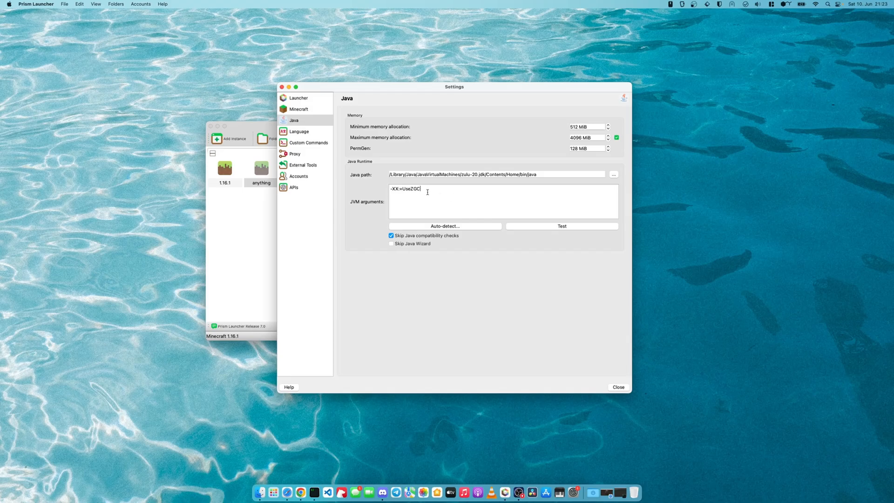
{"action": "left_click", "coordinate": [618, 387]}
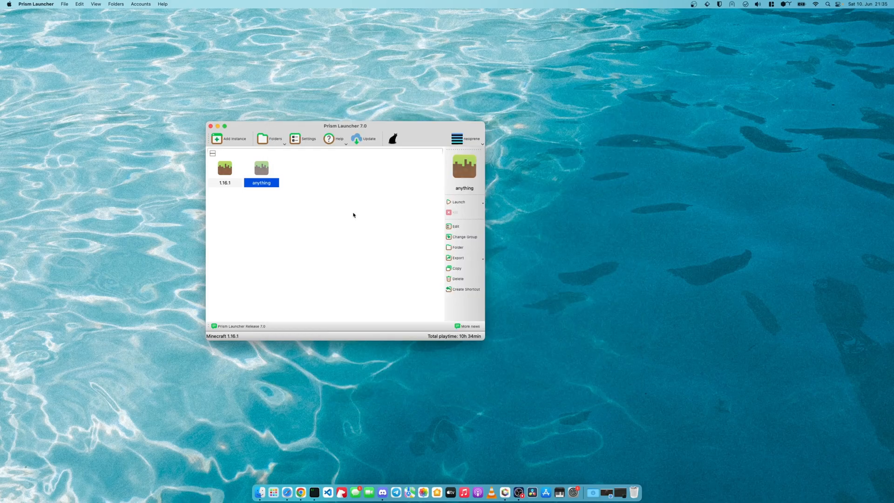
- Launch 'anything', set mouse sensitivity to 50%, toggle fullscreen and show the F3 debug overlay
{"action": "left_click", "coordinate": [458, 201]}
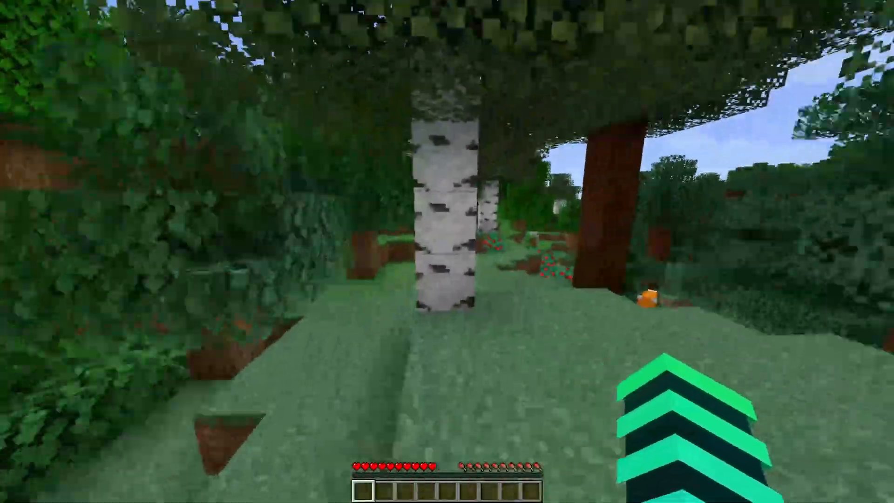
{"action": "key", "text": "Escape"}
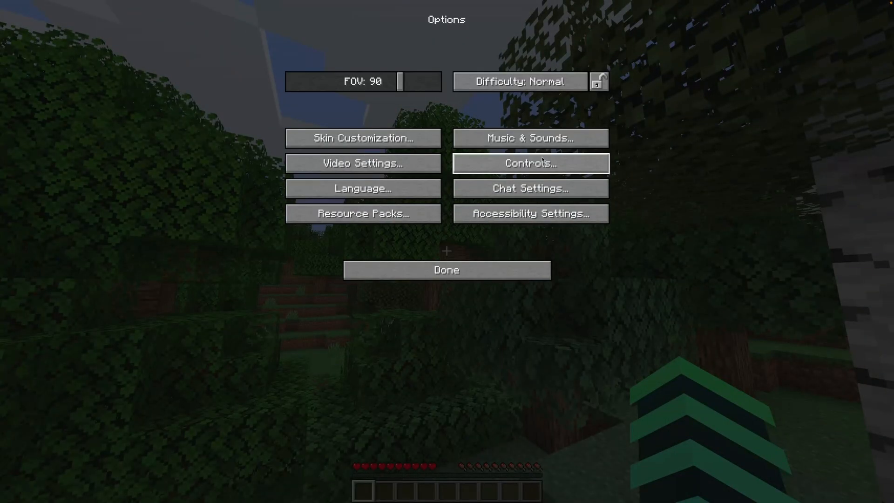
{"action": "left_click", "coordinate": [529, 164]}
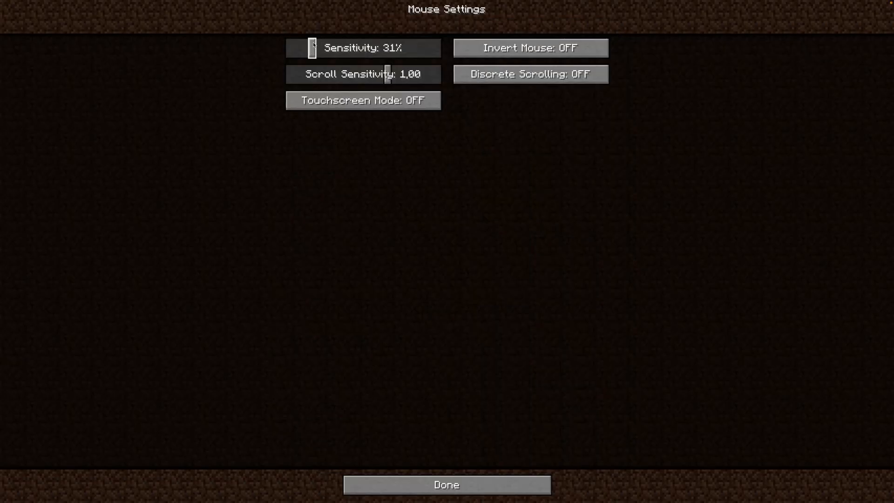
{"action": "left_click", "coordinate": [446, 484]}
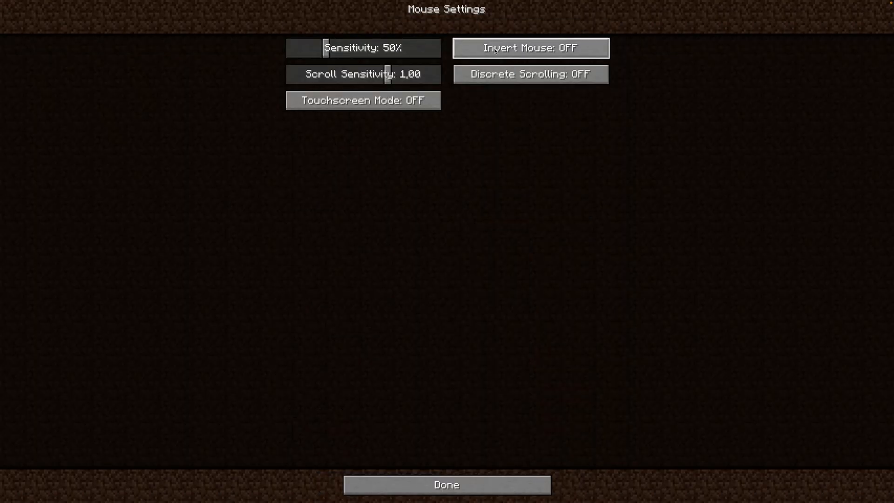
{"action": "left_click", "coordinate": [446, 484]}
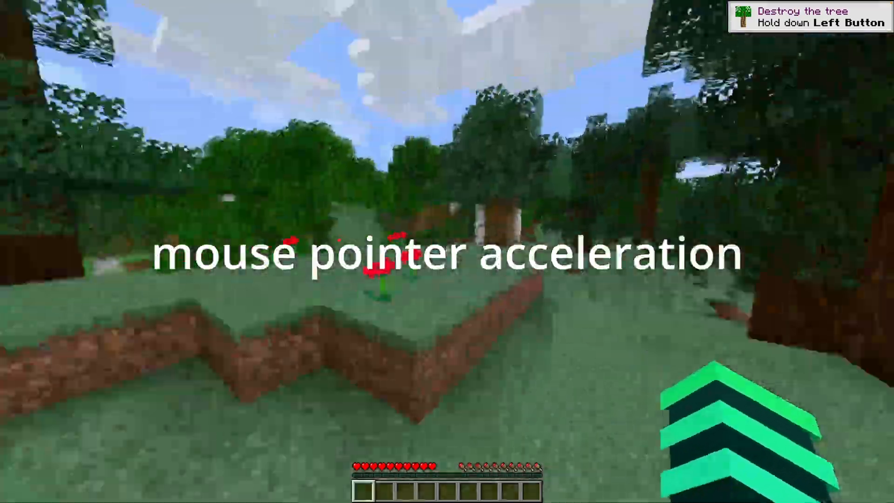
{"action": "mouse_move", "coordinate": [447, 252]}
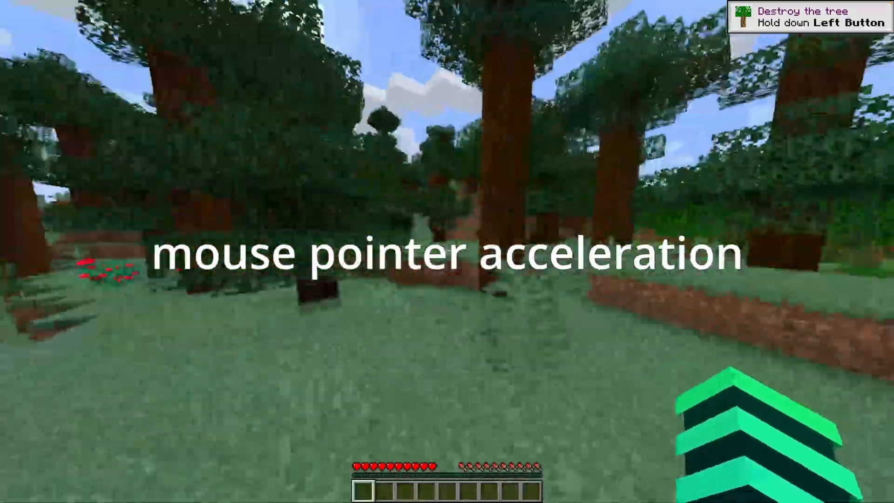
{"action": "mouse_move", "coordinate": [447, 251]}
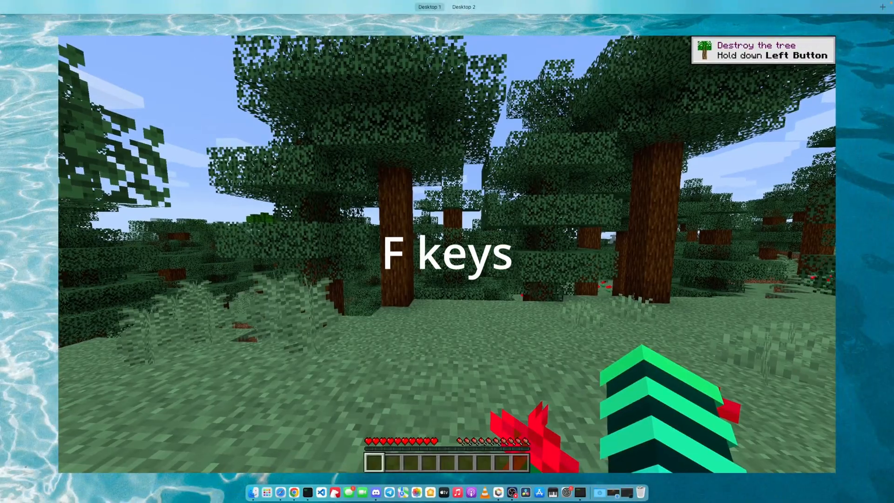
{"action": "key", "text": "f11"}
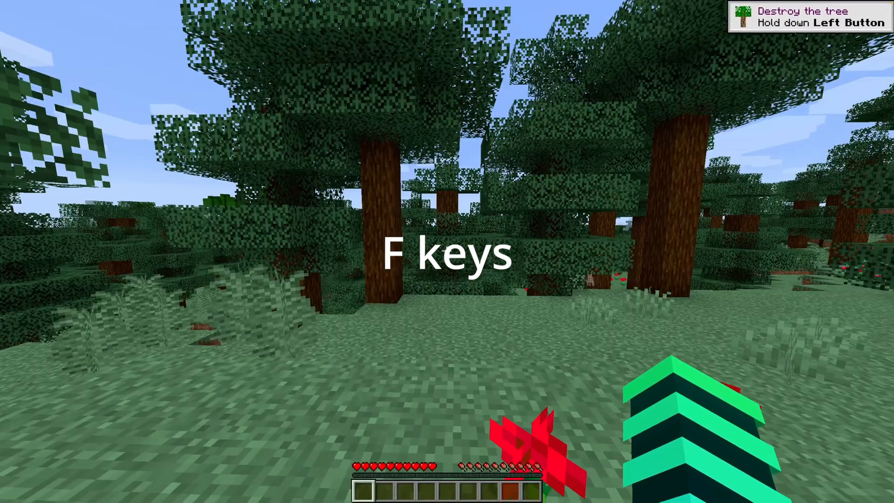
{"action": "key", "text": "f3"}
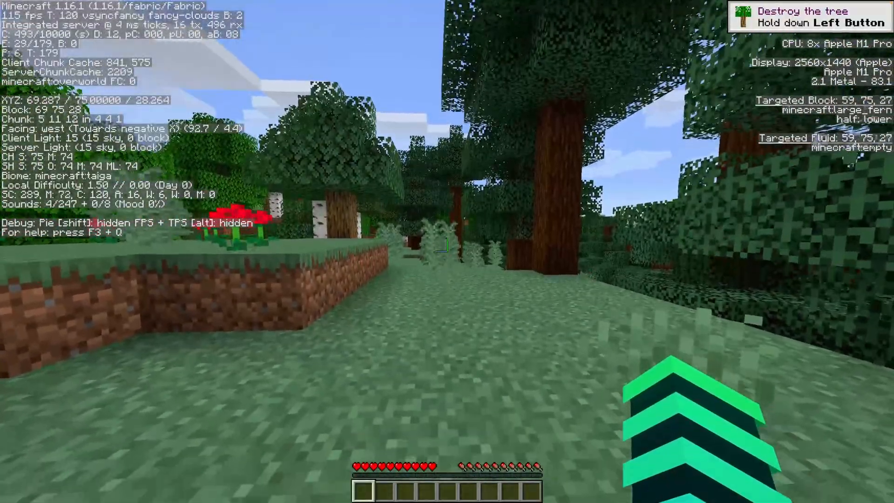
{"action": "mouse_move", "coordinate": [447, 251]}
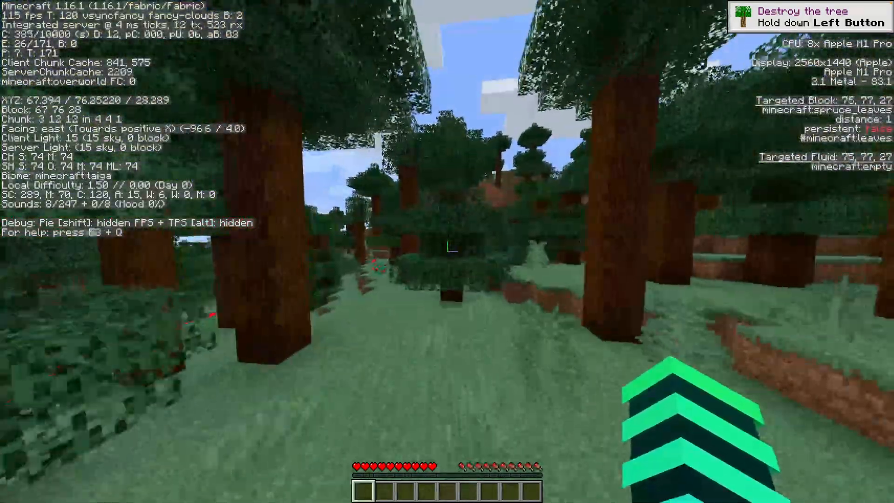
{"action": "mouse_move", "coordinate": [447, 252]}
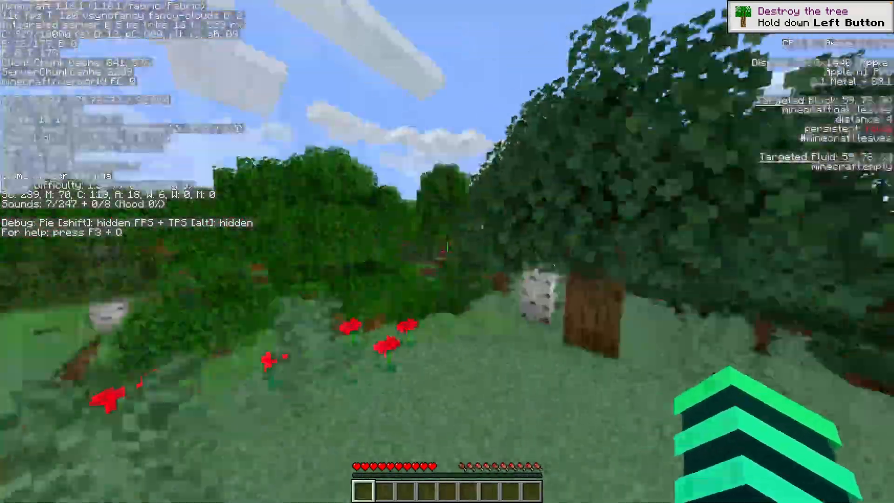
{"action": "mouse_move", "coordinate": [447, 251]}
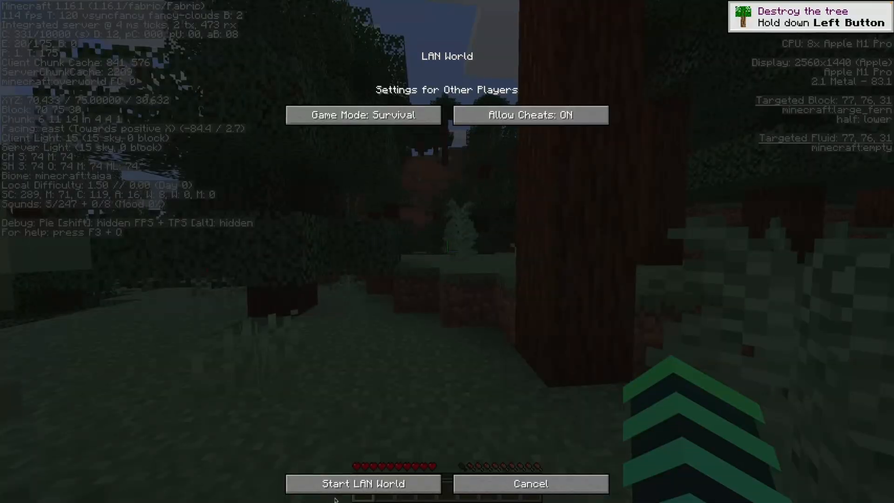
- Start the LAN world with cheats and drop the acacia button stacks with Ctrl+Q
{"action": "left_click", "coordinate": [363, 483]}
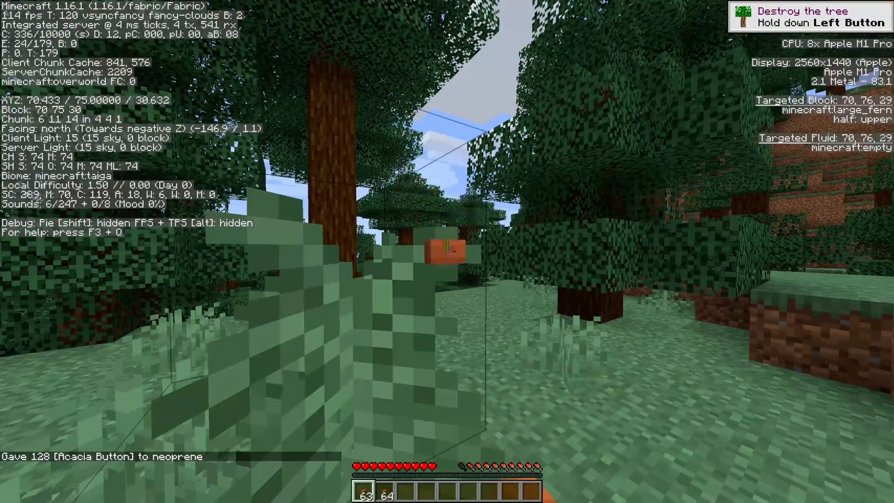
{"action": "mouse_move", "coordinate": [447, 252]}
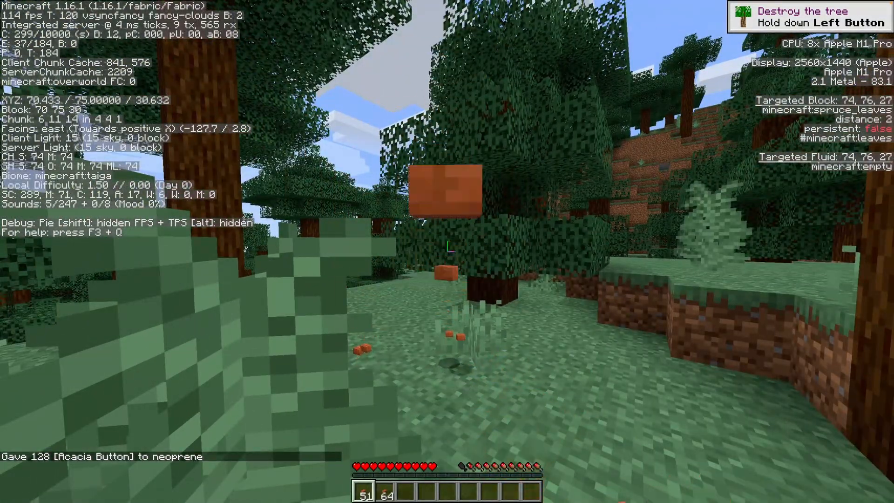
{"action": "key", "text": "ctrl+q"}
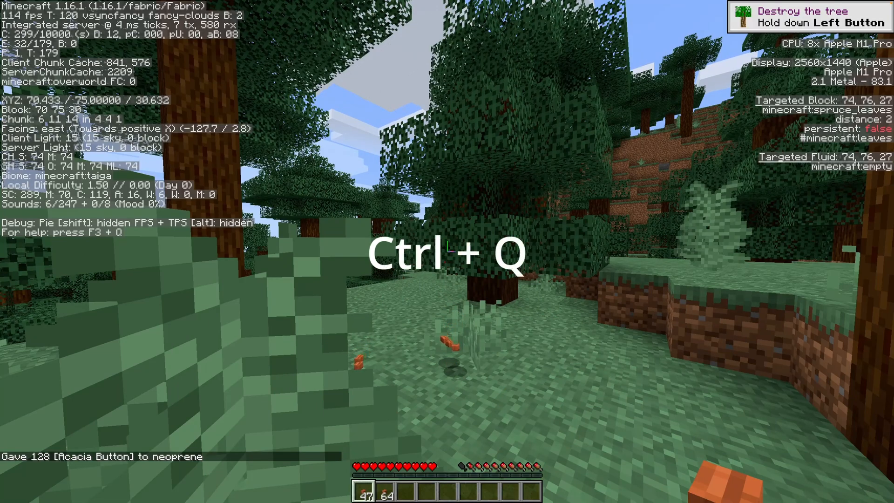
{"action": "key", "text": "ctrl+q"}
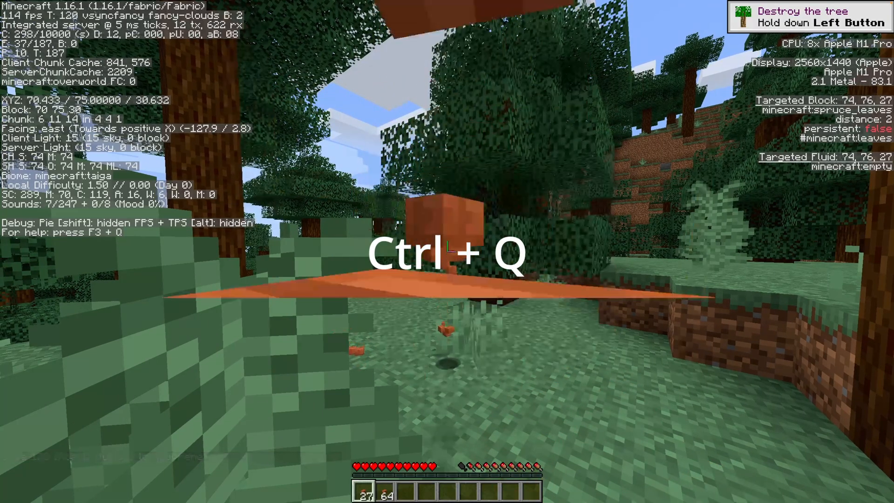
{"action": "key", "text": "ctrl+q"}
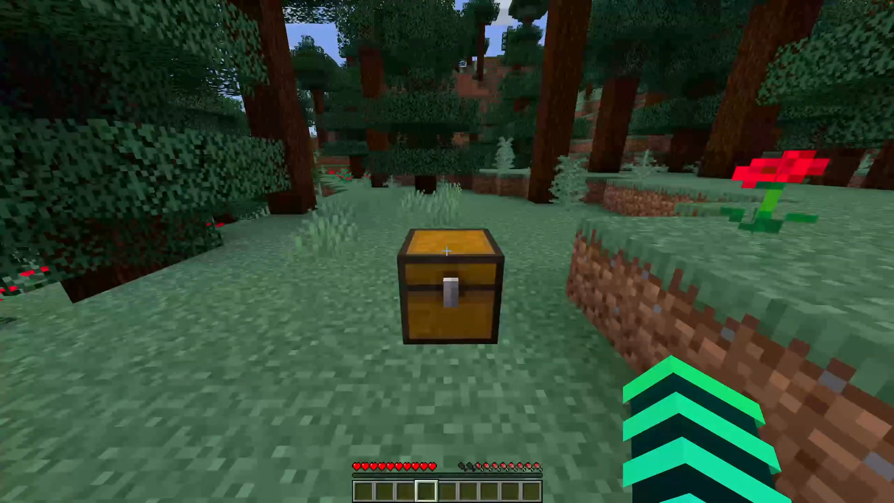
{"action": "mouse_move", "coordinate": [447, 251]}
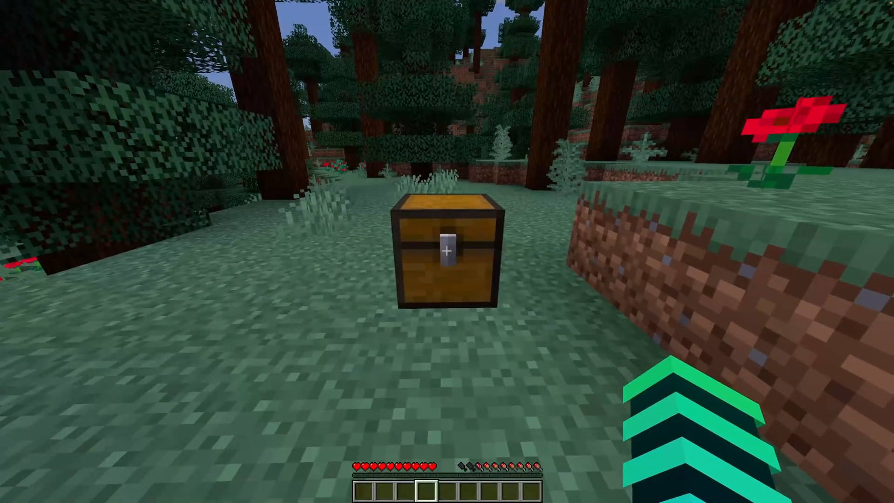
- Bind Sneak to J in Controls, then test in-world at a chest and close it
{"action": "key", "text": "Escape"}
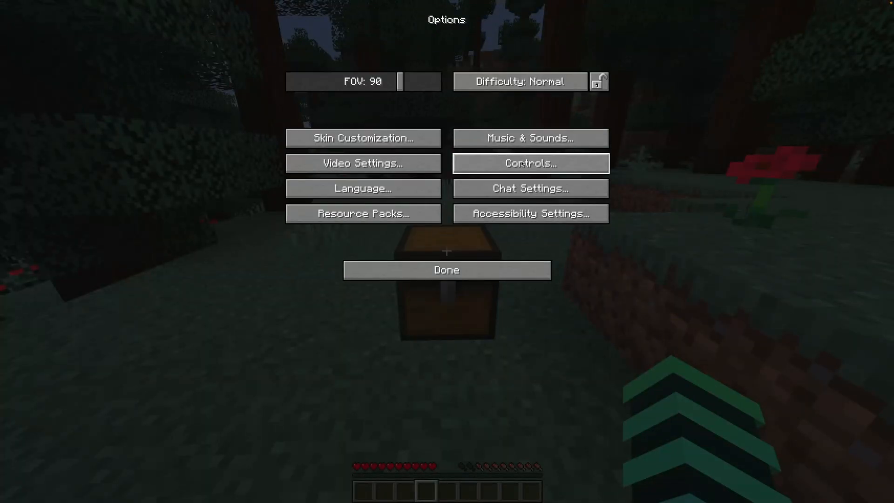
{"action": "left_click", "coordinate": [529, 163]}
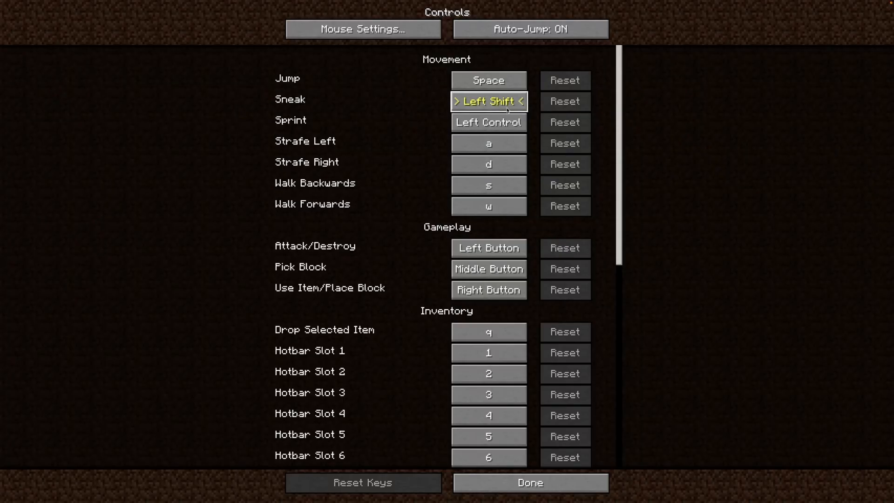
{"action": "key", "text": "j"}
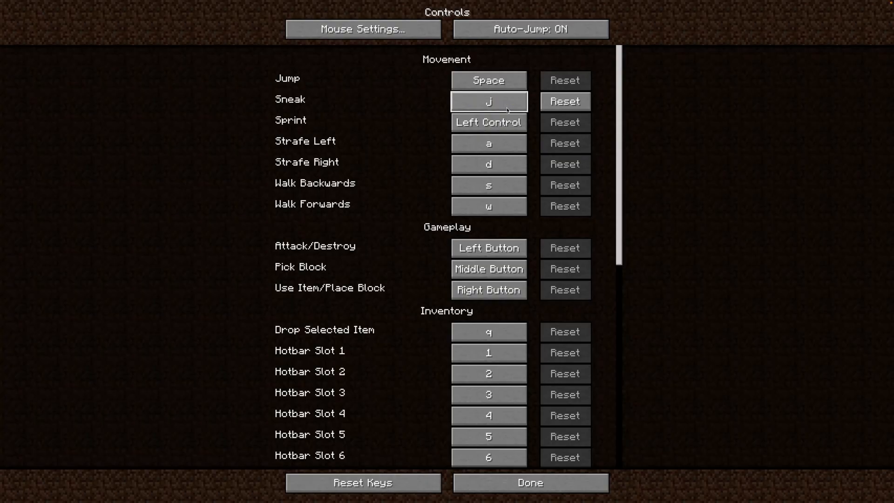
{"action": "left_click", "coordinate": [527, 482]}
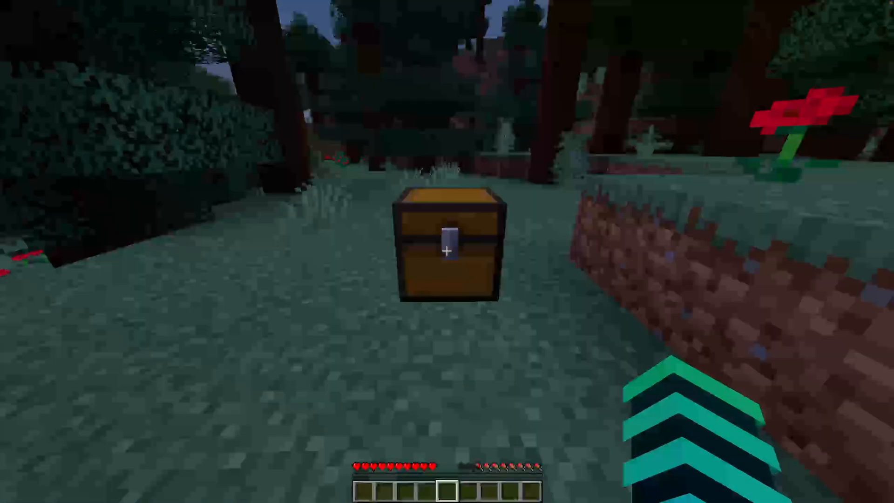
{"action": "mouse_move", "coordinate": [447, 251]}
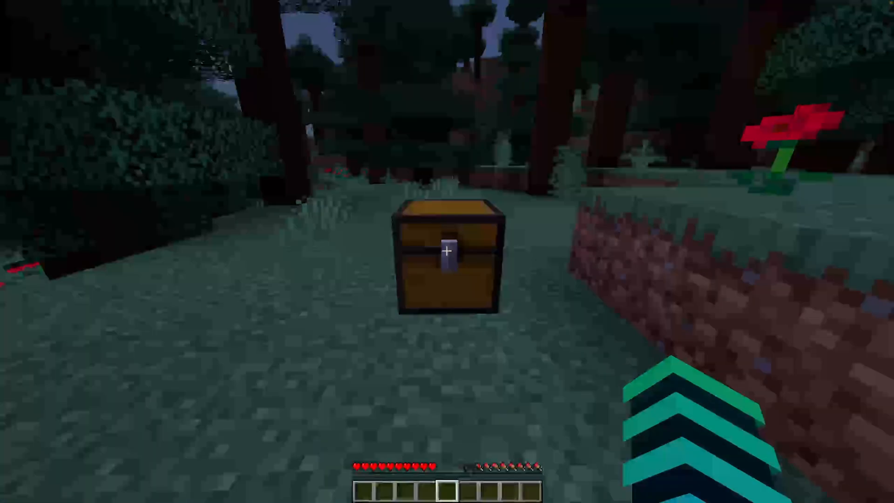
{"action": "mouse_move", "coordinate": [447, 251]}
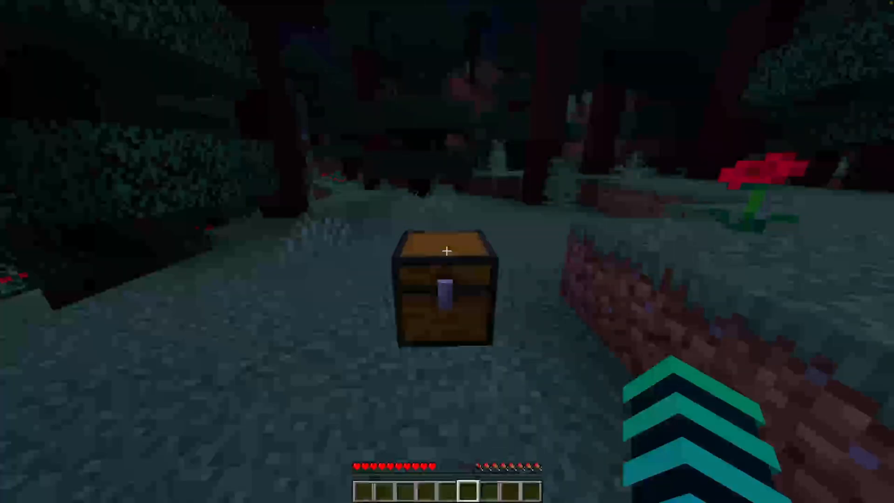
{"action": "mouse_move", "coordinate": [447, 252]}
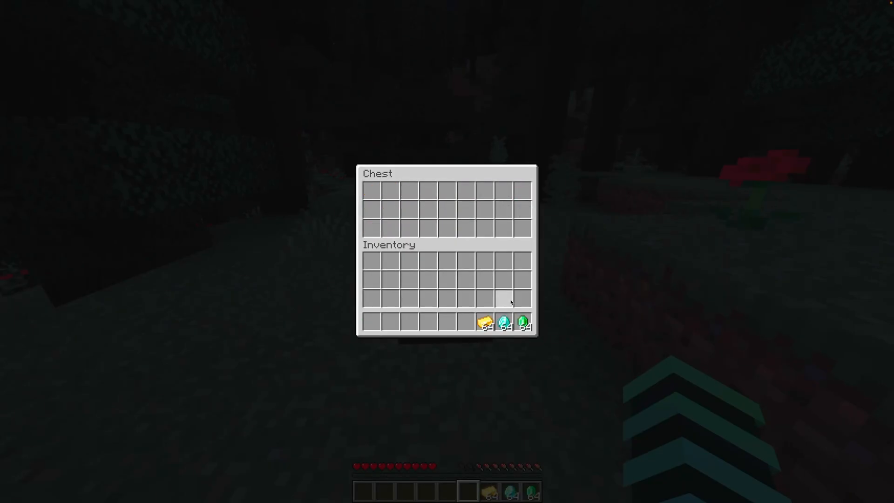
{"action": "key", "text": "Escape"}
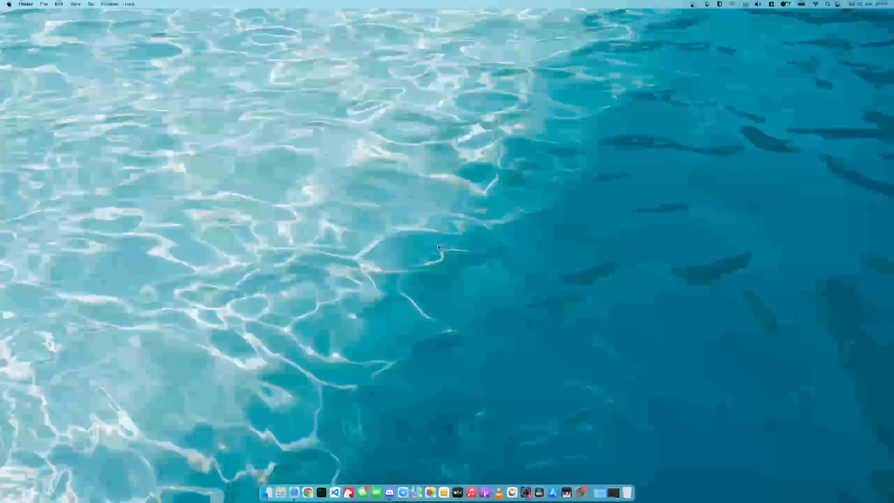
{"action": "mouse_move", "coordinate": [452, 258]}
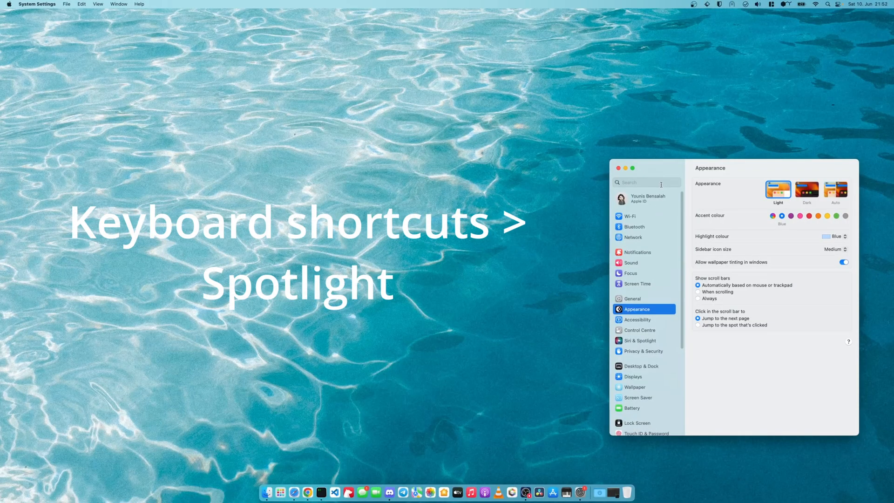
- View Spotlight shortcut settings, switch off 'Shake mouse pointer to locate', then search 'keyboard'
{"action": "type", "text": "keyboard shortcuts"}
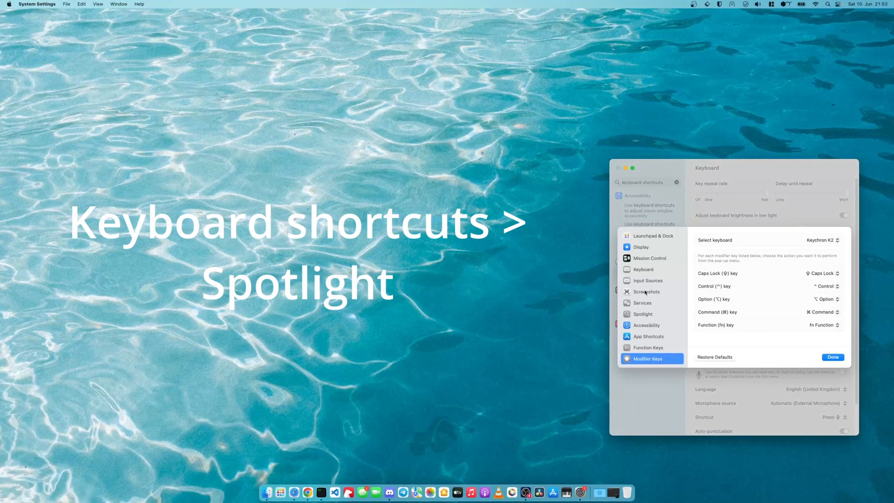
{"action": "left_click", "coordinate": [642, 314]}
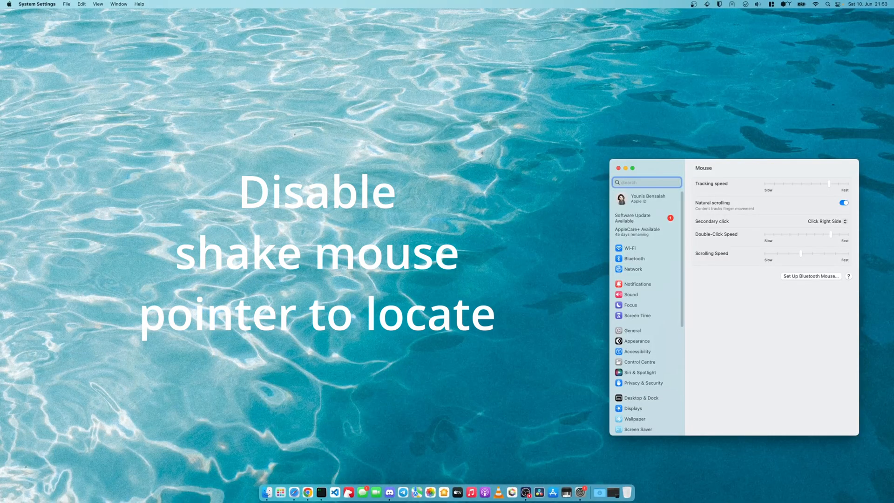
{"action": "type", "text": "shake mous"}
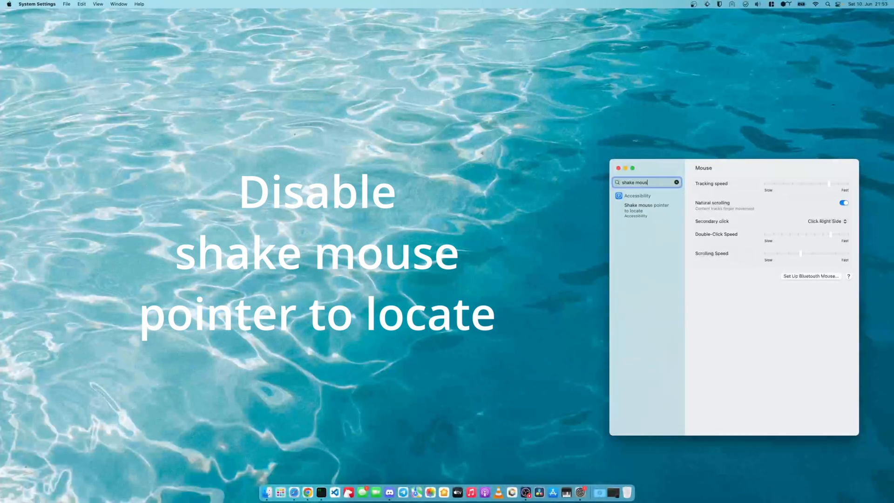
{"action": "left_click", "coordinate": [645, 210]}
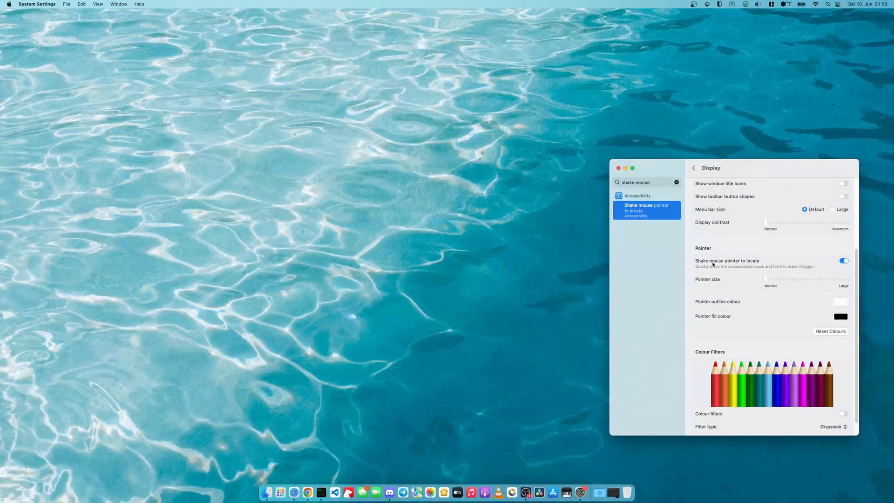
{"action": "left_click", "coordinate": [843, 261]}
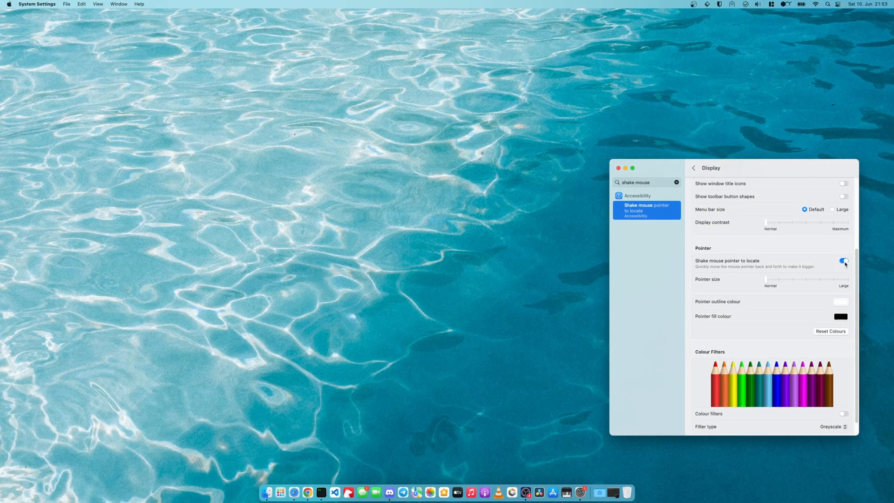
{"action": "left_click", "coordinate": [844, 261]}
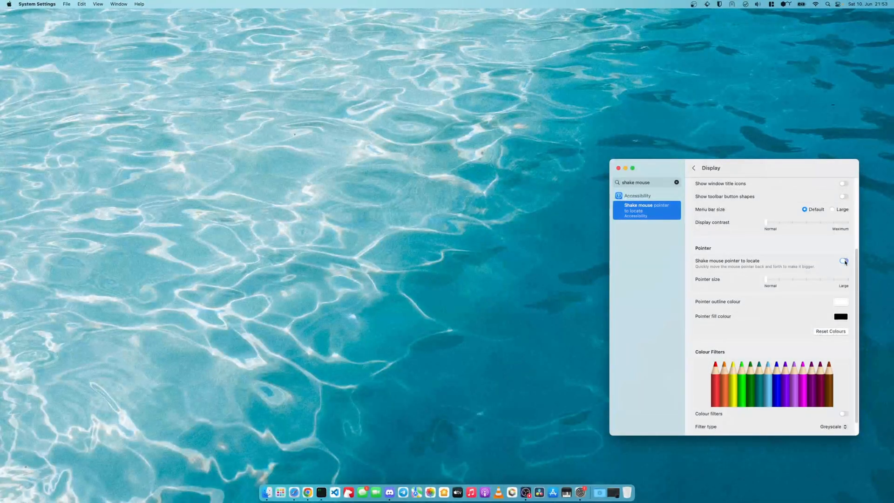
{"action": "type", "text": "keyboard short"}
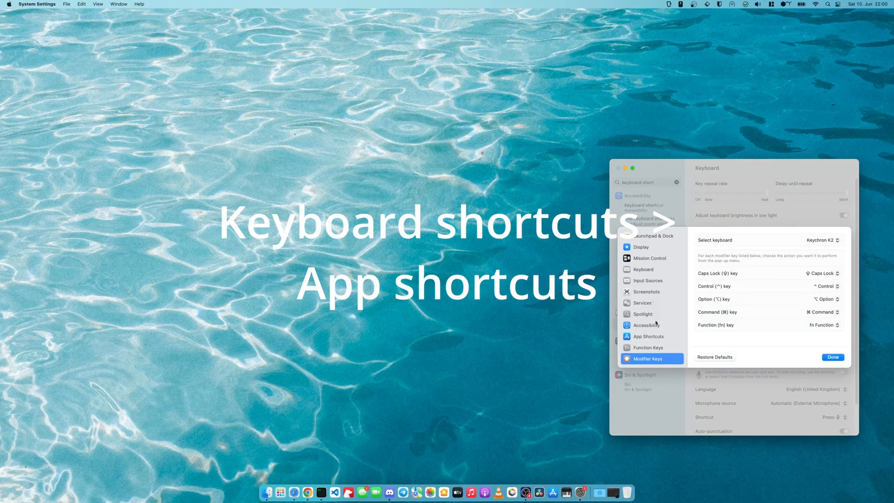
- Add a 'Quit java' menu-title shortcut under App Shortcuts for all applications
{"action": "left_click", "coordinate": [647, 336]}
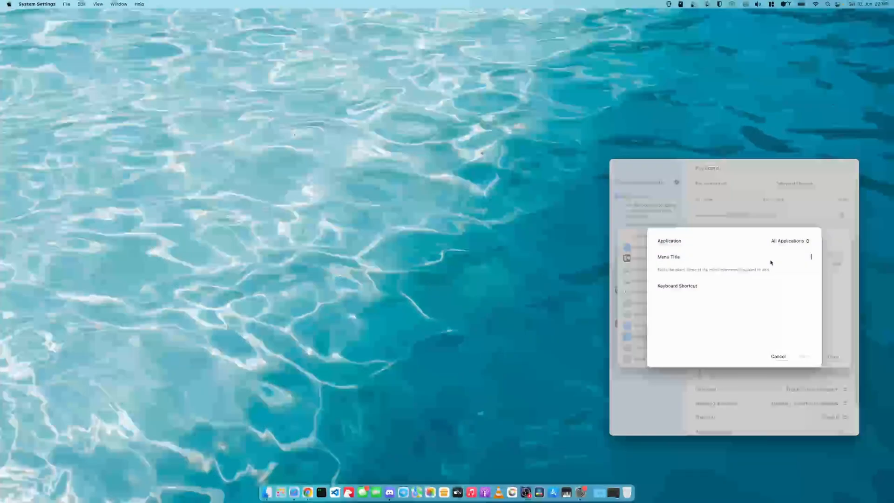
{"action": "type", "text": "Quit java"}
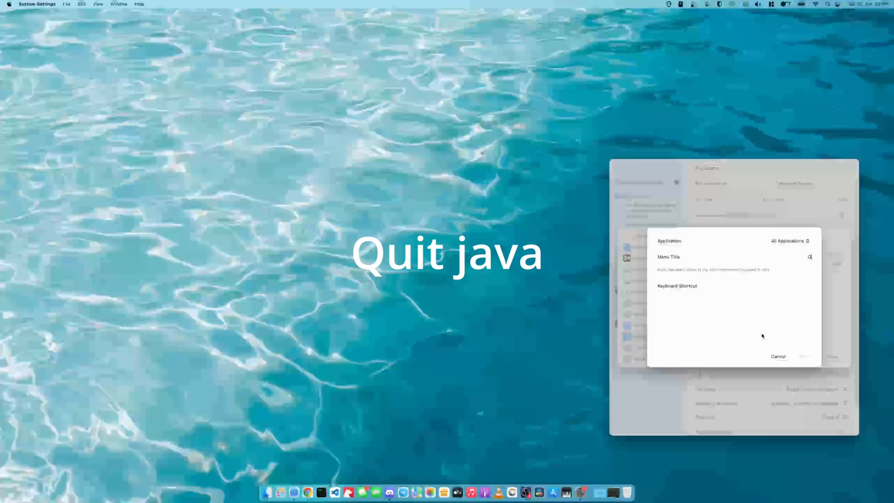
{"action": "type", "text": "uit java"}
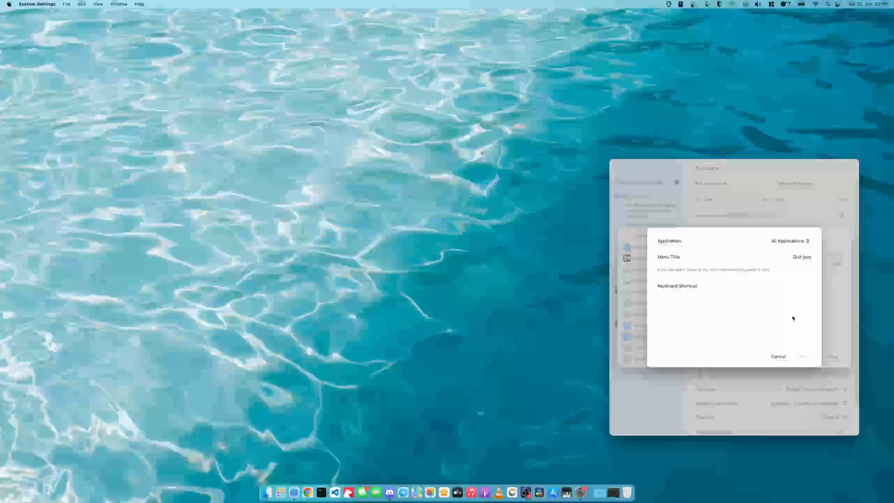
{"action": "mouse_move", "coordinate": [781, 328]}
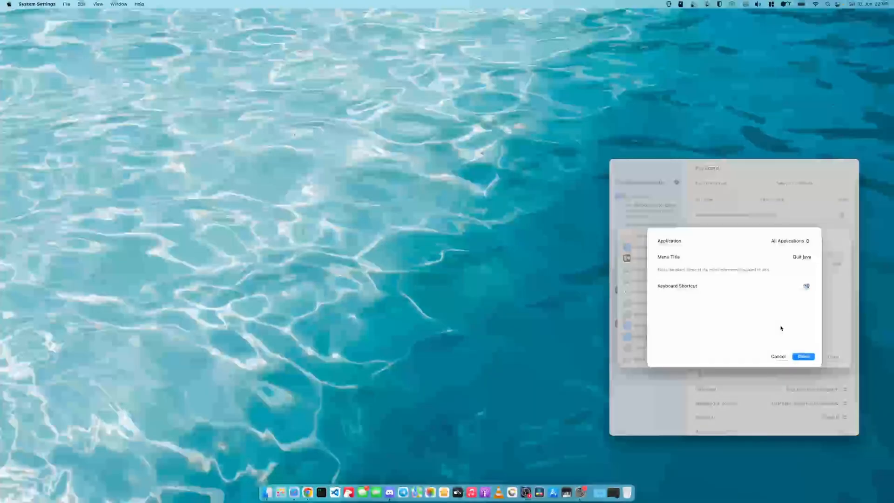
{"action": "left_click", "coordinate": [777, 356]}
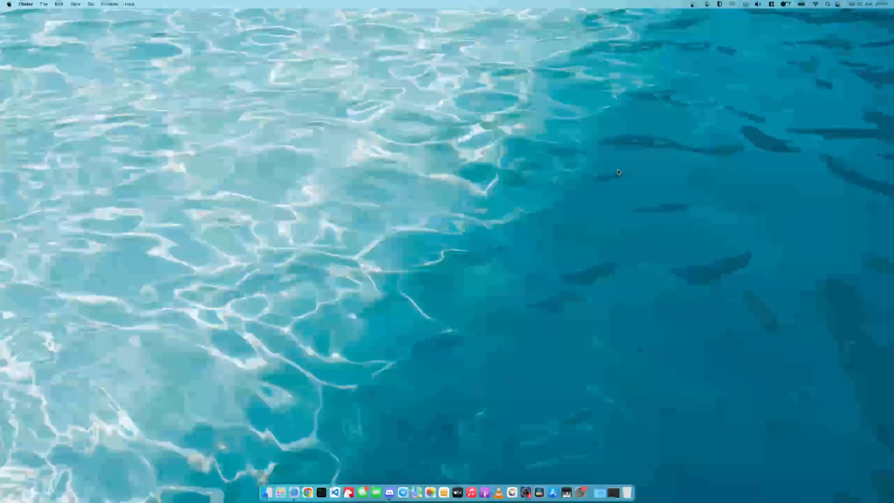
- Search Google for linearmouse, then open the linearmouse cask page on brew.sh
{"action": "left_click", "coordinate": [307, 493]}
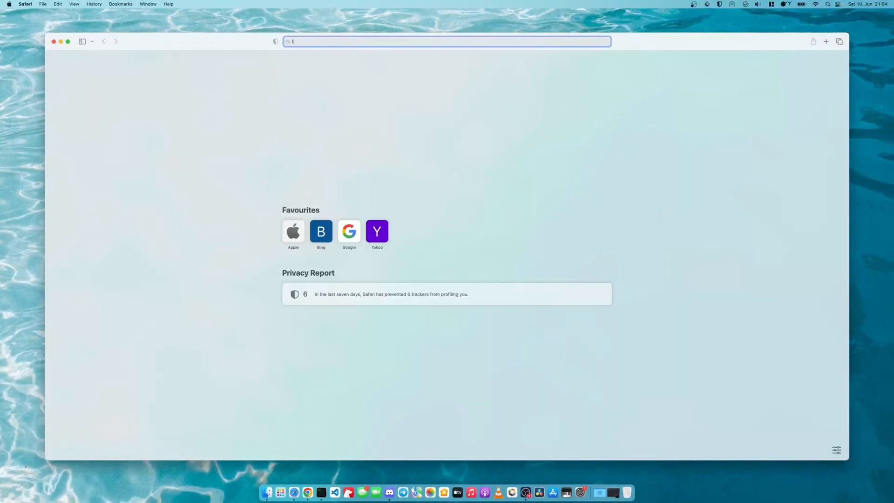
{"action": "type", "text": "linearmouse"}
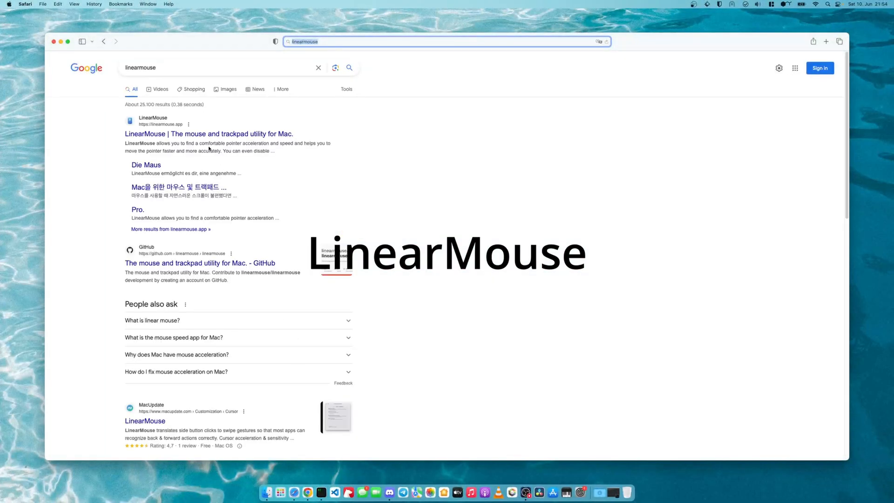
{"action": "left_click", "coordinate": [208, 134]}
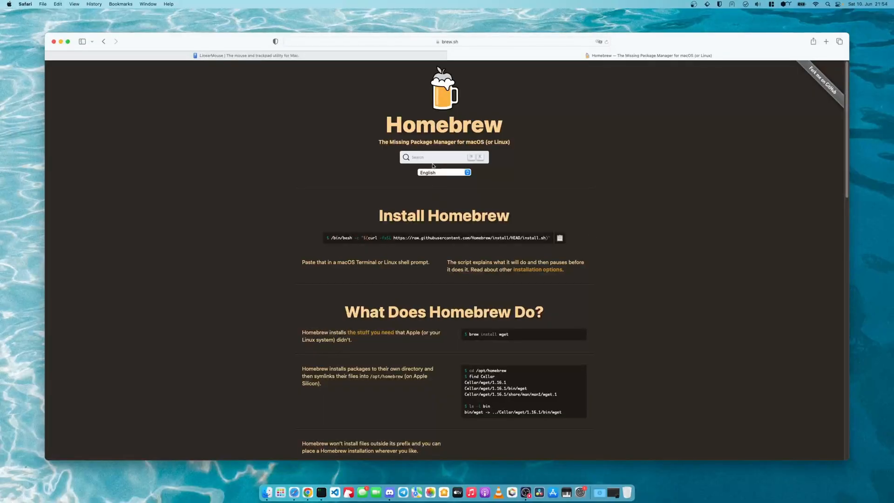
{"action": "type", "text": "linearm"}
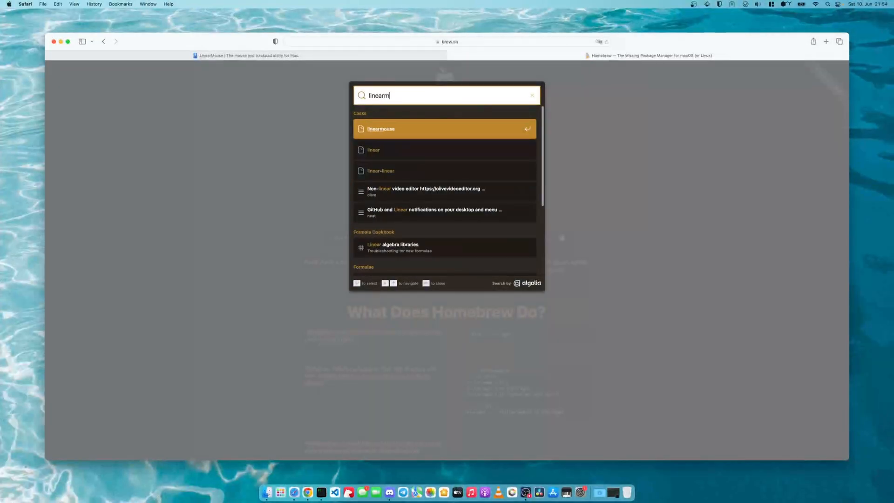
{"action": "left_click", "coordinate": [444, 129]}
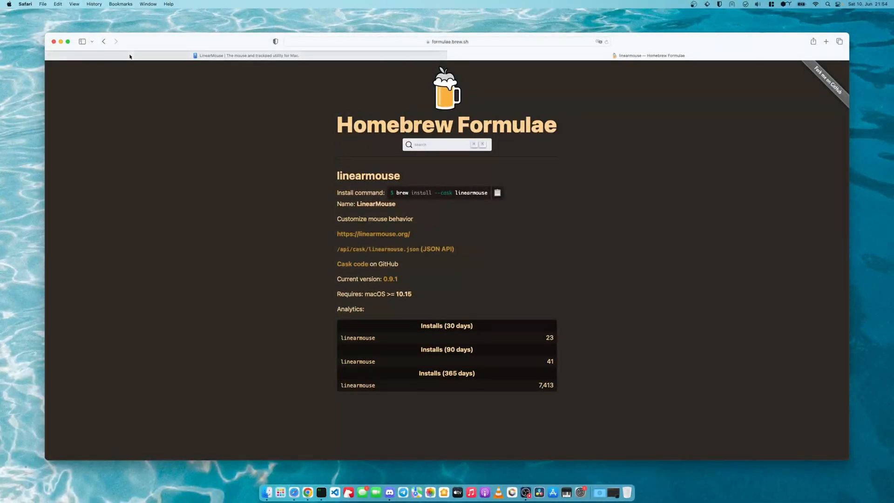
{"action": "left_click", "coordinate": [54, 41]}
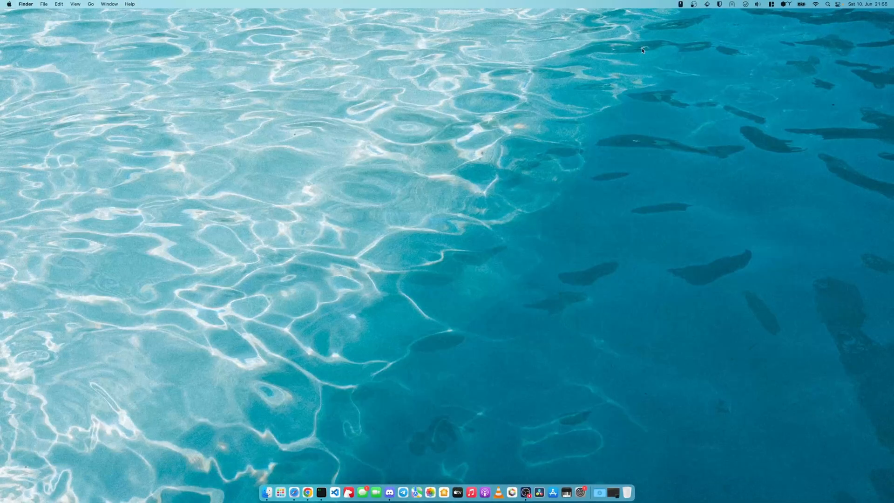
- Change LinearMouse's vertical scrolling mode to scroll by lines
{"action": "left_click", "coordinate": [680, 4]}
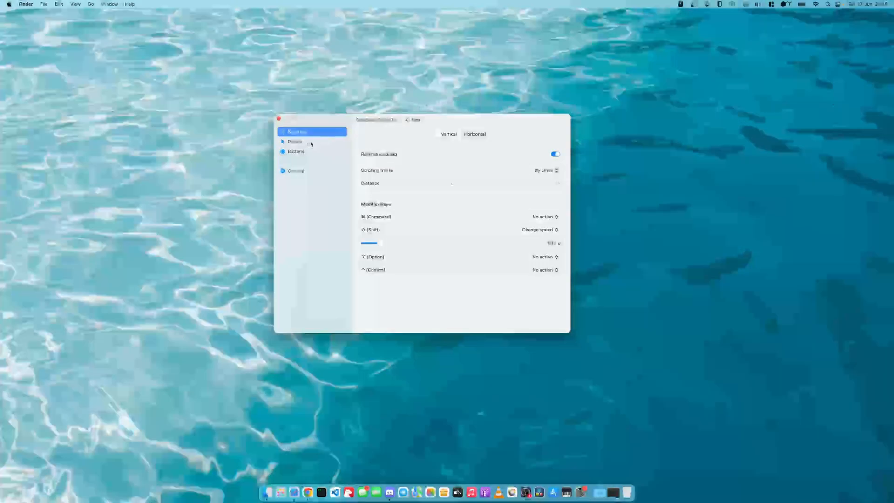
{"action": "left_click", "coordinate": [295, 142]}
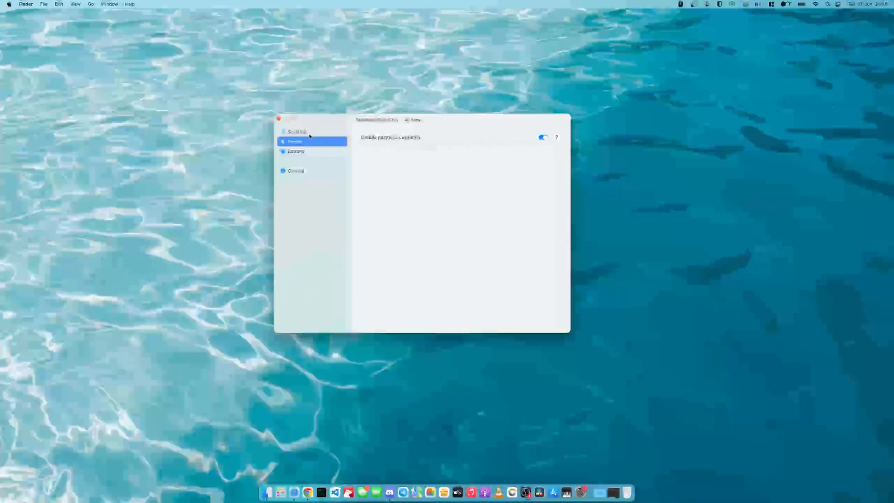
{"action": "left_click", "coordinate": [297, 131]}
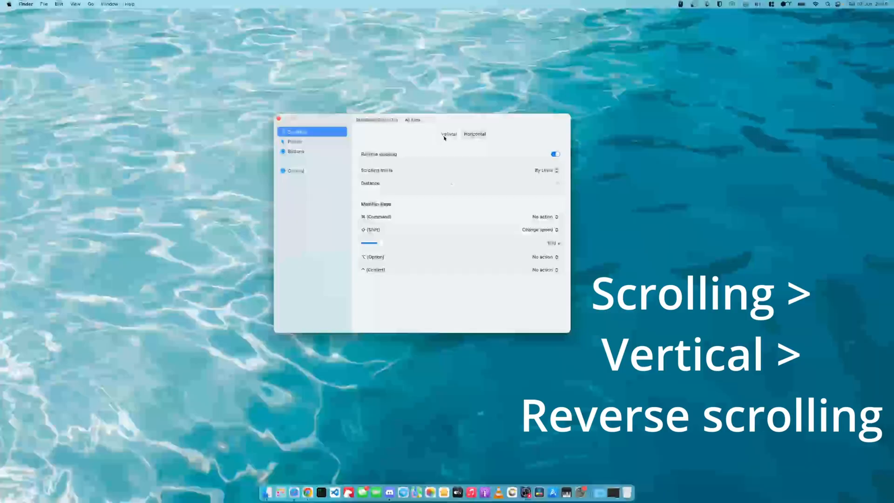
{"action": "left_click", "coordinate": [555, 154]}
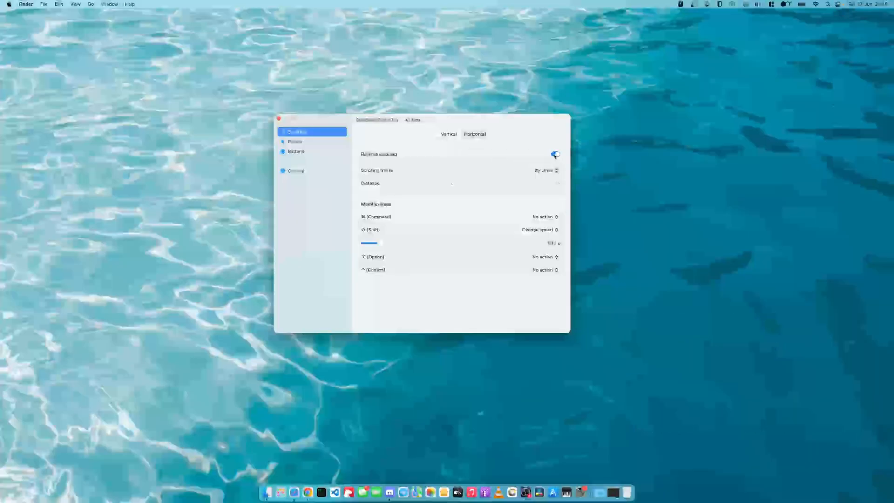
{"action": "left_click", "coordinate": [544, 170]}
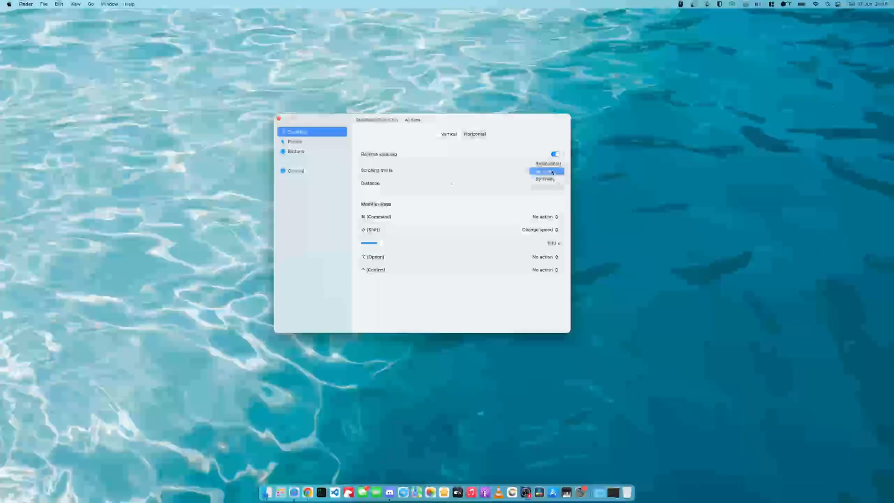
{"action": "left_click", "coordinate": [546, 171]}
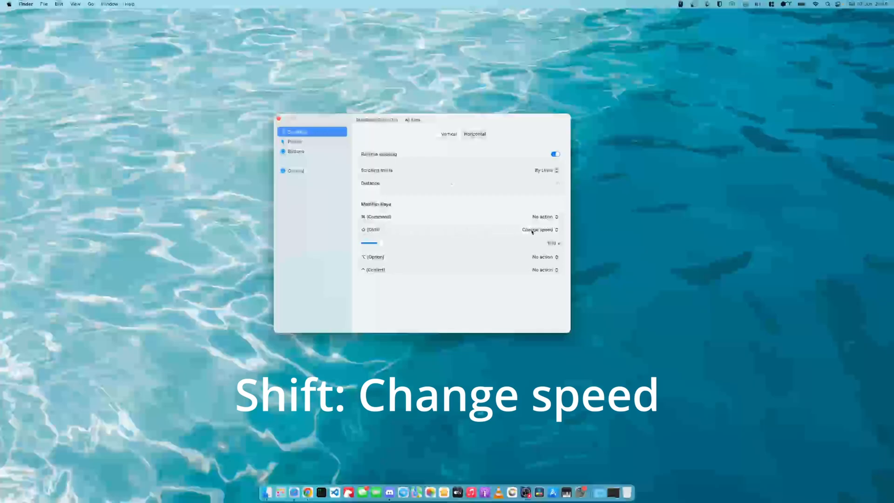
- Set the Shift modifier to Change speed, leaving other modifiers on No action
{"action": "left_click", "coordinate": [539, 229]}
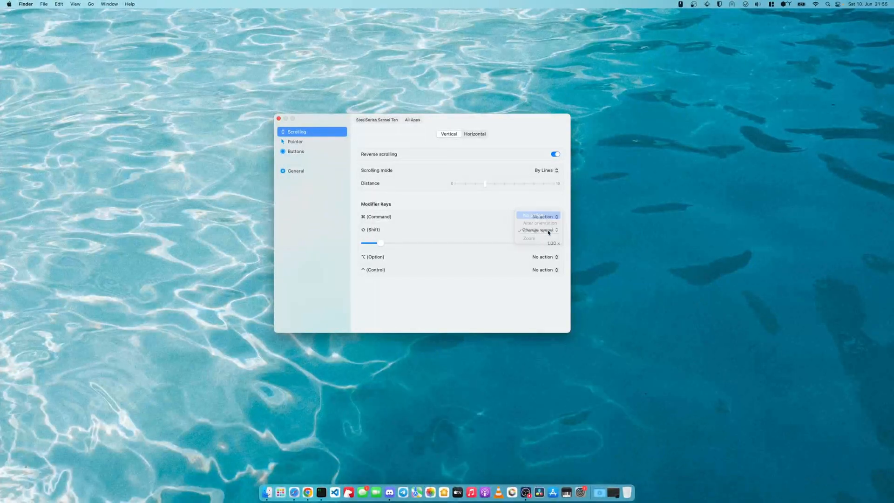
{"action": "left_click", "coordinate": [542, 216]}
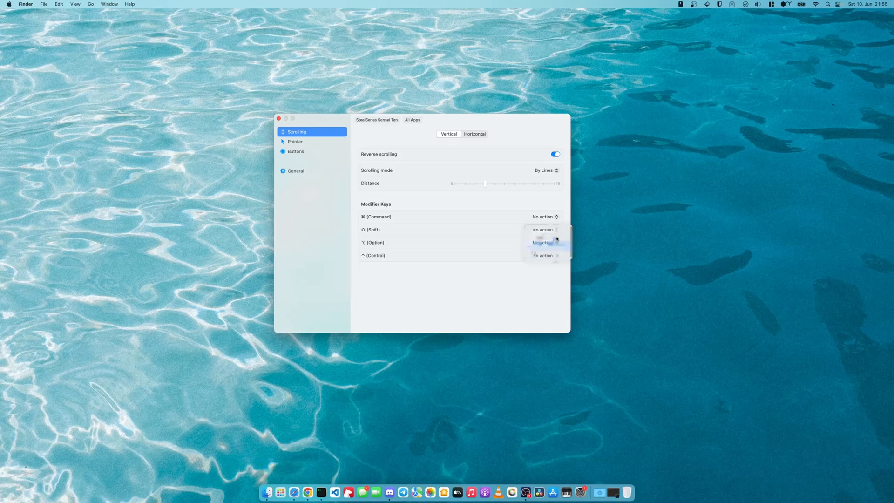
{"action": "left_click", "coordinate": [541, 242]}
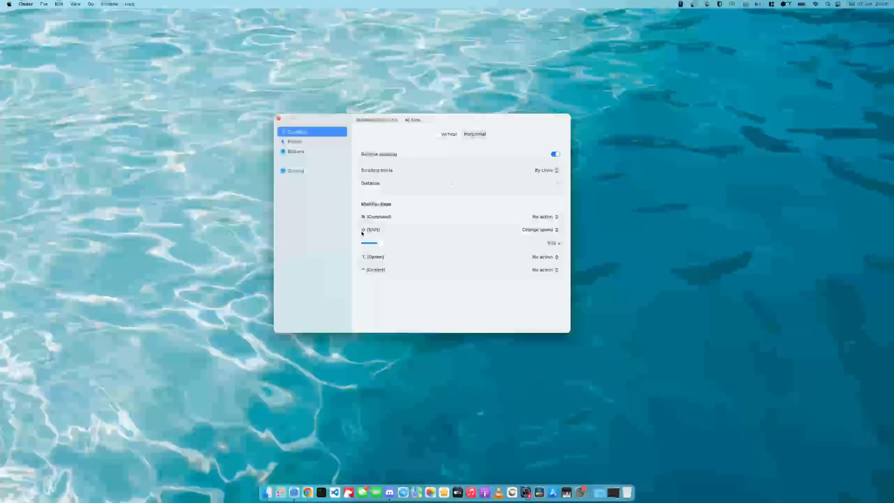
{"action": "left_click", "coordinate": [680, 4]}
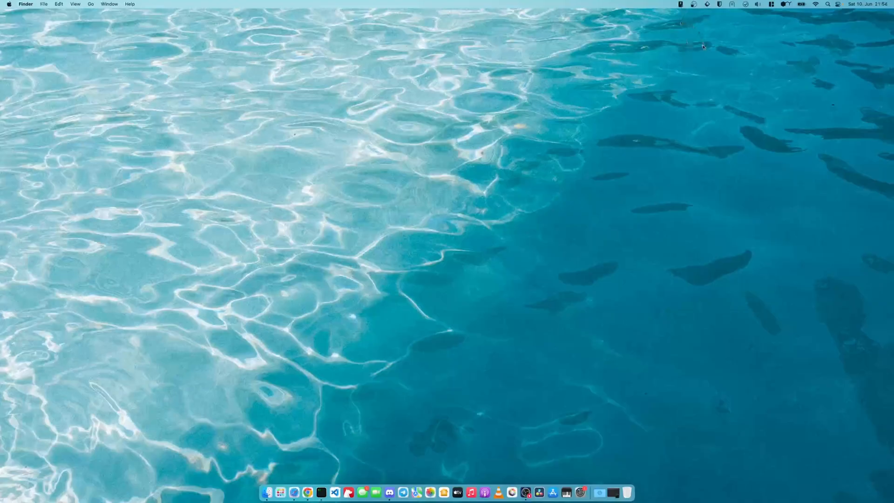
{"action": "mouse_move", "coordinate": [309, 489]}
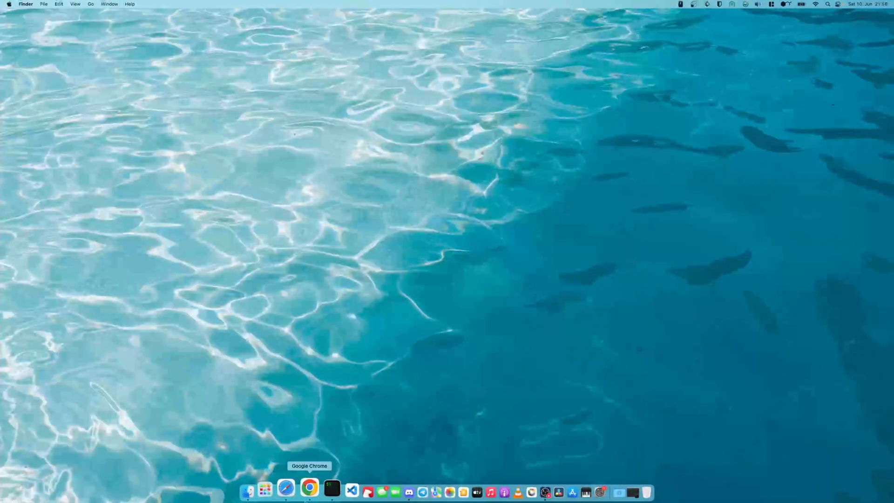
- Search 'kara' and download Karabiner-Elements v14.12.0 from karabiner-elements.pqrs.org
{"action": "left_click", "coordinate": [285, 491]}
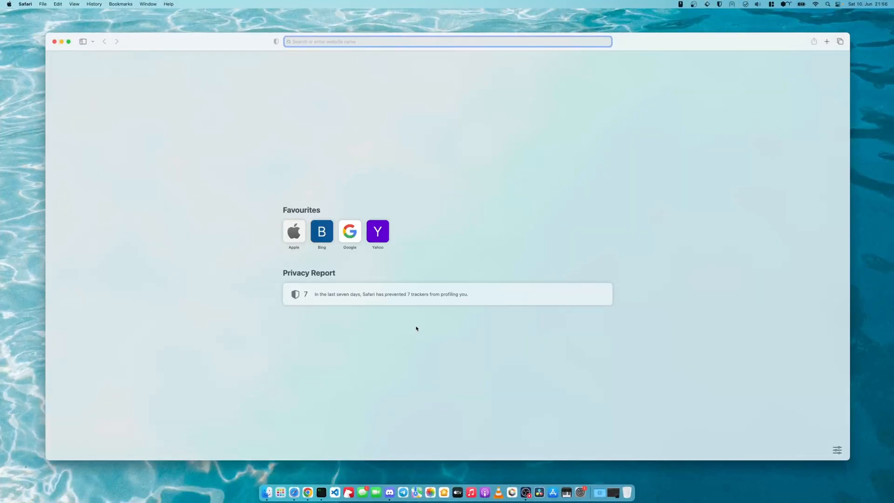
{"action": "type", "text": "karabiner elements"}
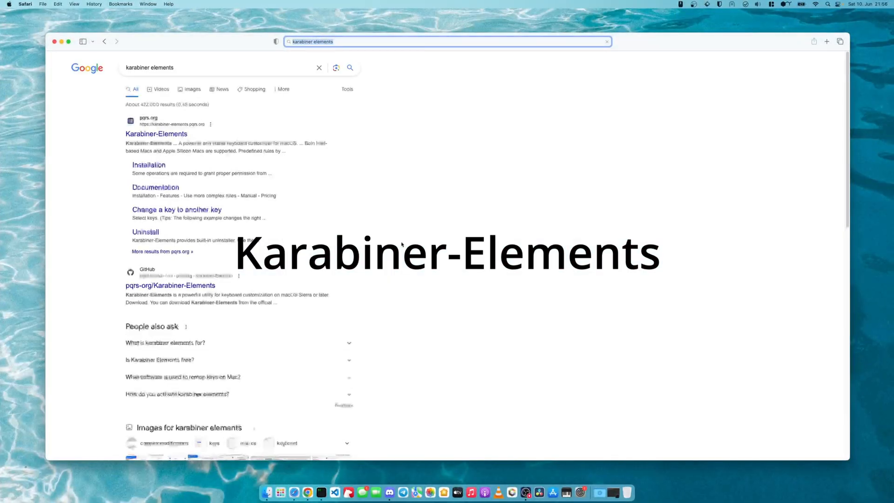
{"action": "left_click", "coordinate": [156, 134]}
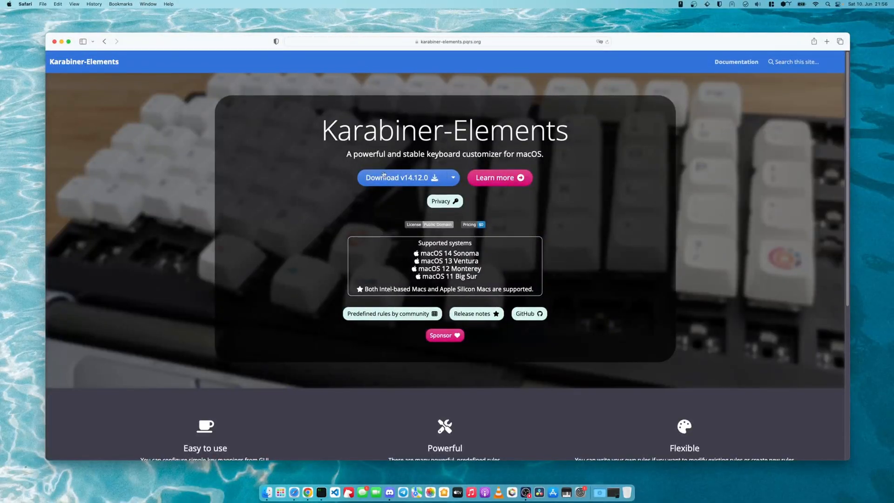
{"action": "left_click", "coordinate": [401, 178]}
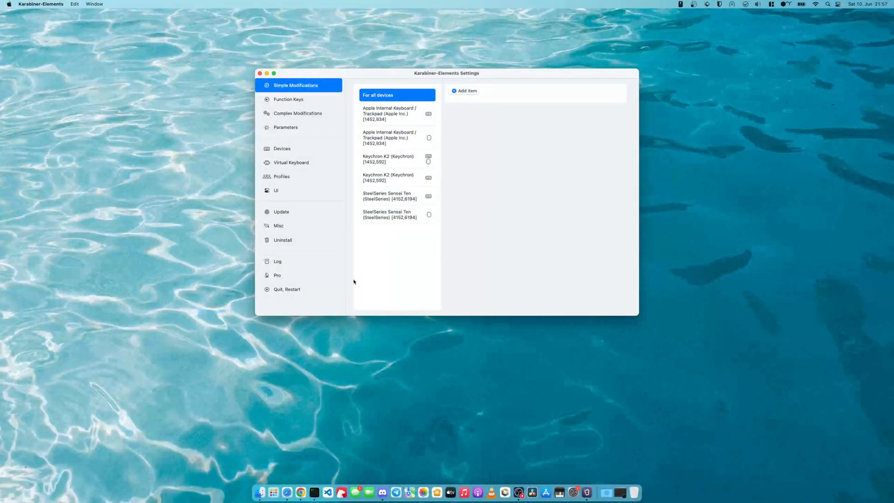
{"action": "mouse_move", "coordinate": [445, 112]}
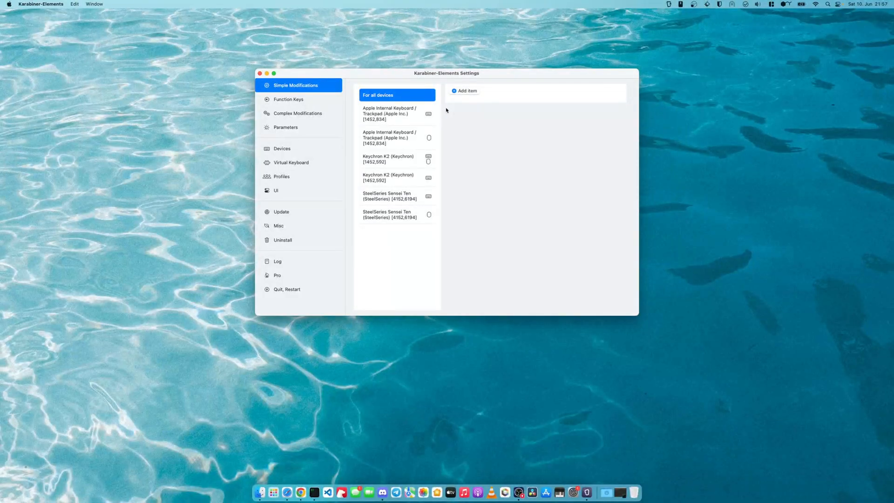
{"action": "mouse_move", "coordinate": [432, 114]}
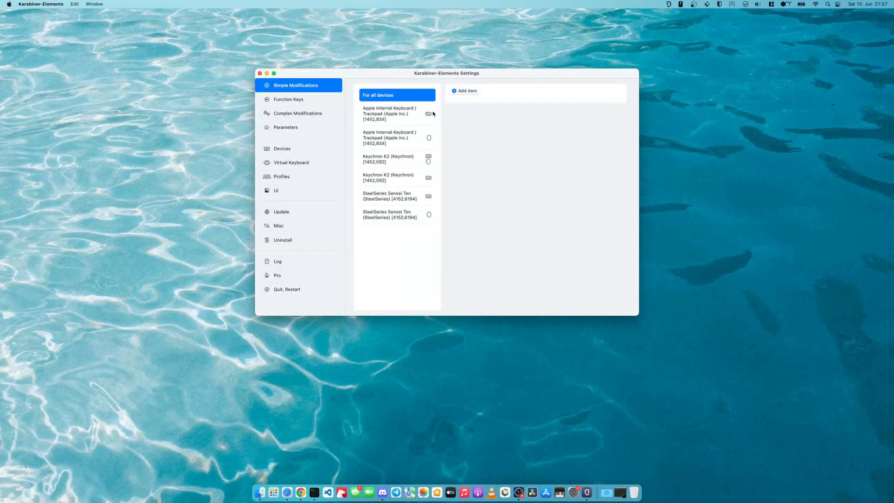
- Select the Minecraft profile from Karabiner-Elements' profile list
{"action": "left_click", "coordinate": [281, 176]}
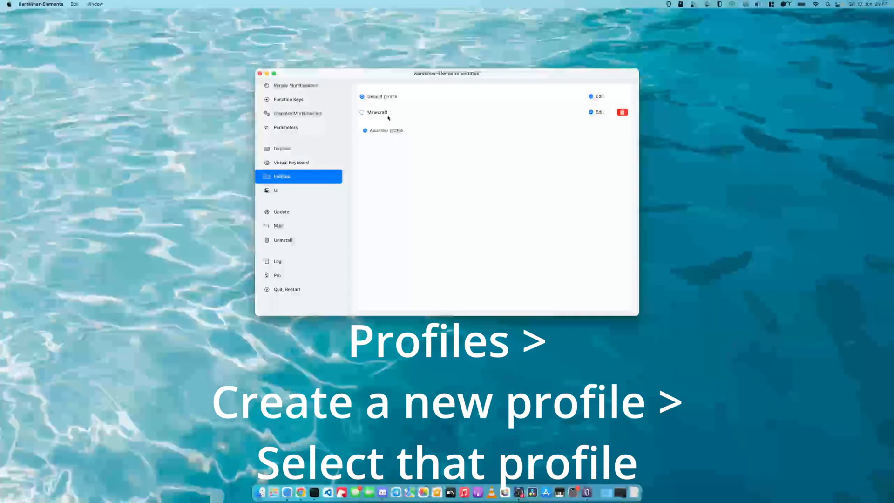
{"action": "left_click", "coordinate": [361, 112]}
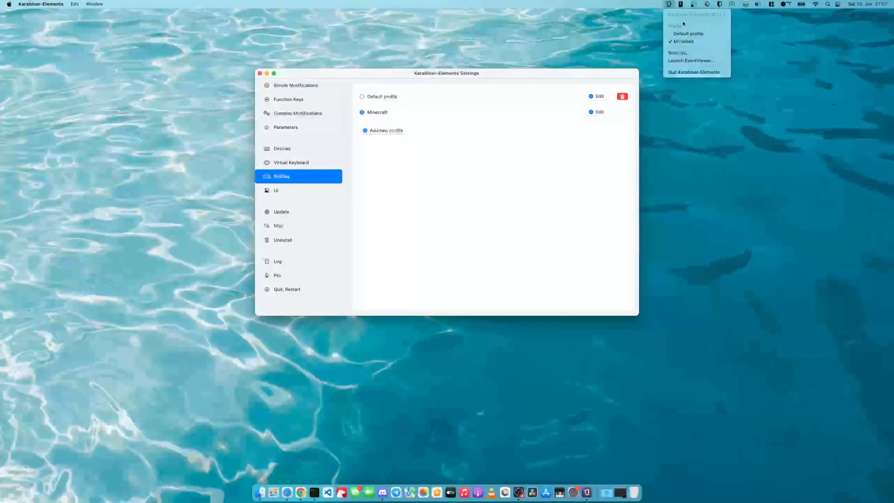
{"action": "left_click", "coordinate": [293, 145]}
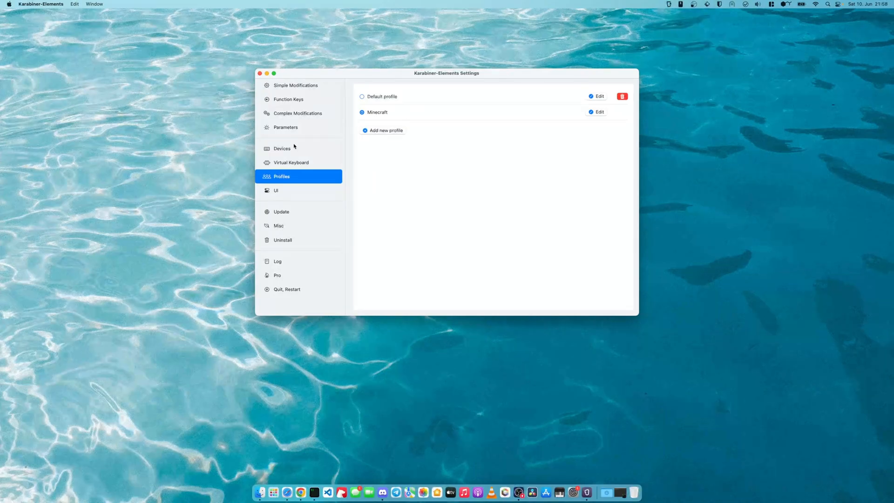
{"action": "mouse_move", "coordinate": [299, 154]}
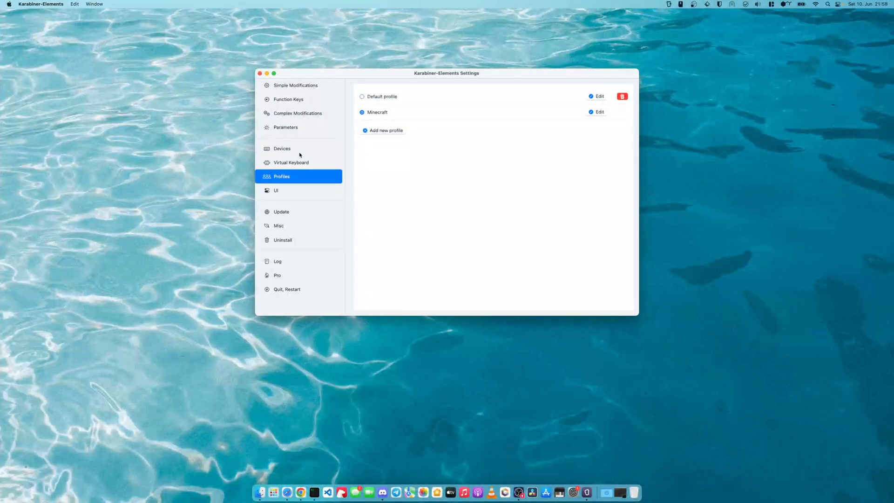
{"action": "left_click", "coordinate": [282, 148]}
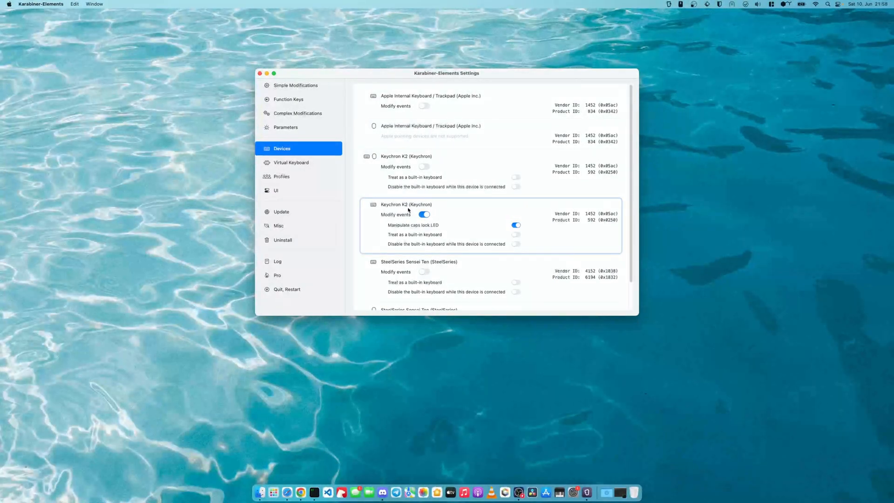
- Enable Modify events for the Keychron K2 keyboard in Devices
{"action": "left_click", "coordinate": [424, 214]}
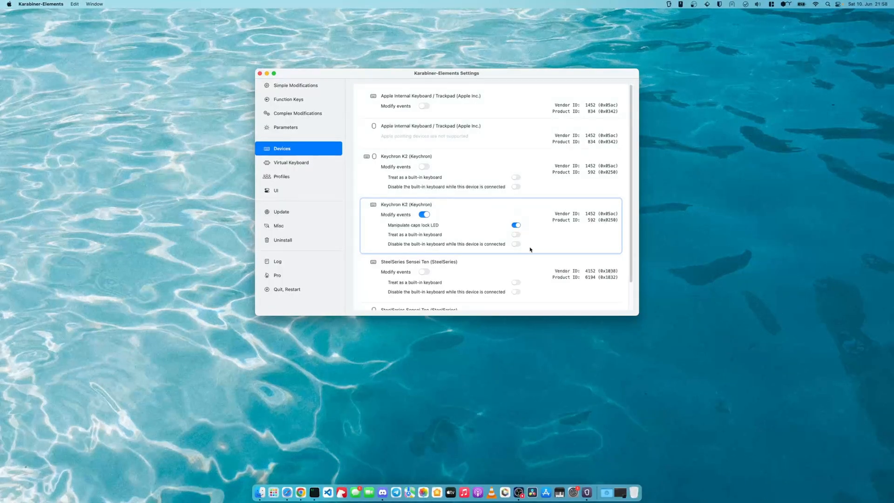
{"action": "mouse_move", "coordinate": [549, 220]}
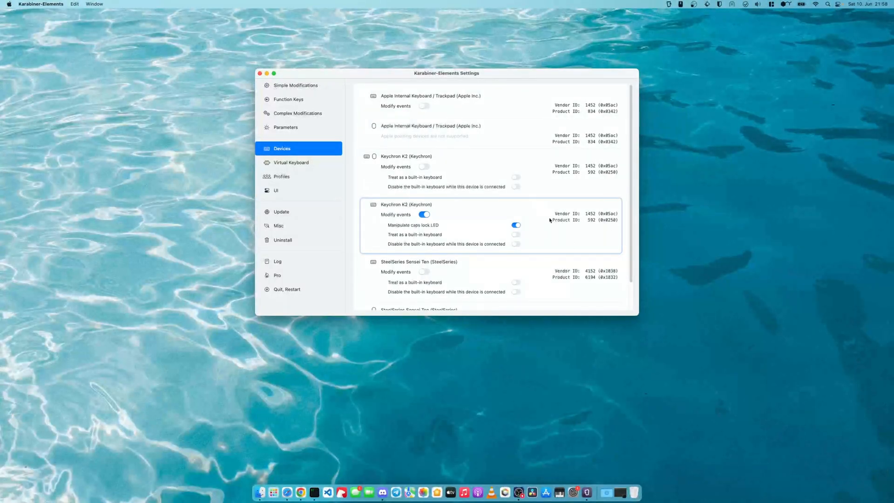
{"action": "mouse_move", "coordinate": [320, 89]}
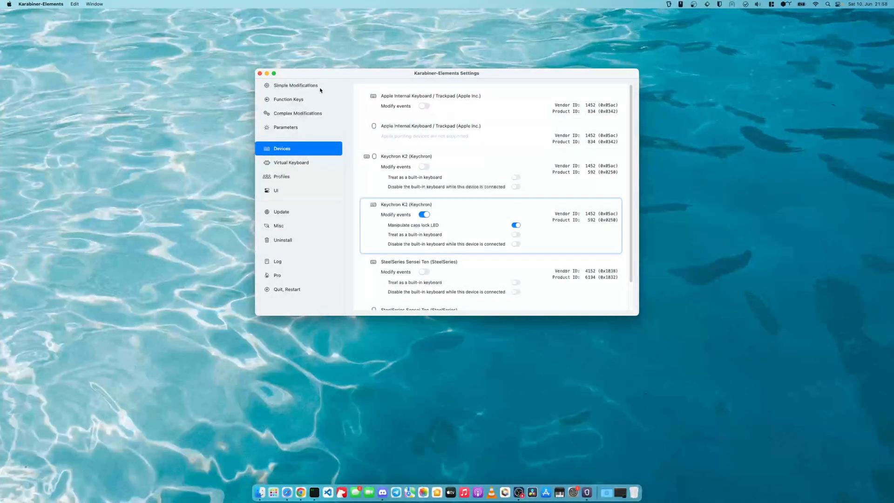
- Map left_control to left_command and left_option to vk_none in Simple Modifications
{"action": "left_click", "coordinate": [296, 85]}
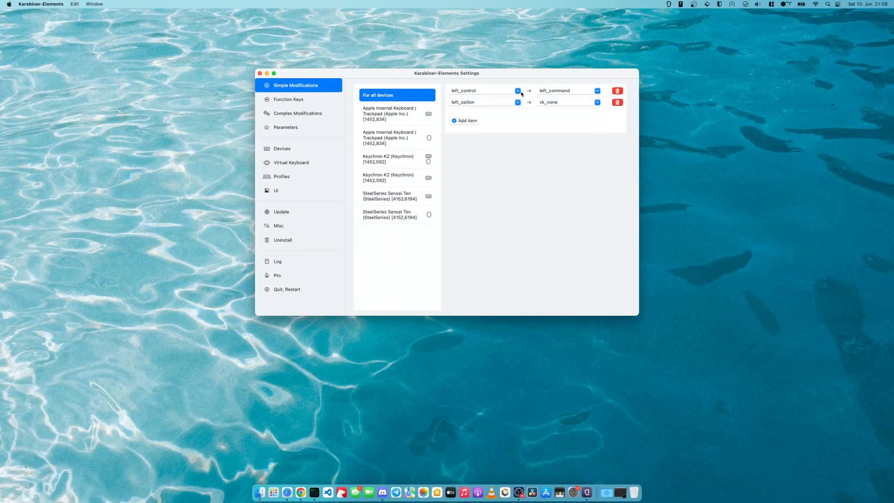
{"action": "mouse_move", "coordinate": [486, 94]}
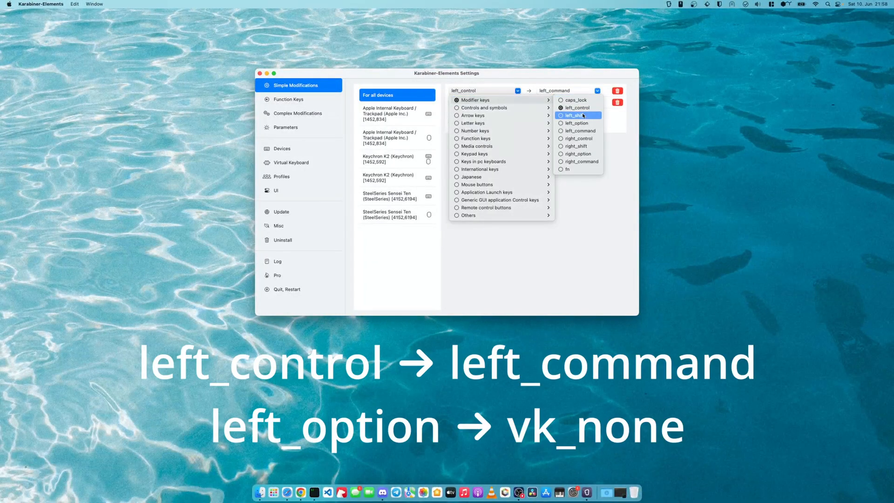
{"action": "left_click", "coordinate": [576, 115]}
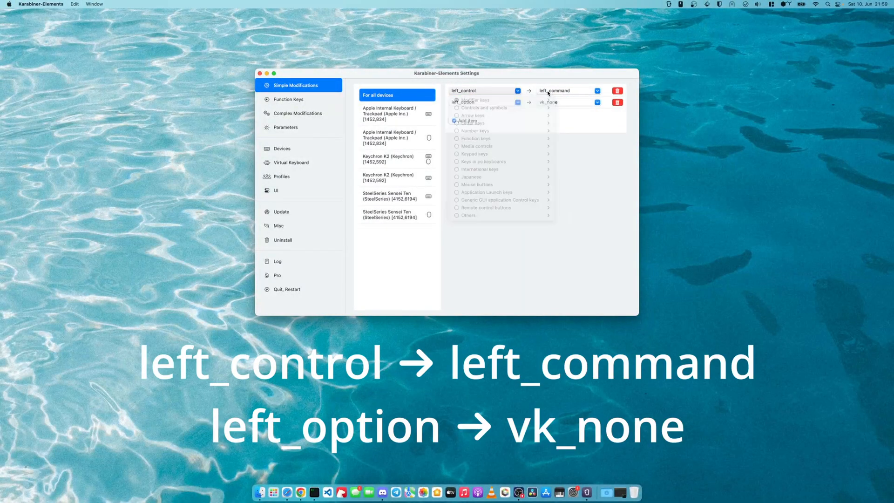
{"action": "left_click", "coordinate": [564, 90]}
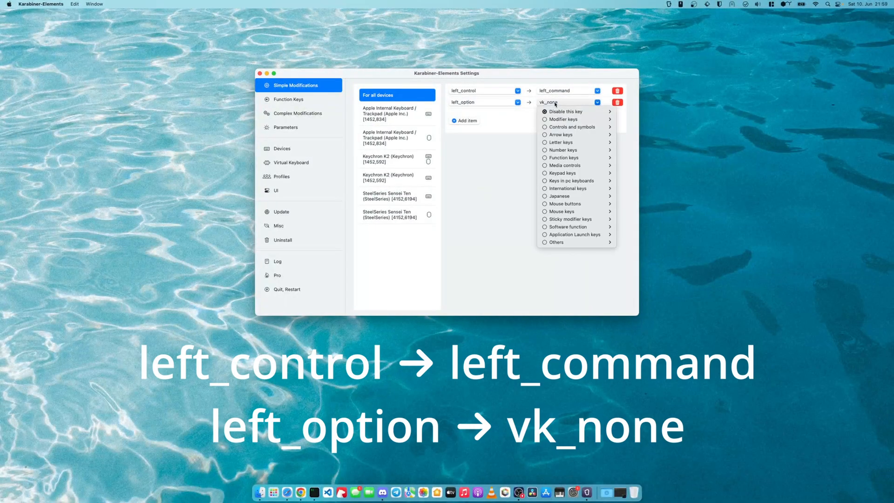
{"action": "left_click", "coordinate": [481, 105]}
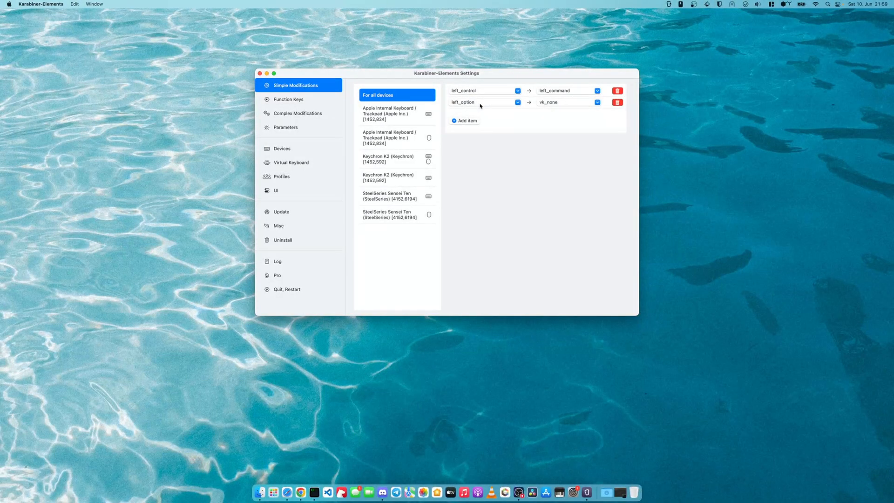
{"action": "mouse_move", "coordinate": [555, 104]}
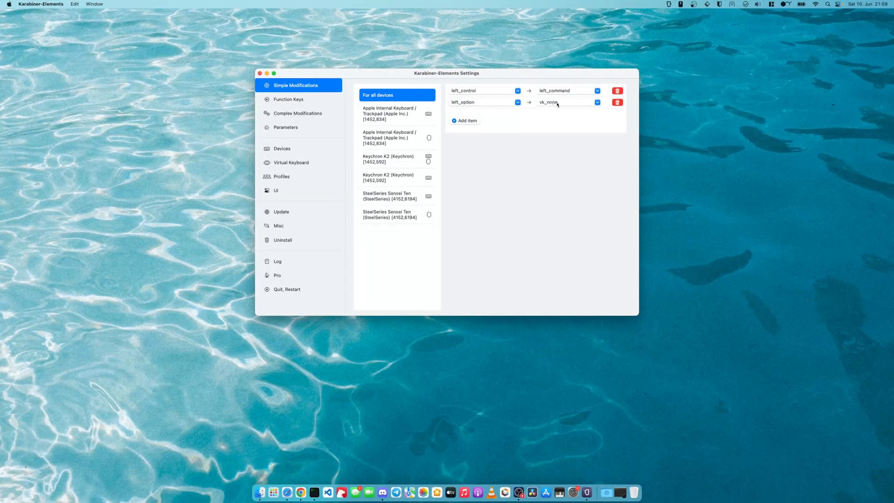
{"action": "left_click", "coordinate": [485, 90]}
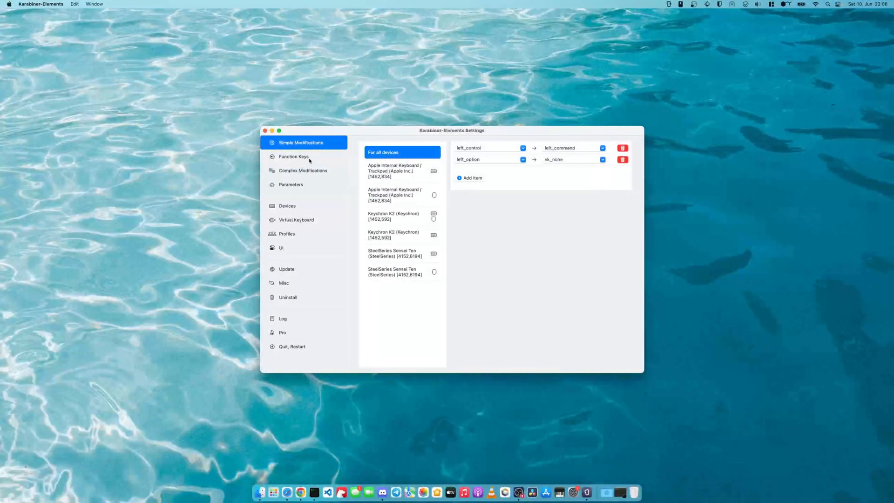
- Show the all-devices Function Keys mappings, with f8 play_or_pause and f11/f12 volume
{"action": "left_click", "coordinate": [294, 156]}
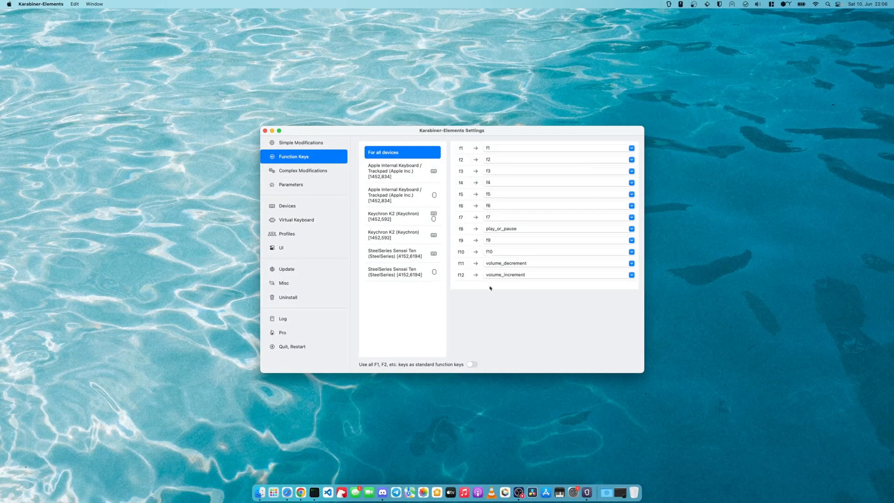
{"action": "mouse_move", "coordinate": [365, 372]}
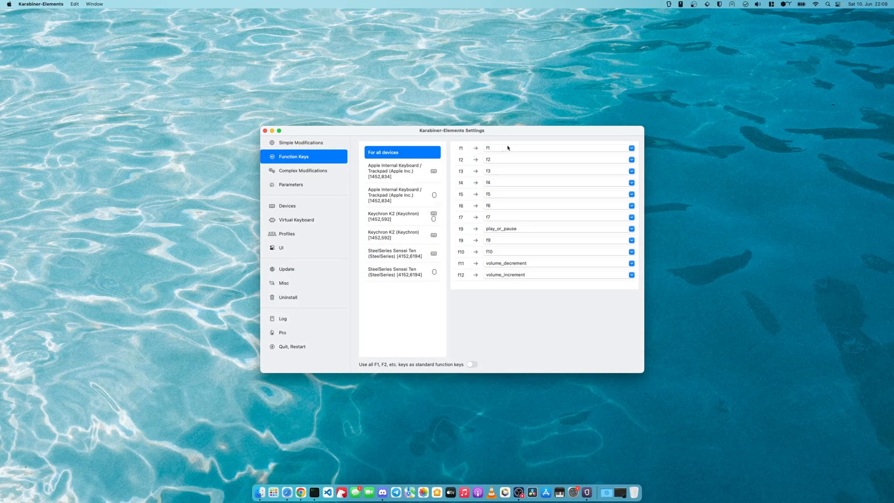
{"action": "mouse_move", "coordinate": [497, 278]}
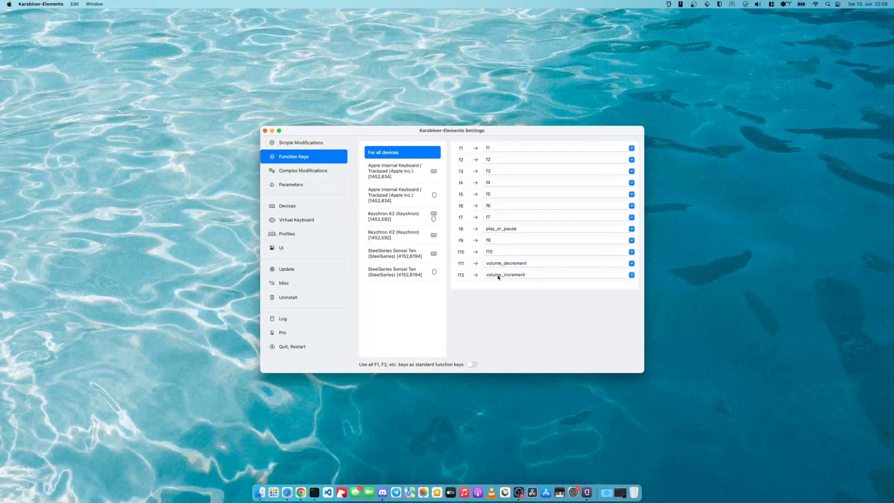
{"action": "mouse_move", "coordinate": [505, 160]}
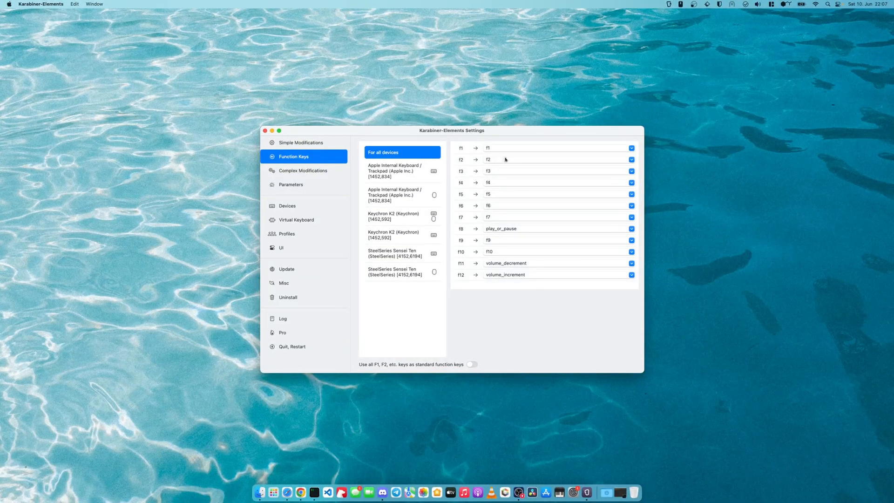
{"action": "mouse_move", "coordinate": [479, 216]}
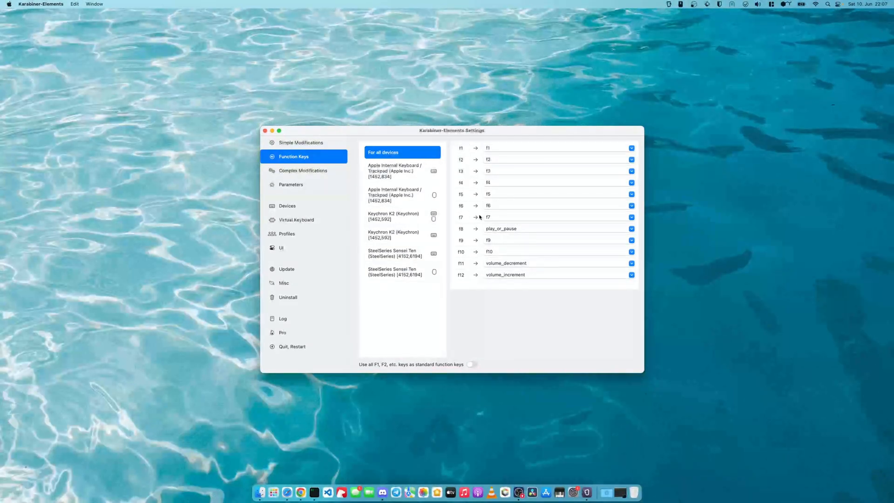
{"action": "mouse_move", "coordinate": [476, 278]}
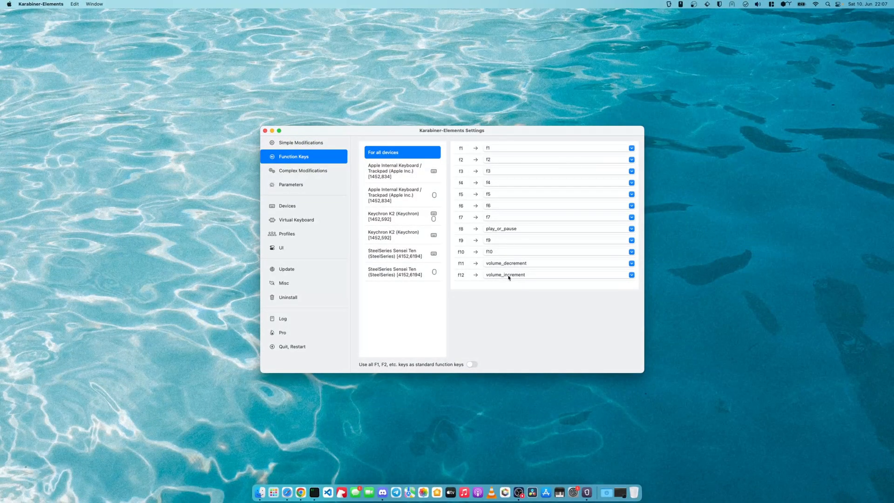
{"action": "mouse_move", "coordinate": [462, 226]}
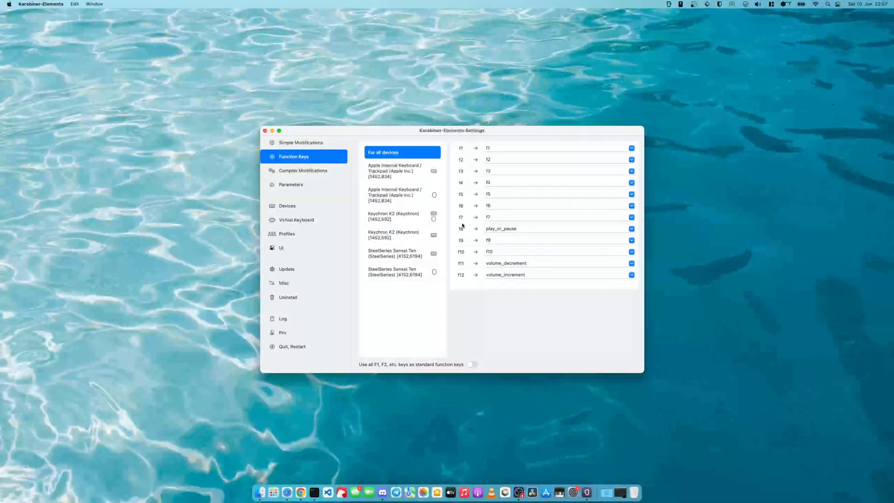
{"action": "mouse_move", "coordinate": [497, 151]}
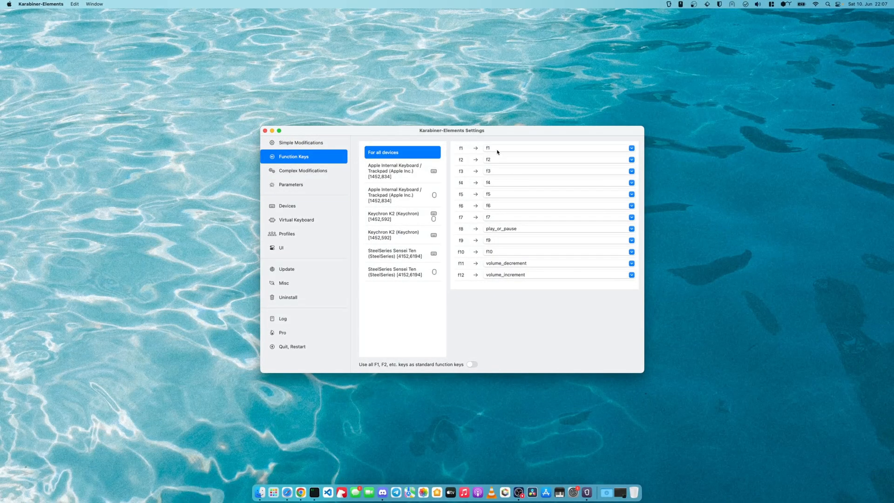
{"action": "mouse_move", "coordinate": [422, 171]}
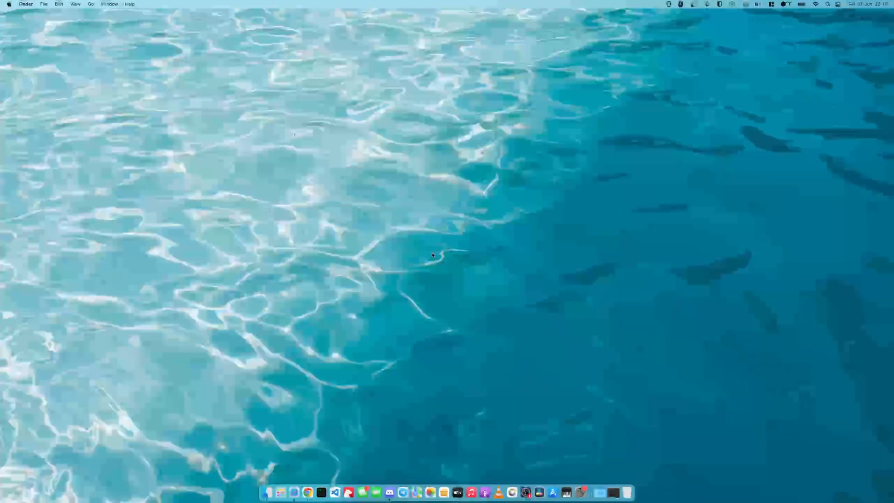
{"action": "mouse_move", "coordinate": [407, 252]}
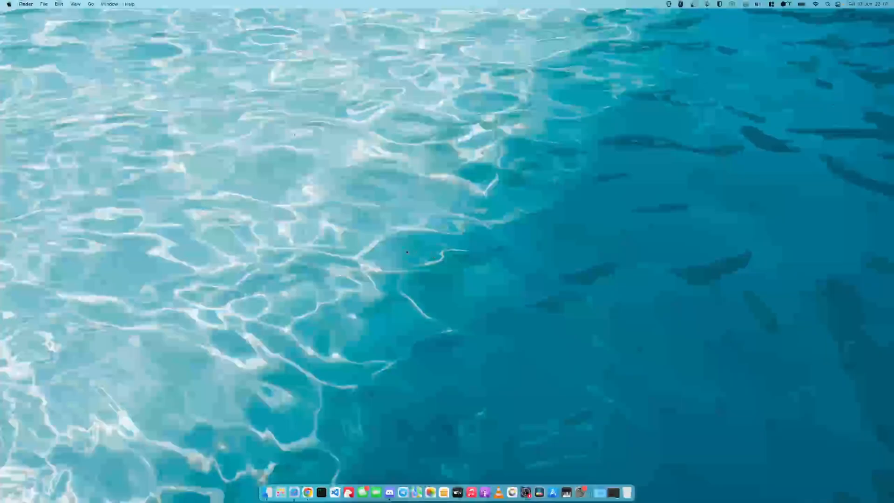
{"action": "mouse_move", "coordinate": [294, 493]}
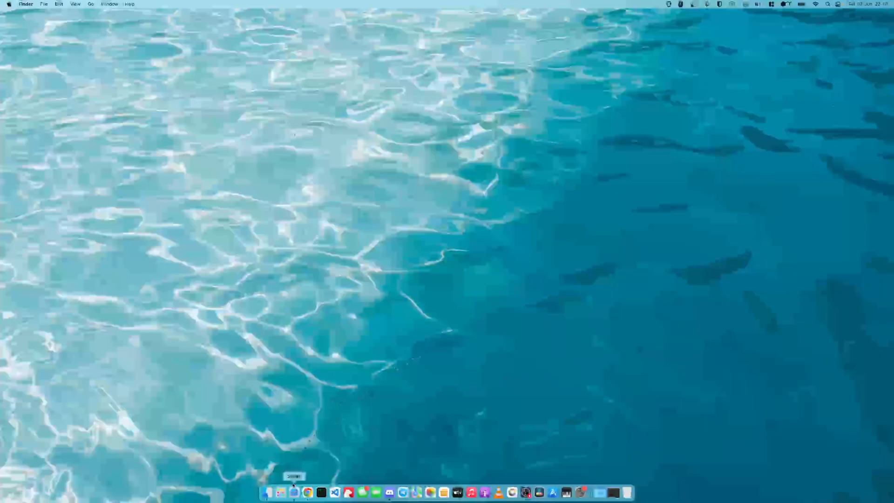
- Close the Karabiner-Elements Settings window to reveal the desktop
{"action": "left_click", "coordinate": [268, 492]}
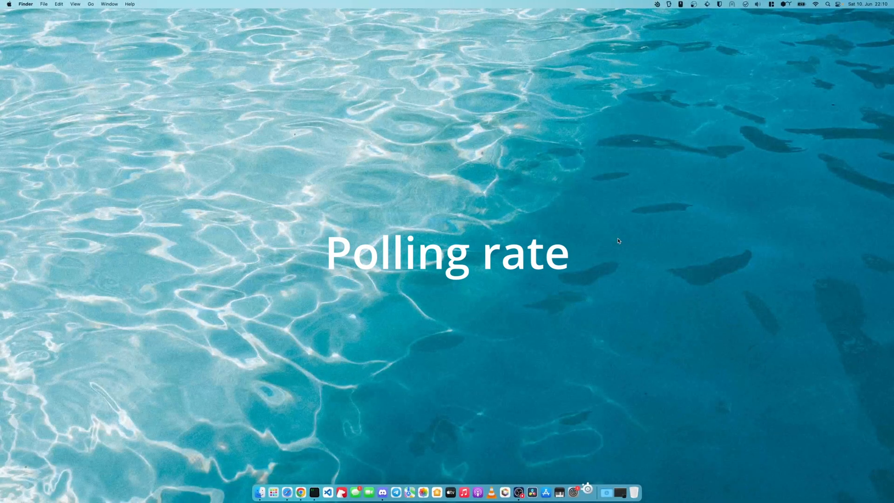
- Adjust the Sensei Ten's polling rate in SteelSeries GG under Engine > Gear
{"action": "left_click", "coordinate": [574, 492]}
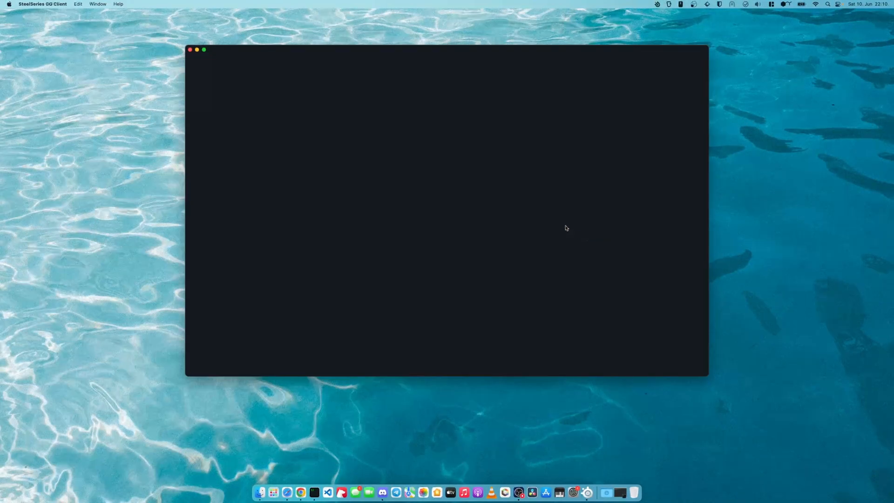
{"action": "mouse_move", "coordinate": [439, 96]}
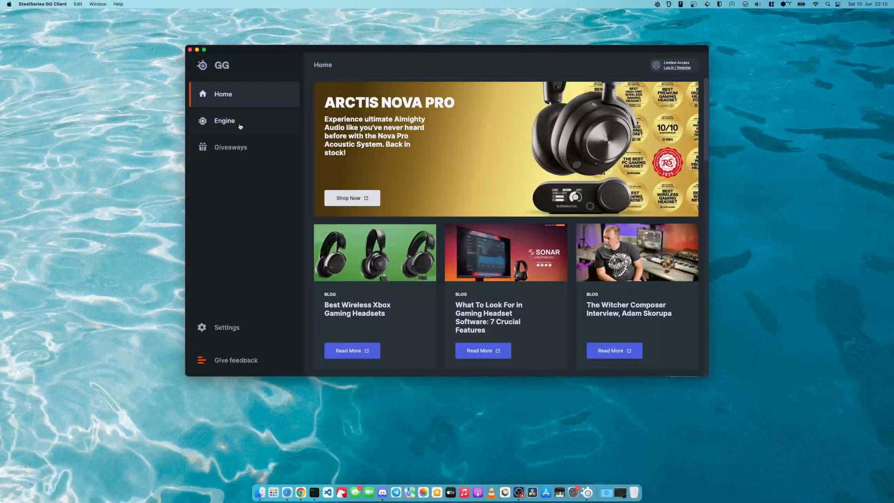
{"action": "left_click", "coordinate": [224, 120]}
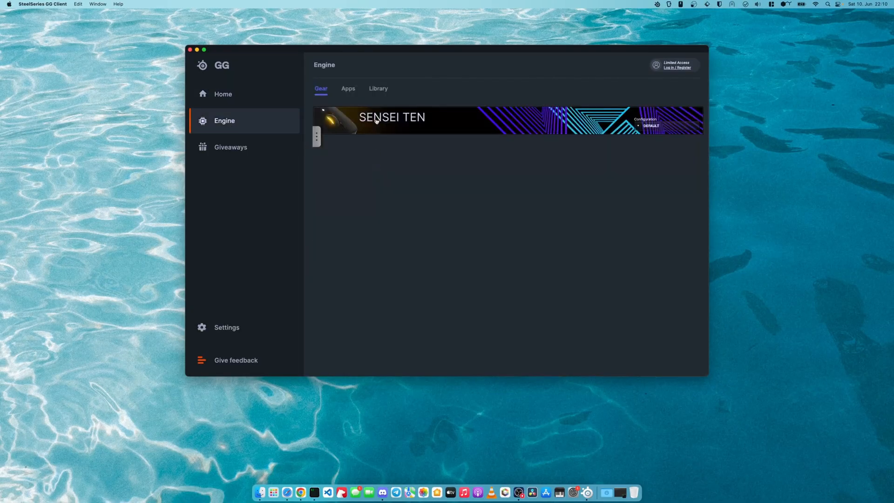
{"action": "left_click", "coordinate": [392, 120]}
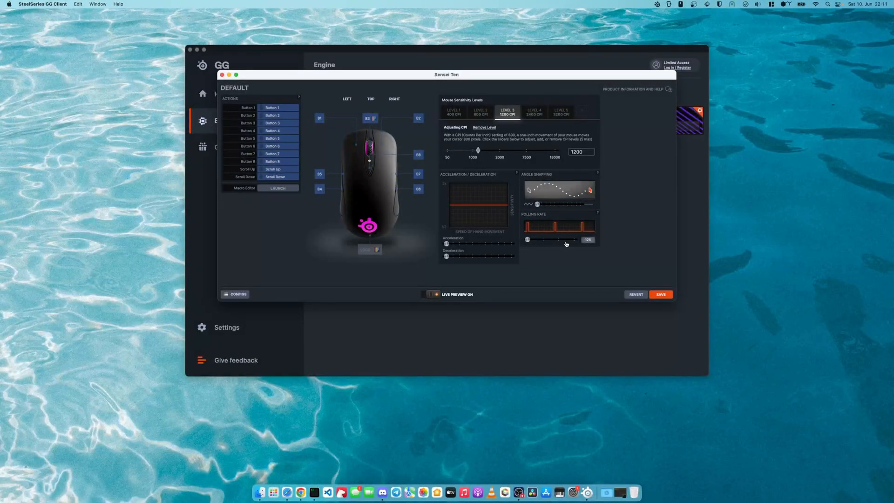
{"action": "mouse_move", "coordinate": [660, 299]}
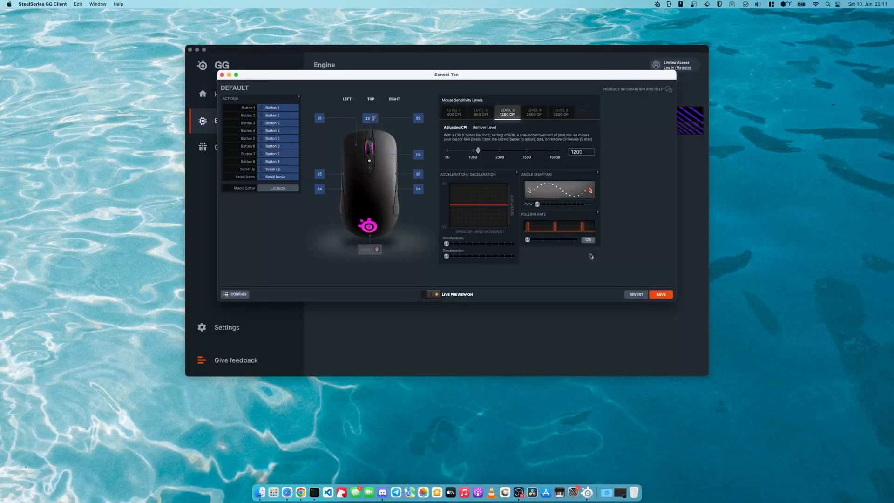
{"action": "left_click", "coordinate": [223, 74]}
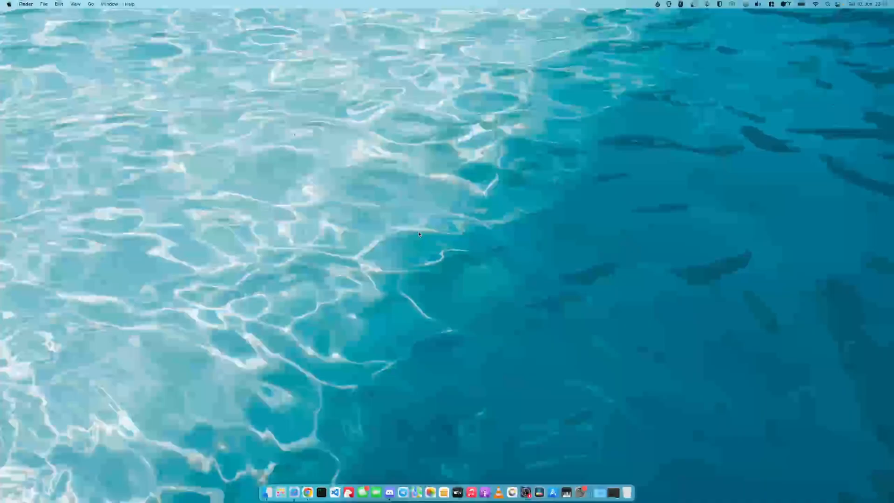
{"action": "left_click", "coordinate": [307, 492]}
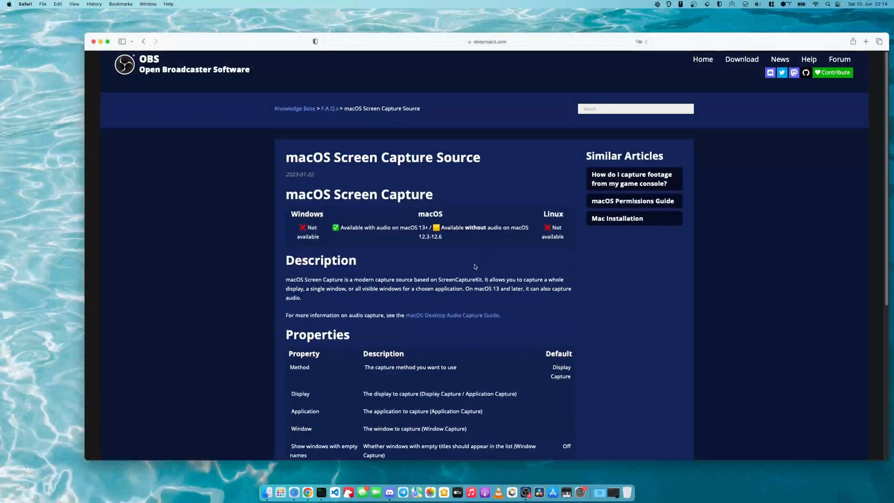
- Scroll through the properties table of OBS's macOS Screen Capture Source article
{"action": "scroll", "scroll_direction": "down", "scroll_amount": 3}
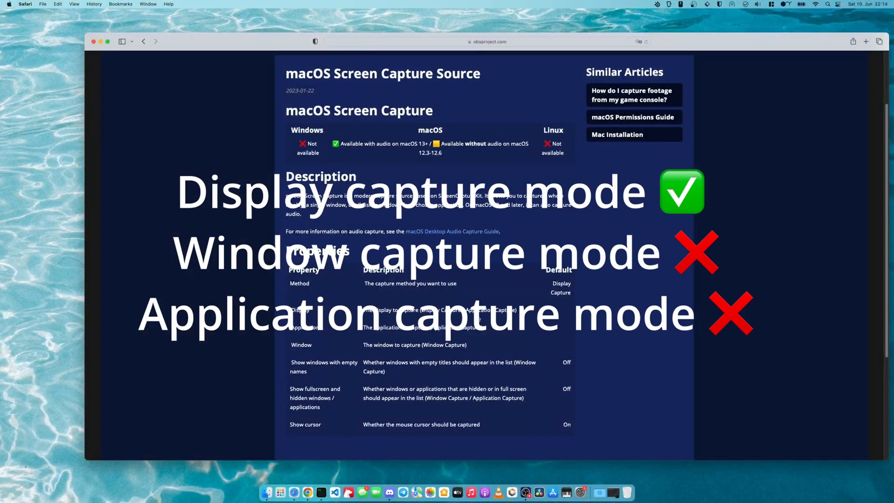
{"action": "scroll", "scroll_direction": "up", "scroll_amount": 3}
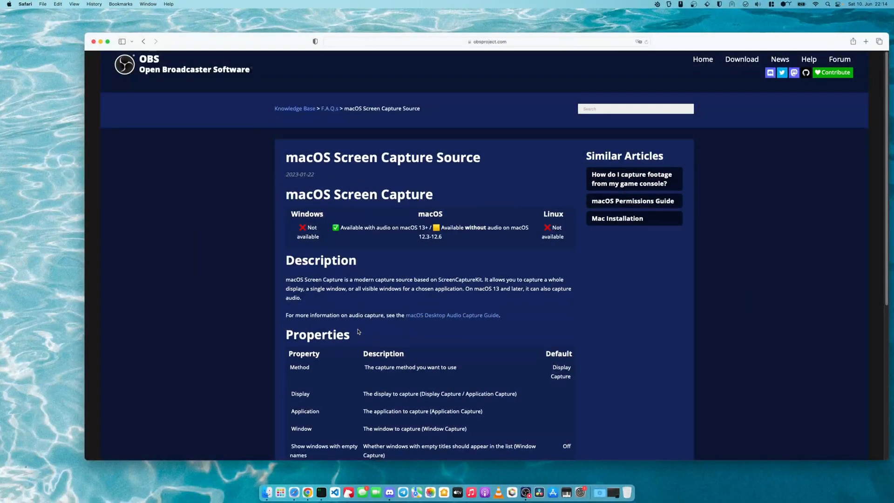
{"action": "mouse_move", "coordinate": [362, 333]}
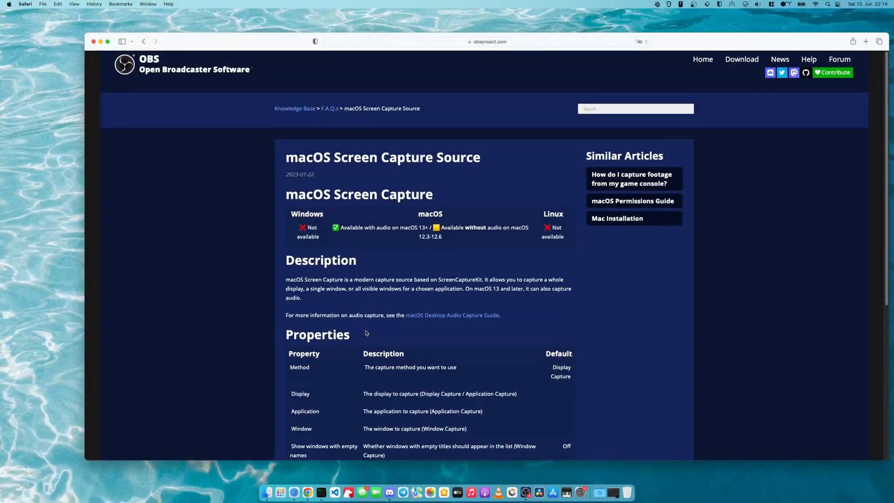
{"action": "mouse_move", "coordinate": [279, 226]}
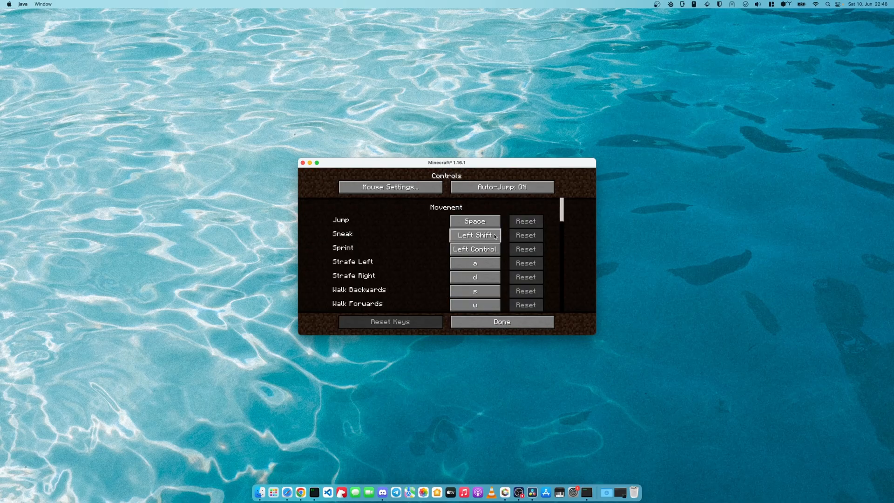
- In Controls, bind Sprint to Left Control and Toggle Fullscreen to F10, then exit the menus
{"action": "left_click", "coordinate": [474, 249]}
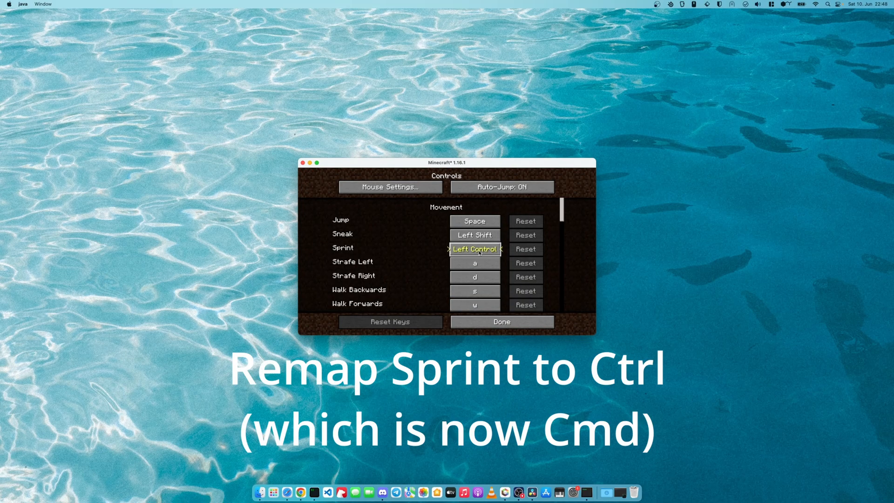
{"action": "scroll", "scroll_direction": "down", "scroll_amount": 3}
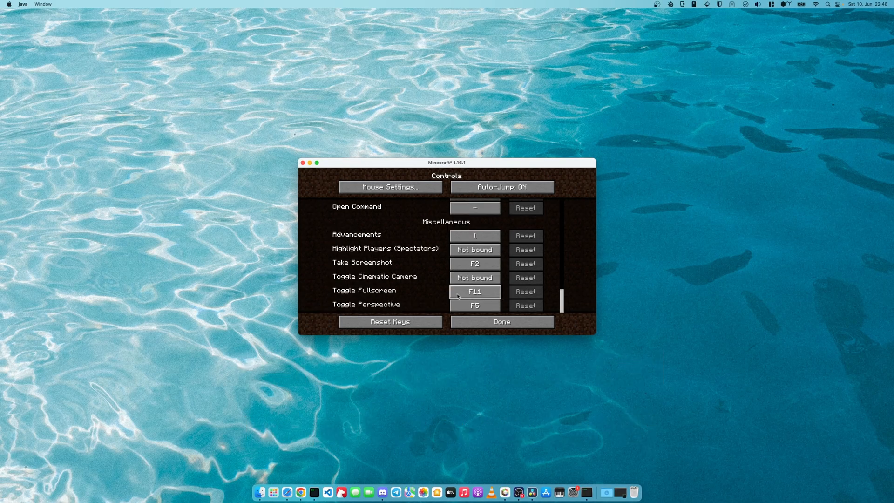
{"action": "left_click", "coordinate": [474, 291]}
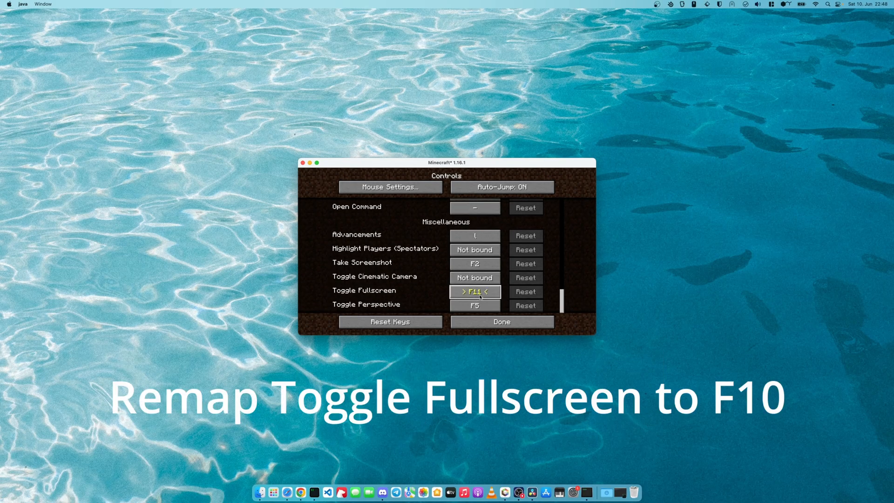
{"action": "key", "text": "f10"}
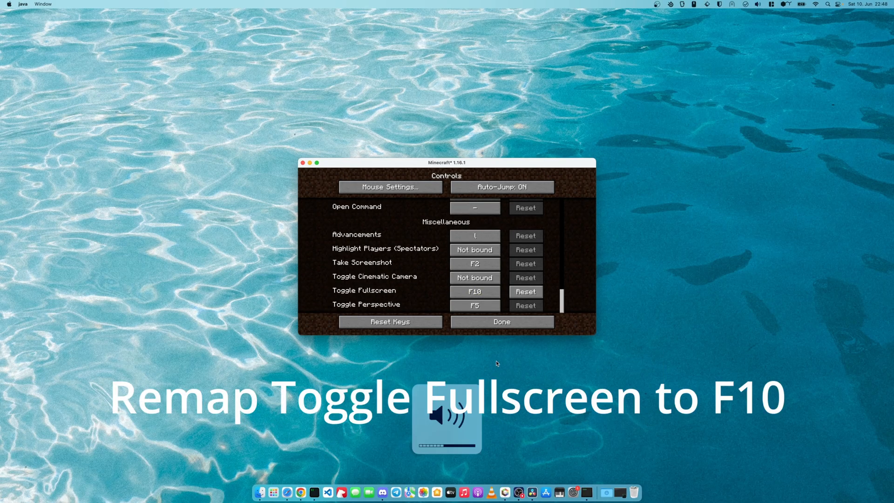
{"action": "left_click", "coordinate": [501, 322]}
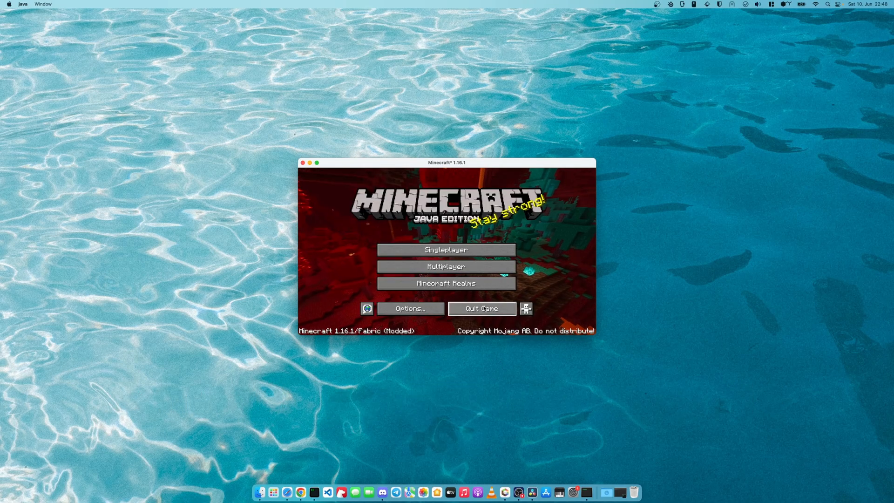
{"action": "left_click", "coordinate": [481, 308]}
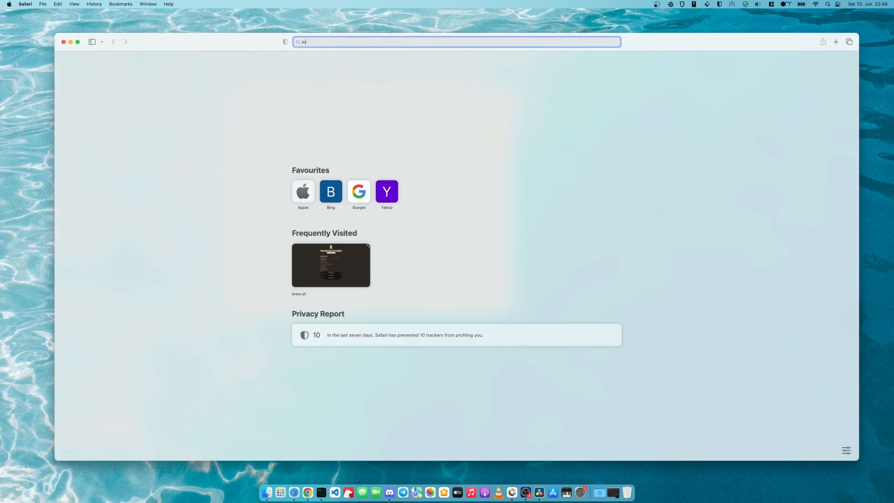
- Search 'mcsr allowed mods' and open the MCSR Mod List for 1.16 on redlime.github.io
{"action": "key", "text": "Return"}
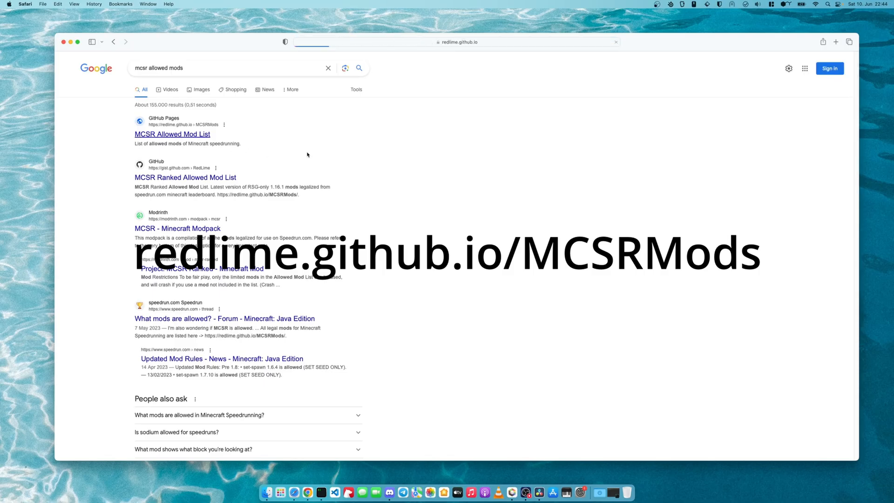
{"action": "left_click", "coordinate": [172, 134]}
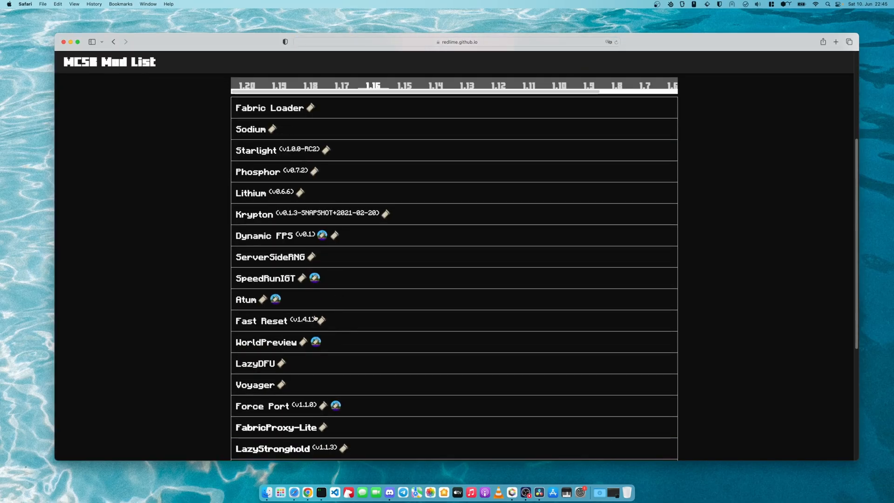
{"action": "mouse_move", "coordinate": [383, 302]}
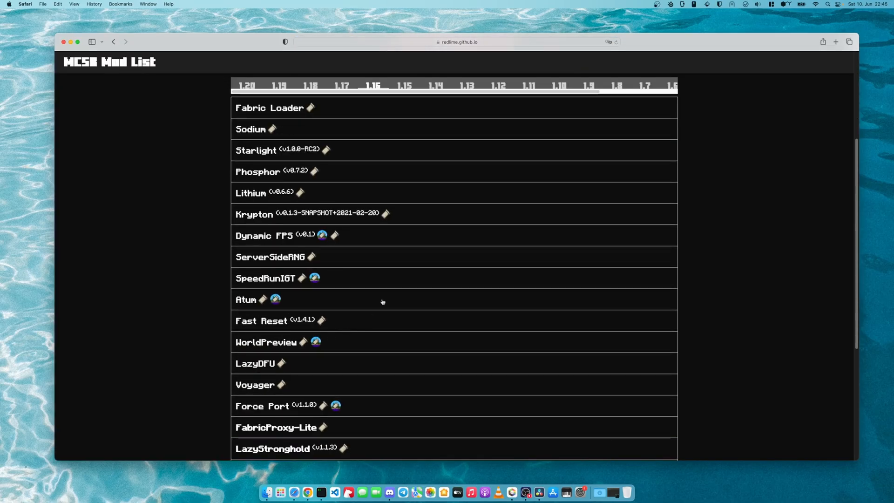
{"action": "mouse_move", "coordinate": [450, 370]}
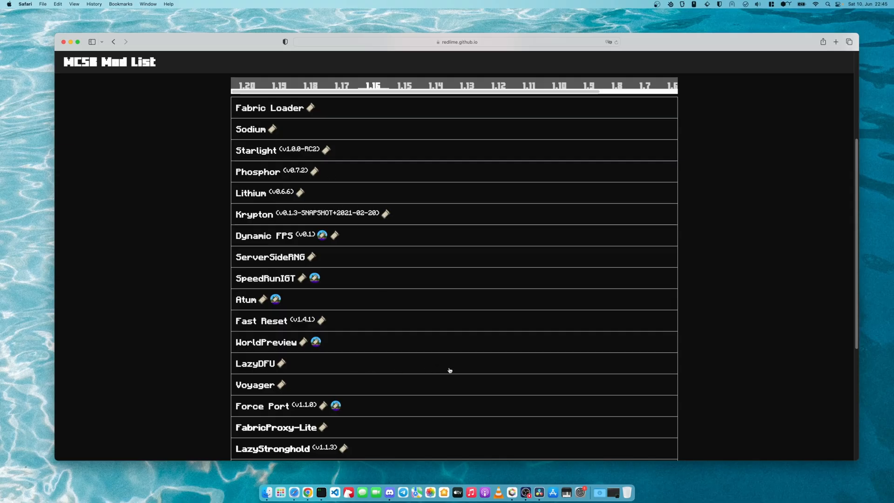
{"action": "scroll", "scroll_direction": "up", "scroll_amount": 3}
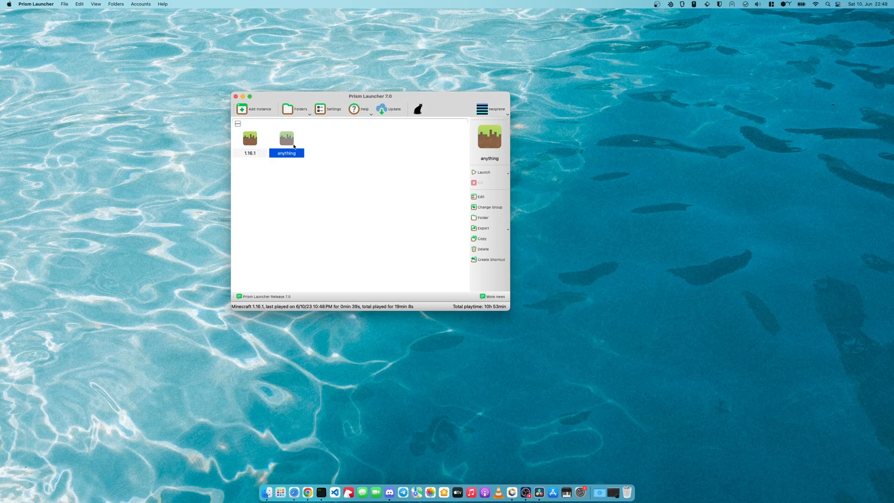
- Copy the speedrun mod jars, including Atum, Sodium, SpeedRunIGT and WorldPreview, into the anything instance's mods folder
{"action": "right_click", "coordinate": [286, 143]}
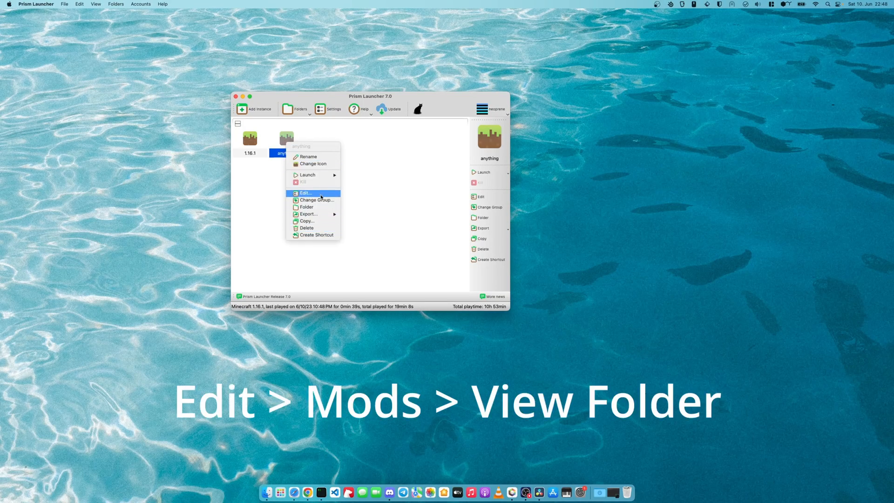
{"action": "left_click", "coordinate": [305, 192]}
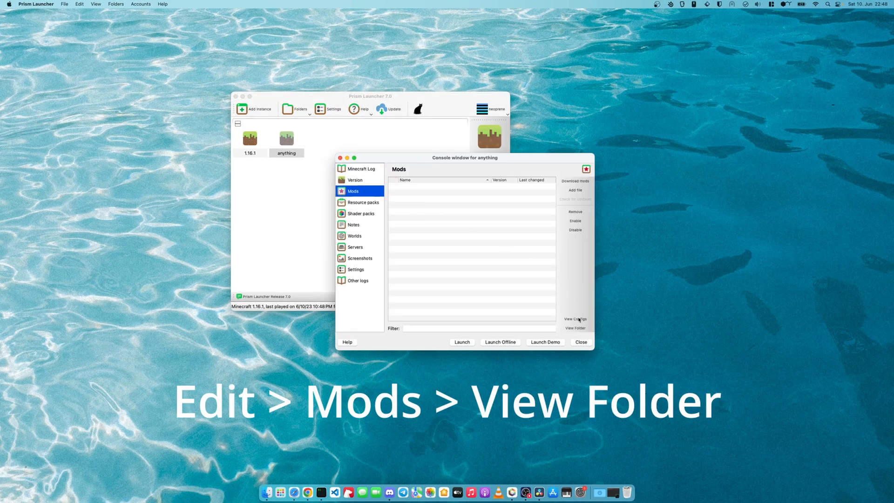
{"action": "left_click", "coordinate": [575, 328]}
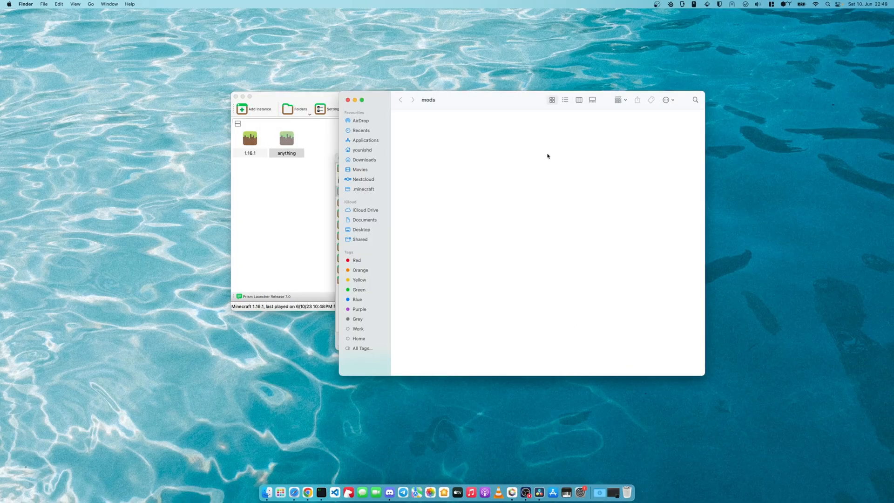
{"action": "left_click", "coordinate": [363, 189]}
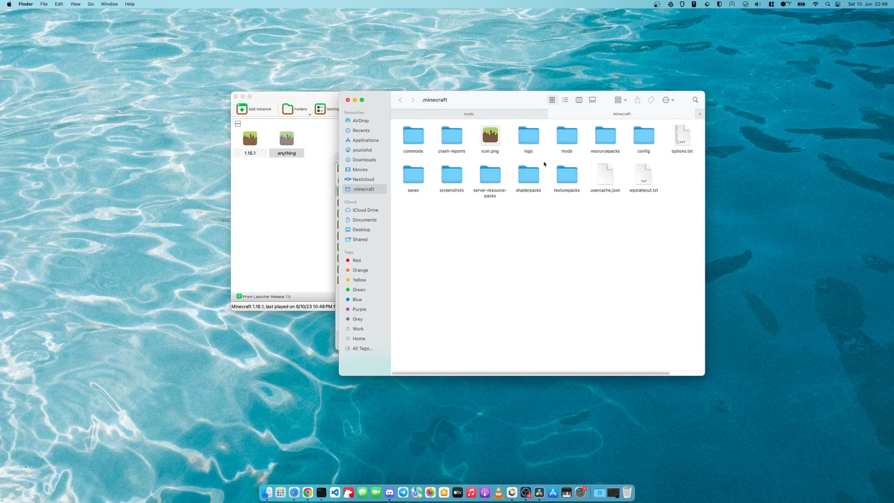
{"action": "double_click", "coordinate": [566, 137]}
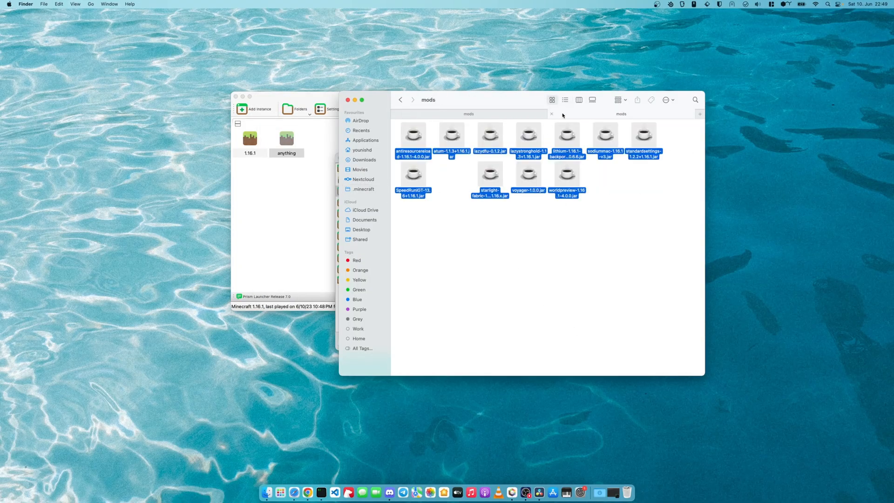
{"action": "left_click", "coordinate": [551, 114]}
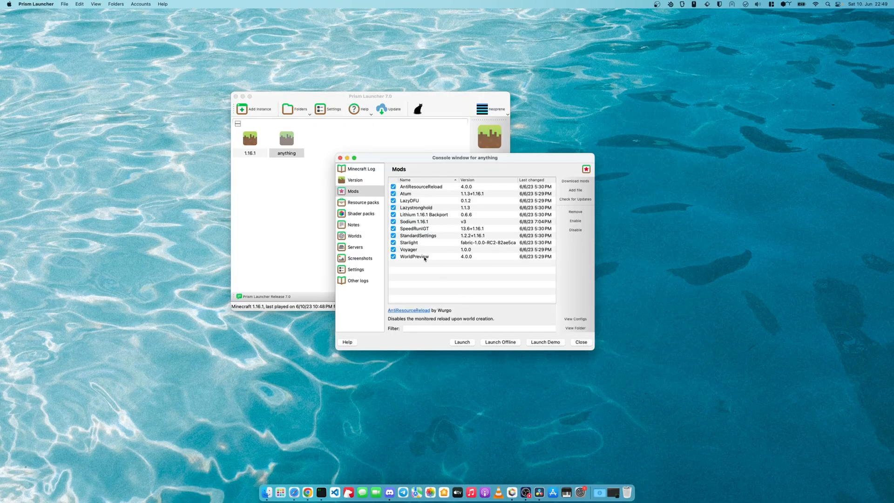
{"action": "mouse_move", "coordinate": [426, 189]}
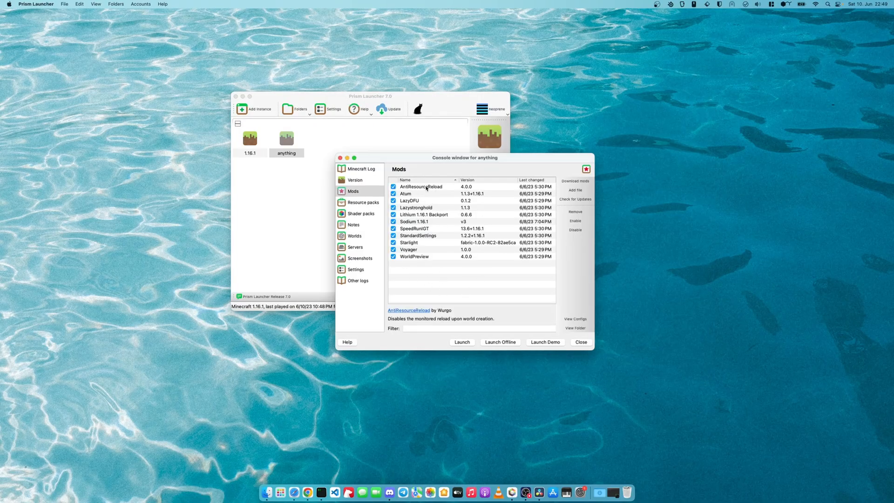
{"action": "mouse_move", "coordinate": [424, 262]}
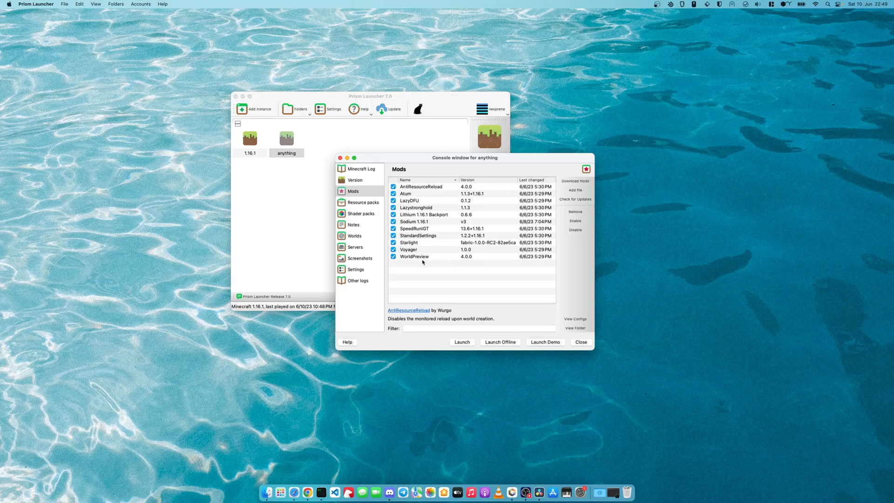
{"action": "mouse_move", "coordinate": [307, 488]}
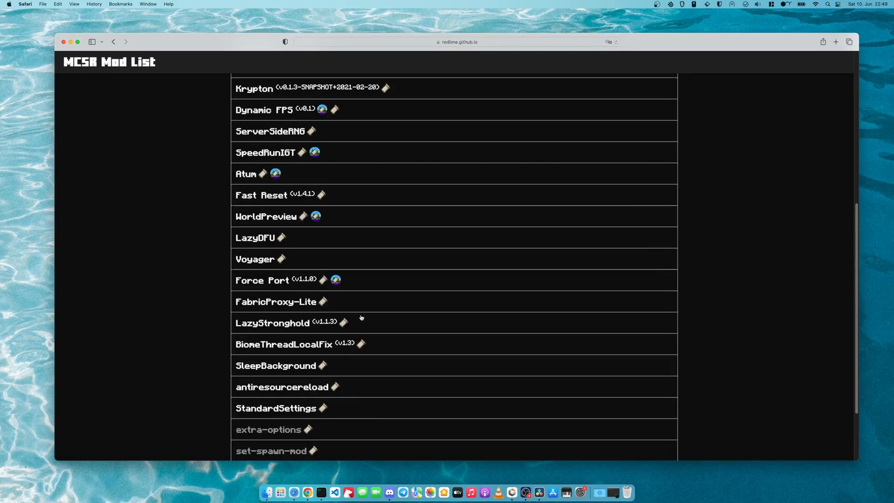
{"action": "mouse_move", "coordinate": [268, 152]}
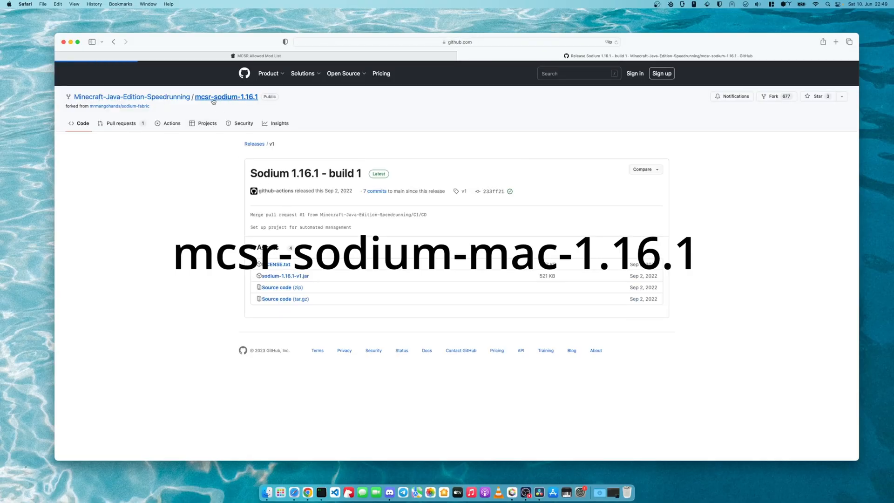
- Go to the Minecraft-Java-Edition-Speedrunning organization and open mcsr-sodium-mac-1.16.1's releases with sodiummac-1.16.1-v3.jar
{"action": "left_click", "coordinate": [132, 96]}
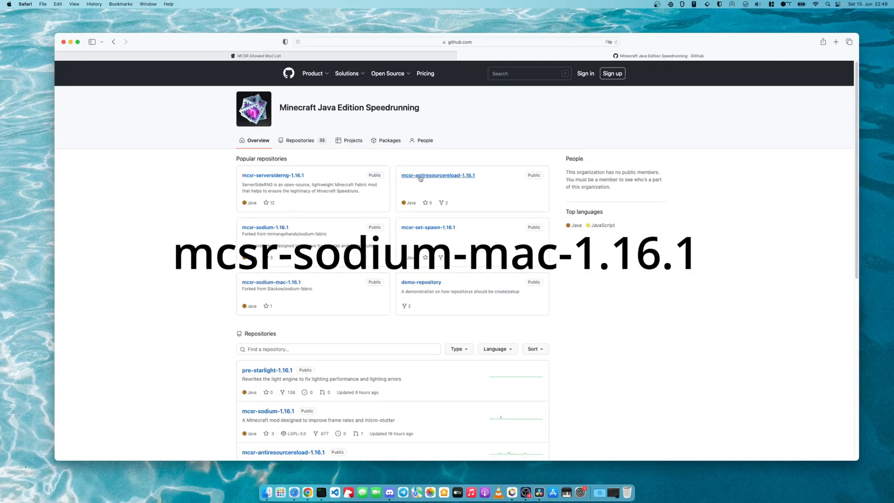
{"action": "left_click", "coordinate": [271, 282]}
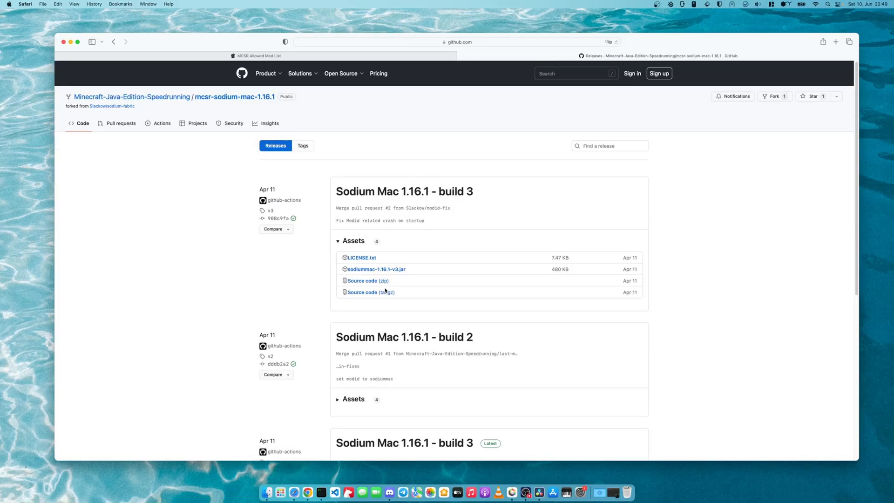
{"action": "mouse_move", "coordinate": [247, 283]}
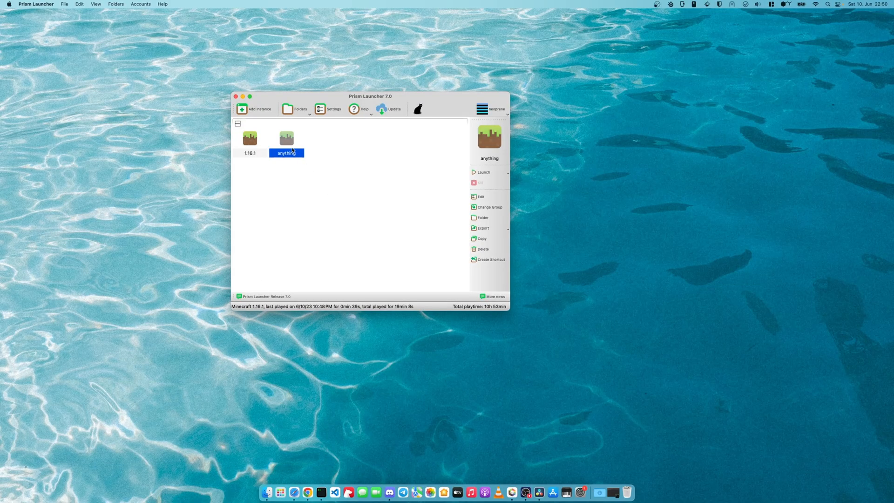
- Launch the anything instance, resume the forest world, and play with the SpeedRunIGT timer running
{"action": "left_click", "coordinate": [483, 172]}
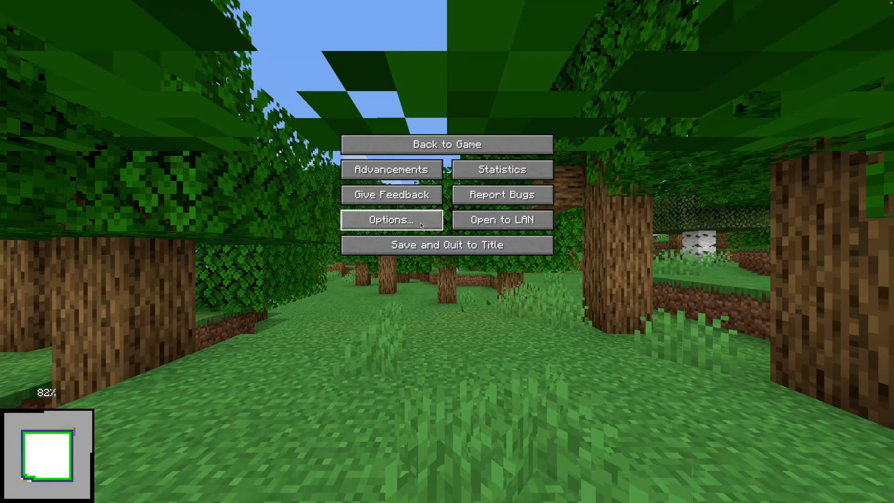
{"action": "left_click", "coordinate": [447, 144]}
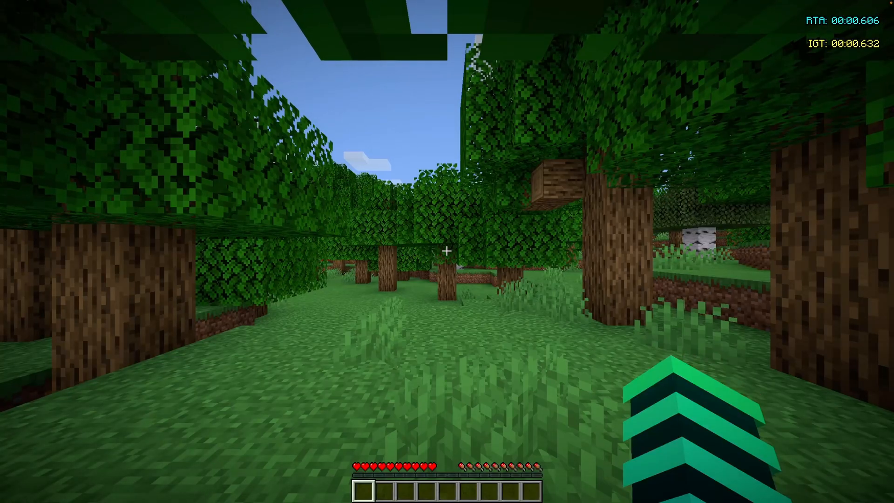
{"action": "key", "text": "f3"}
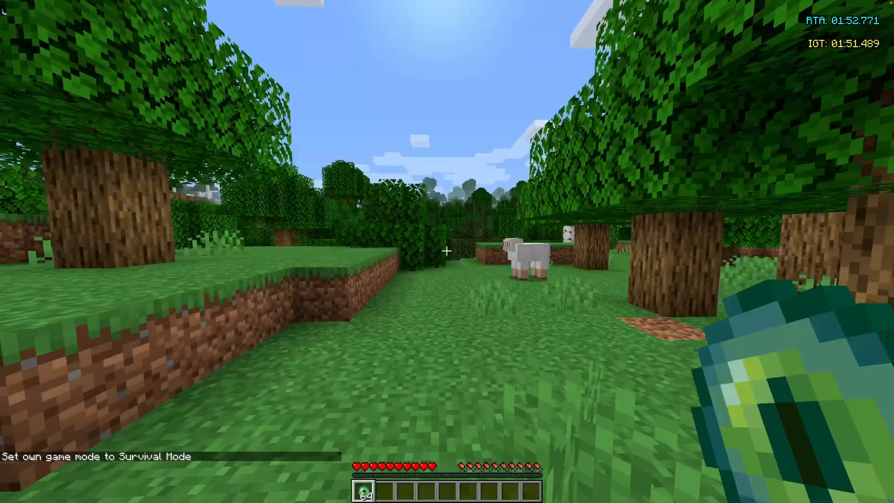
{"action": "left_click", "coordinate": [446, 251]}
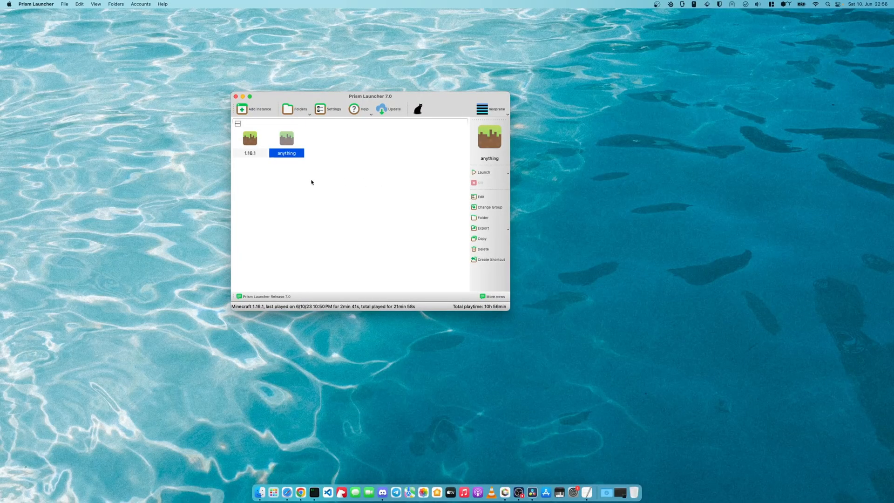
- Edit the anything instance, view its mod configs folder, and select standardoptions.txt
{"action": "right_click", "coordinate": [287, 140]}
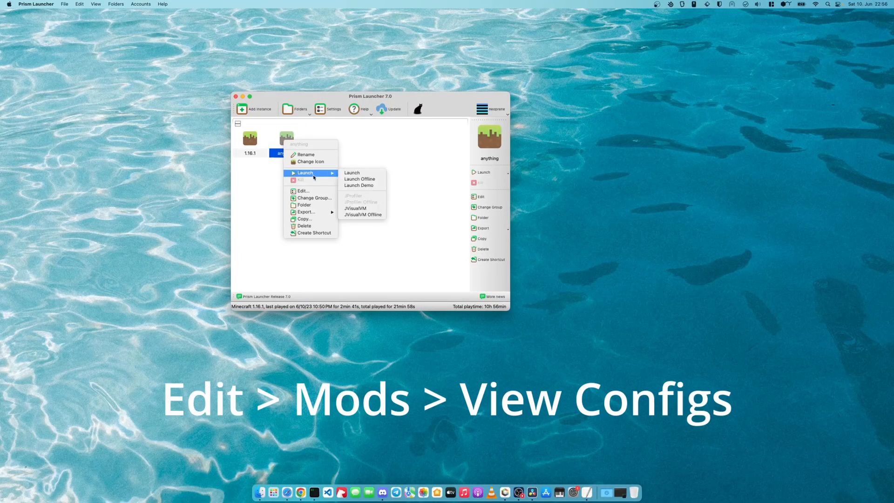
{"action": "left_click", "coordinate": [303, 190]}
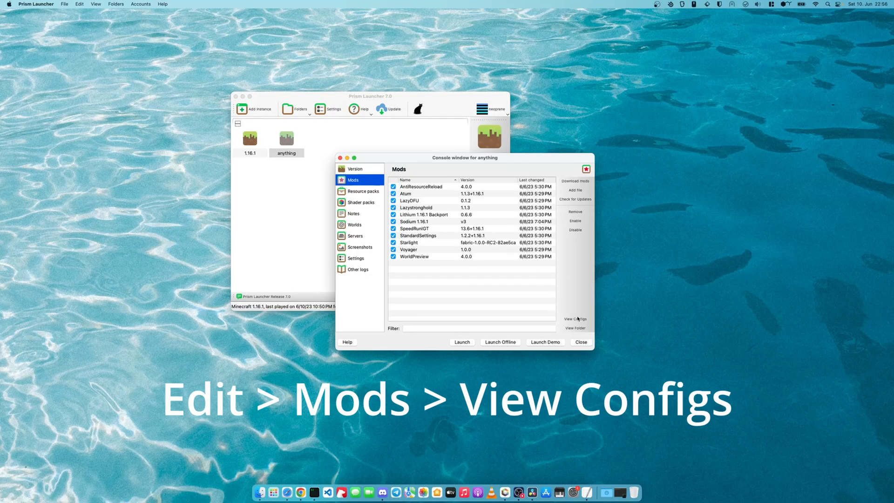
{"action": "left_click", "coordinate": [575, 318]}
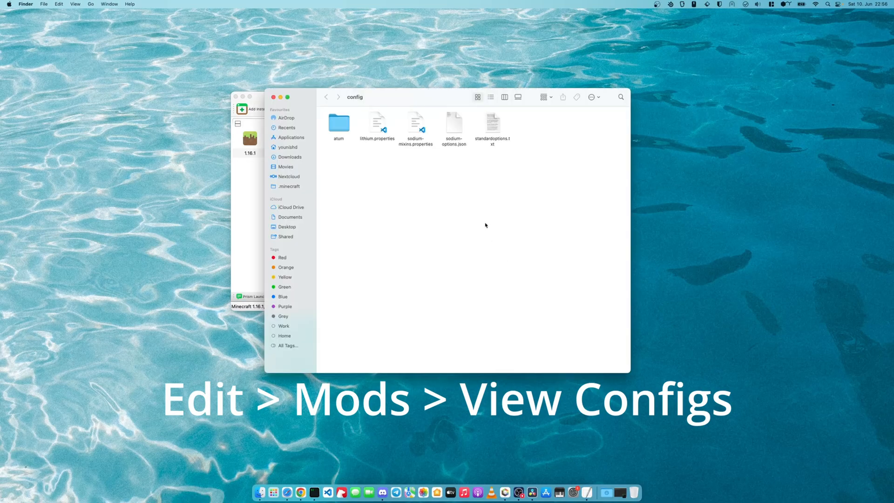
{"action": "left_click", "coordinate": [492, 122]}
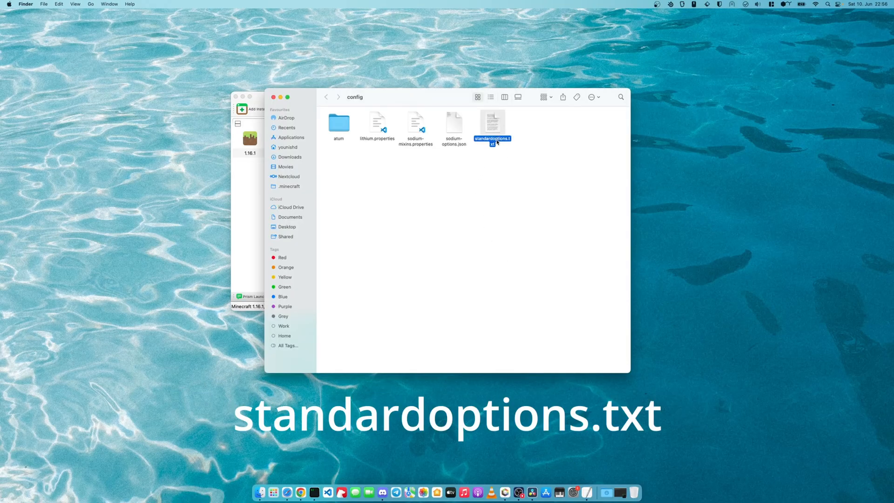
- In standardoptions.txt, set fullscreen to true and change the reset key to F6
{"action": "double_click", "coordinate": [491, 122]}
{"action": "type", "text": "fulls"}
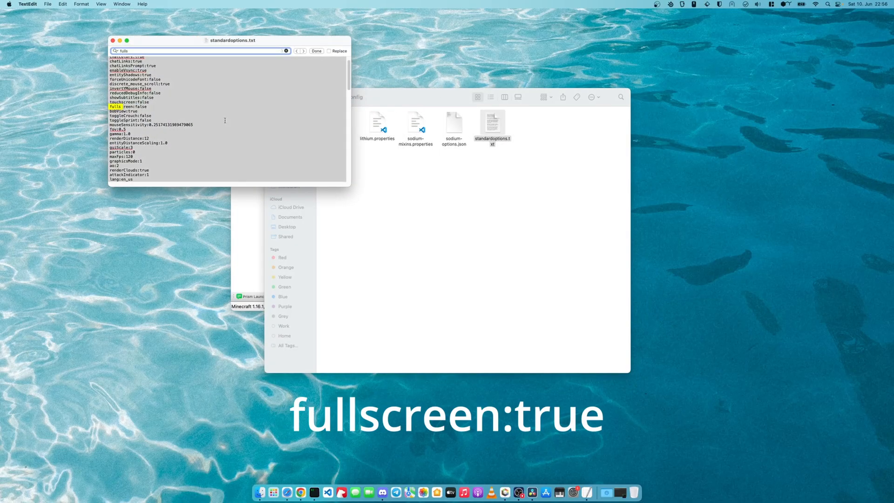
{"action": "type", "text": "true"}
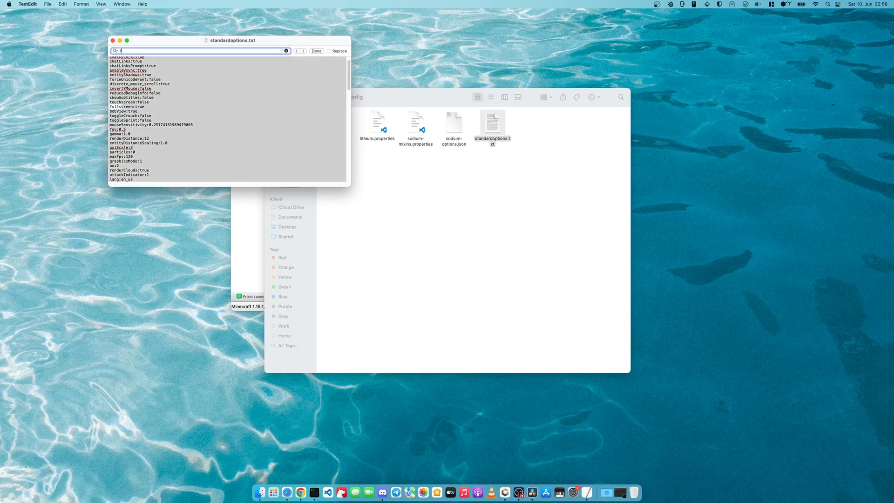
{"action": "type", "text": "f6"}
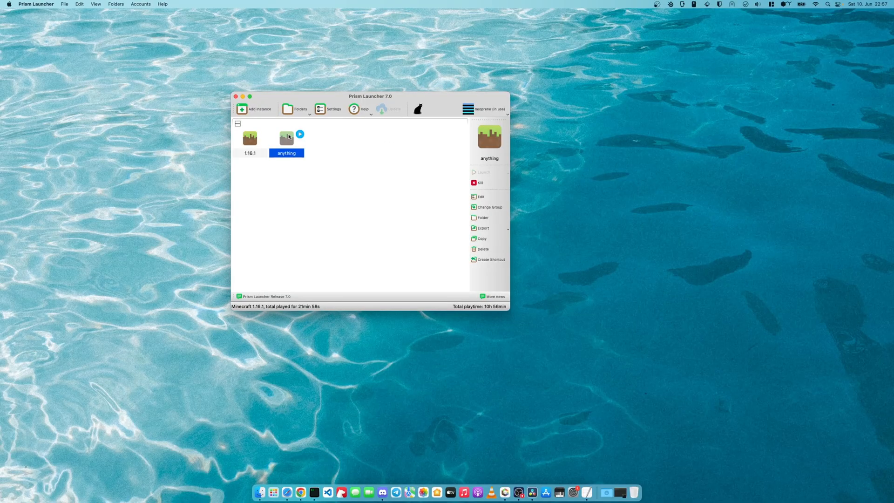
- Bring Minecraft to the front and reset to a fresh world using the new reset key
{"action": "left_click", "coordinate": [299, 134]}
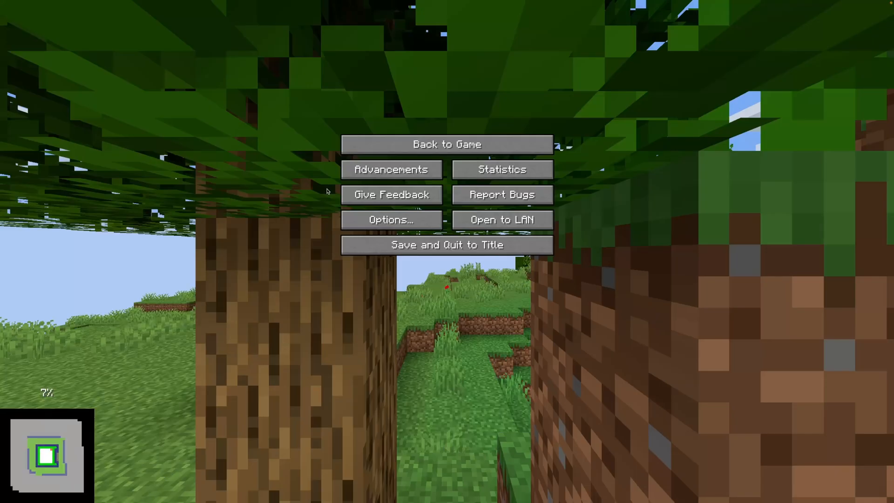
{"action": "left_click", "coordinate": [447, 245]}
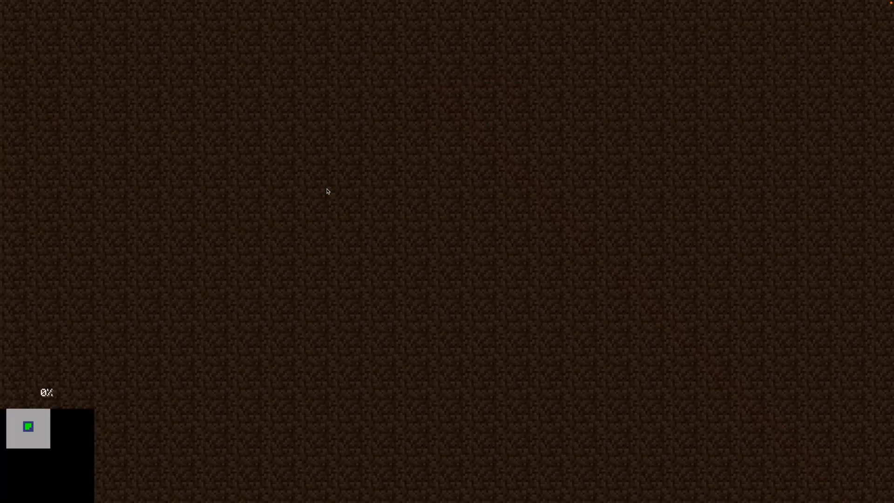
{"action": "key", "text": "Escape"}
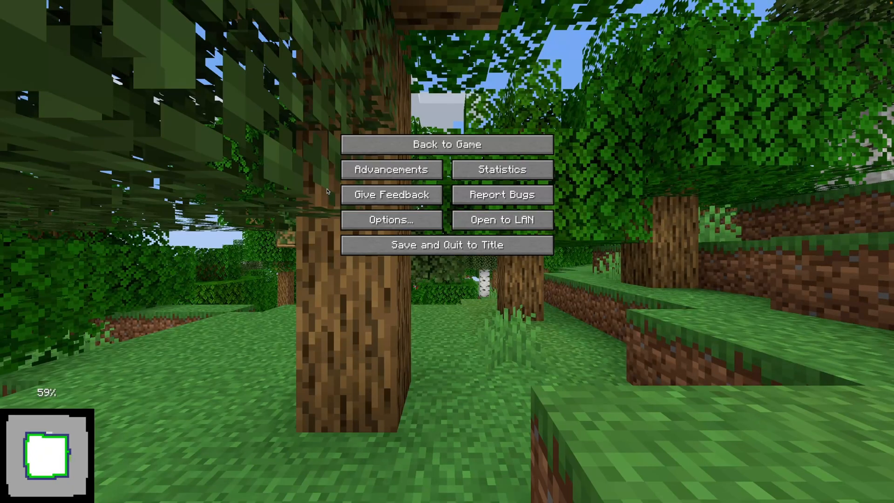